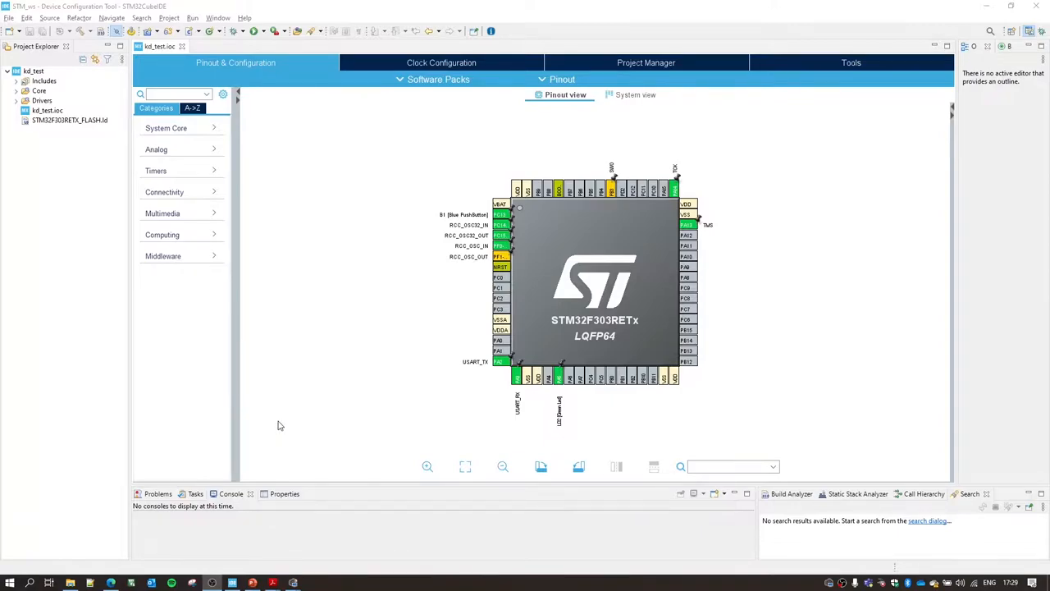
mouse_move(275, 429)
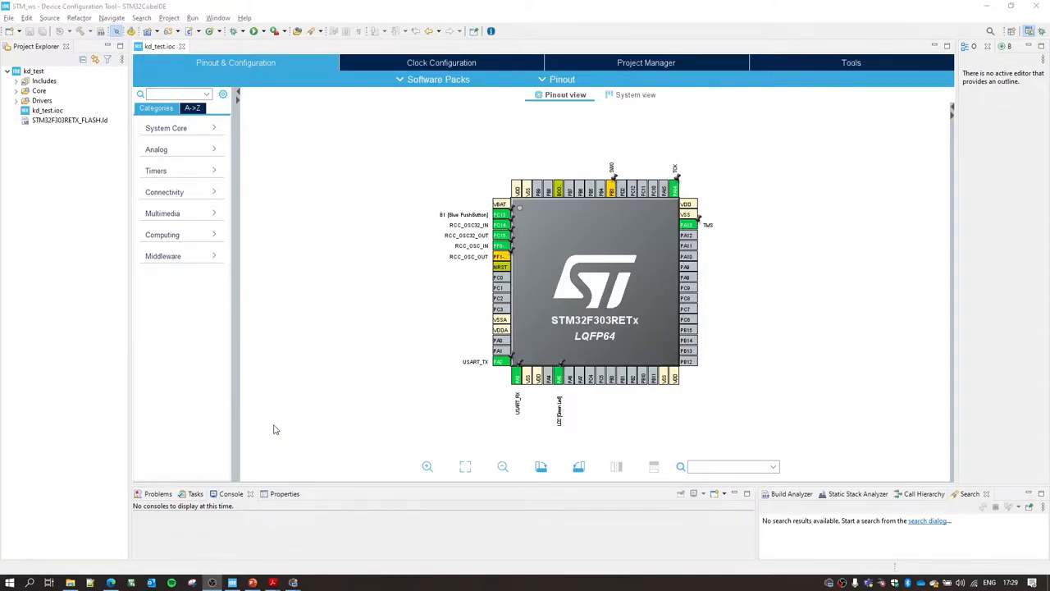
mouse_move(459, 449)
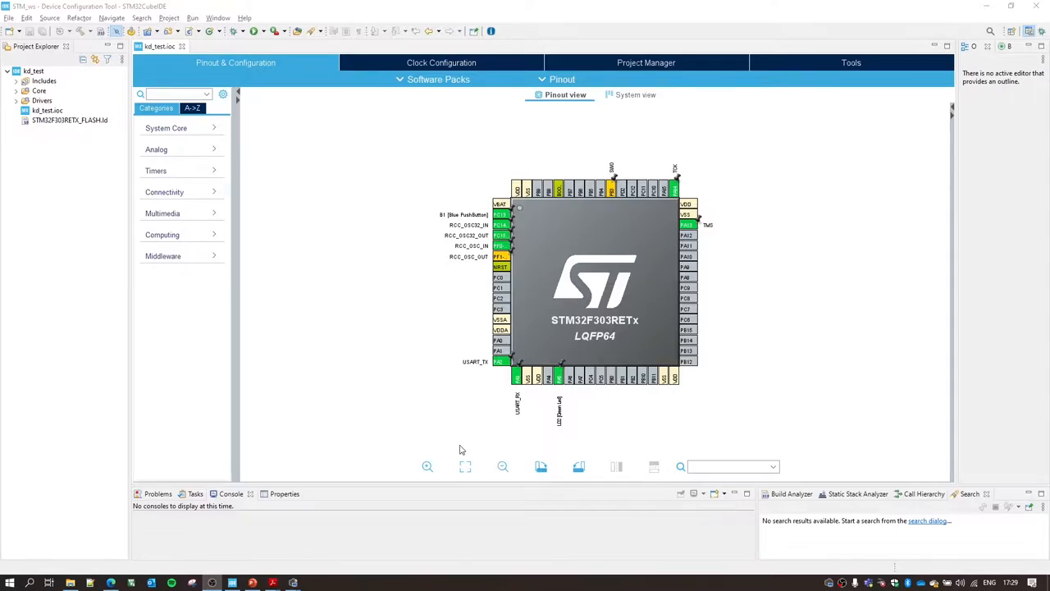
mouse_move(629, 451)
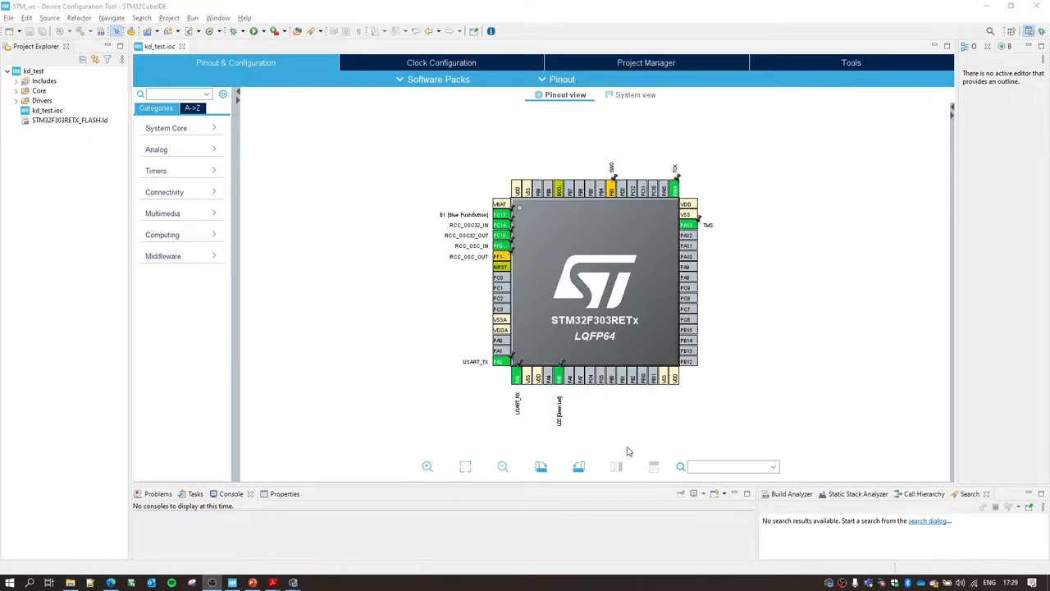
mouse_move(392, 210)
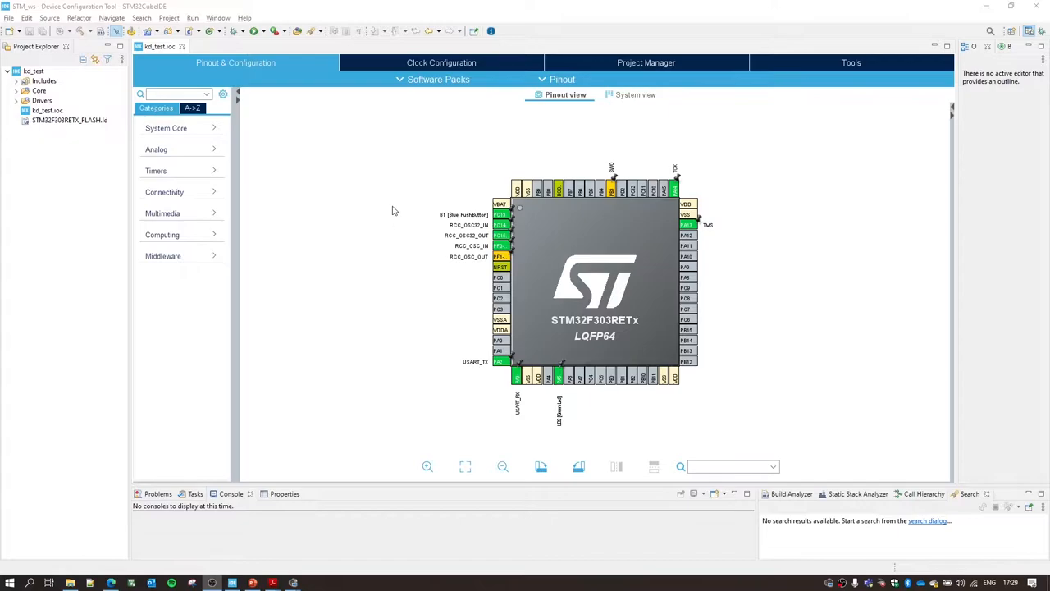
mouse_move(391, 204)
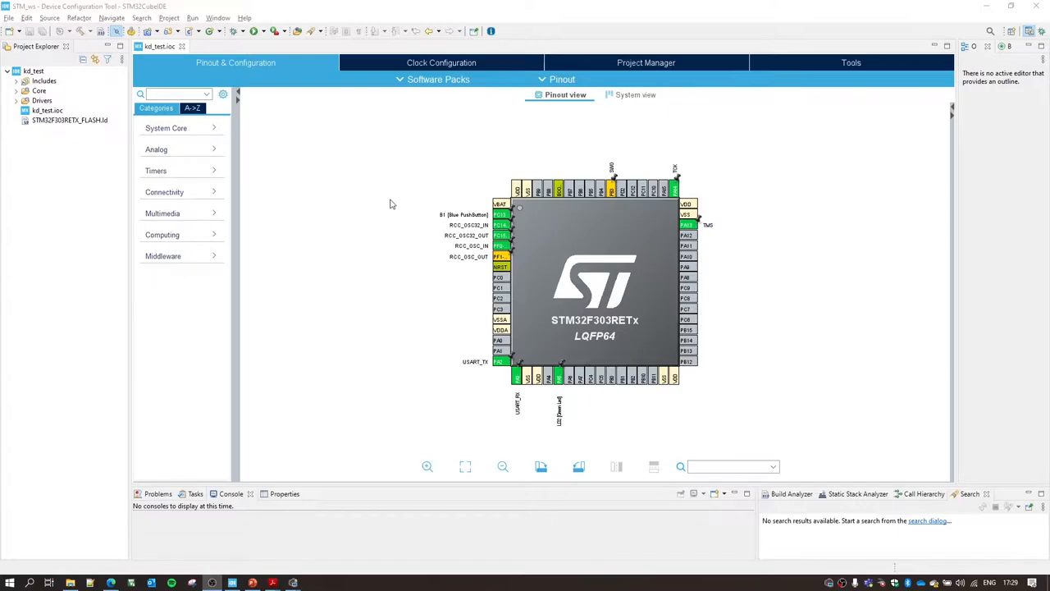
mouse_move(416, 308)
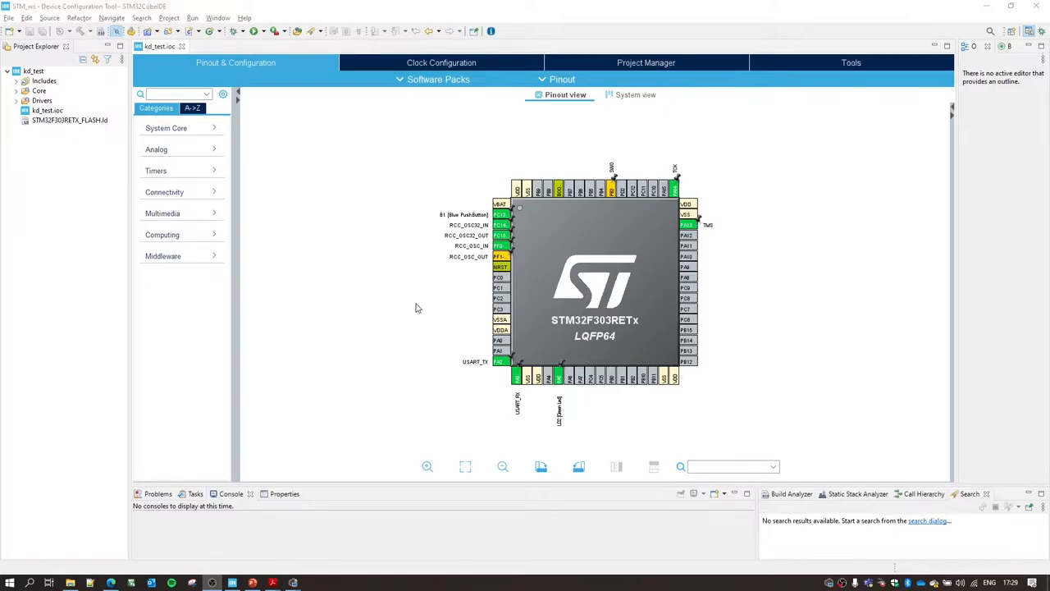
mouse_move(402, 465)
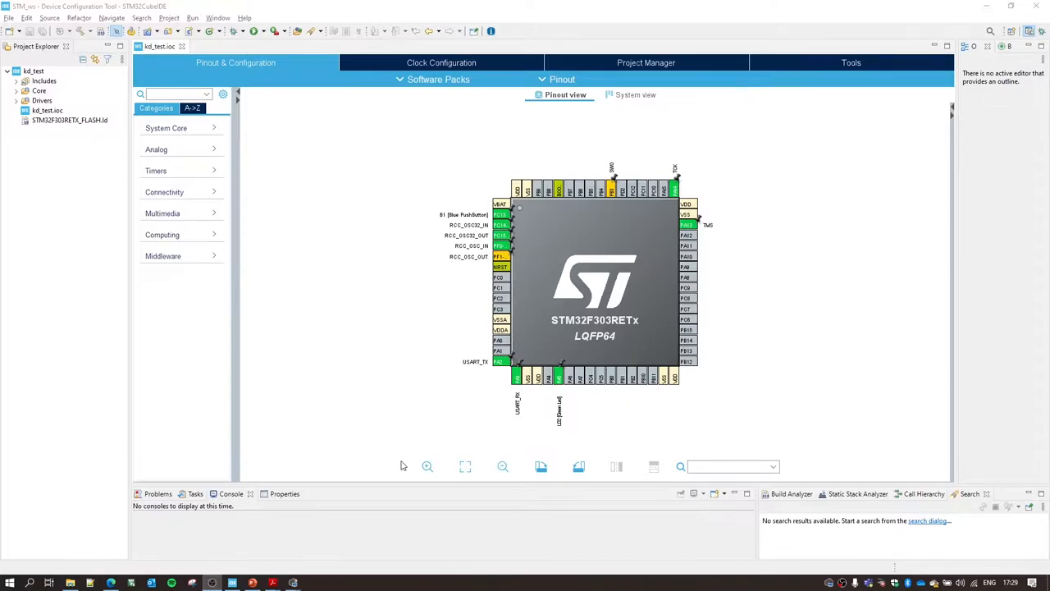
mouse_move(402, 178)
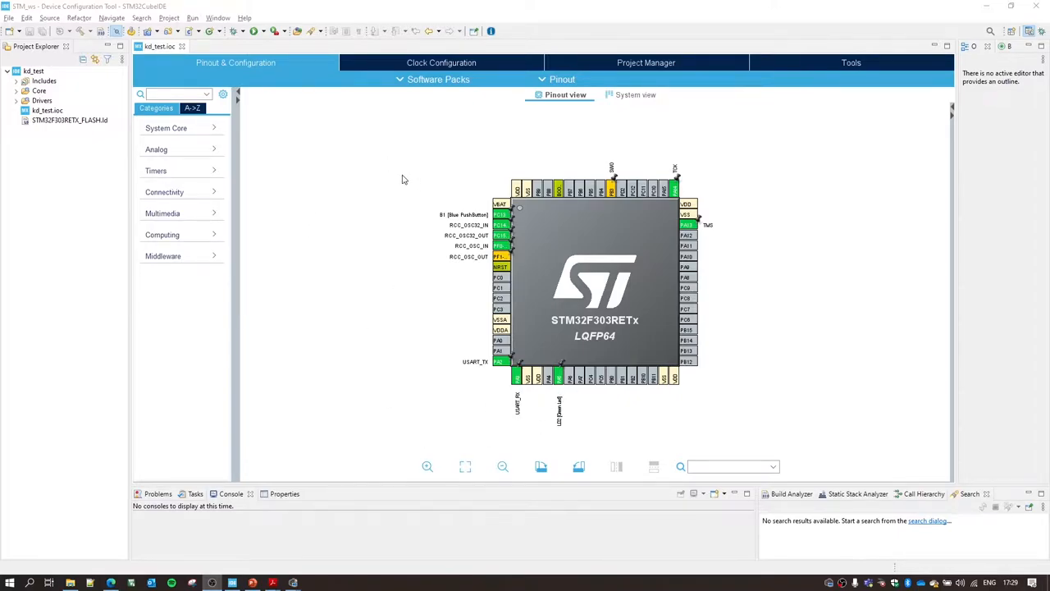
mouse_move(376, 192)
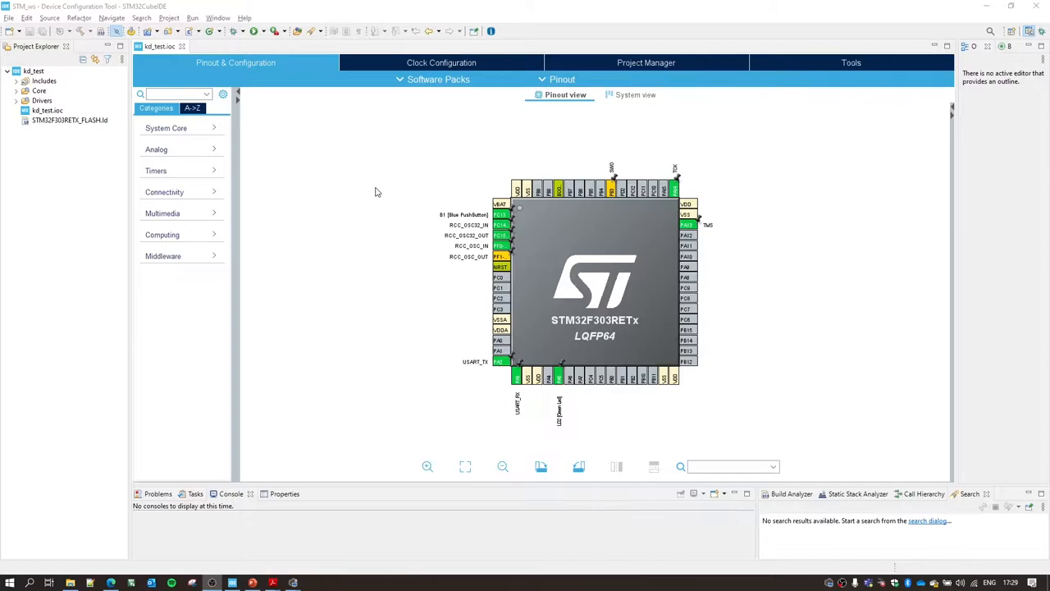
mouse_move(390, 101)
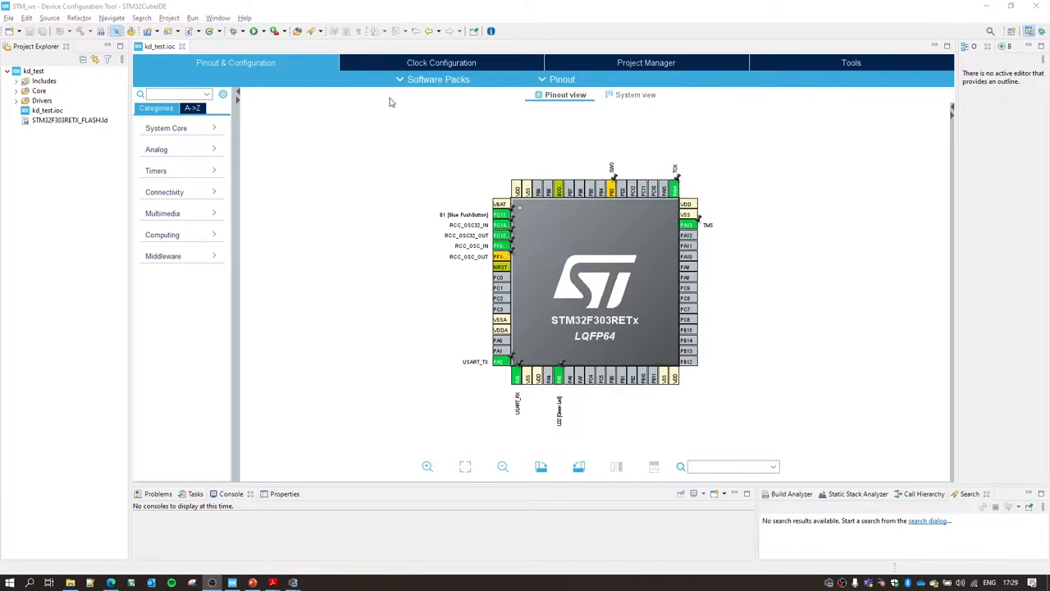
- Show the Clock Configuration diagram for kd_test with the 72 MHz system clock
click(441, 62)
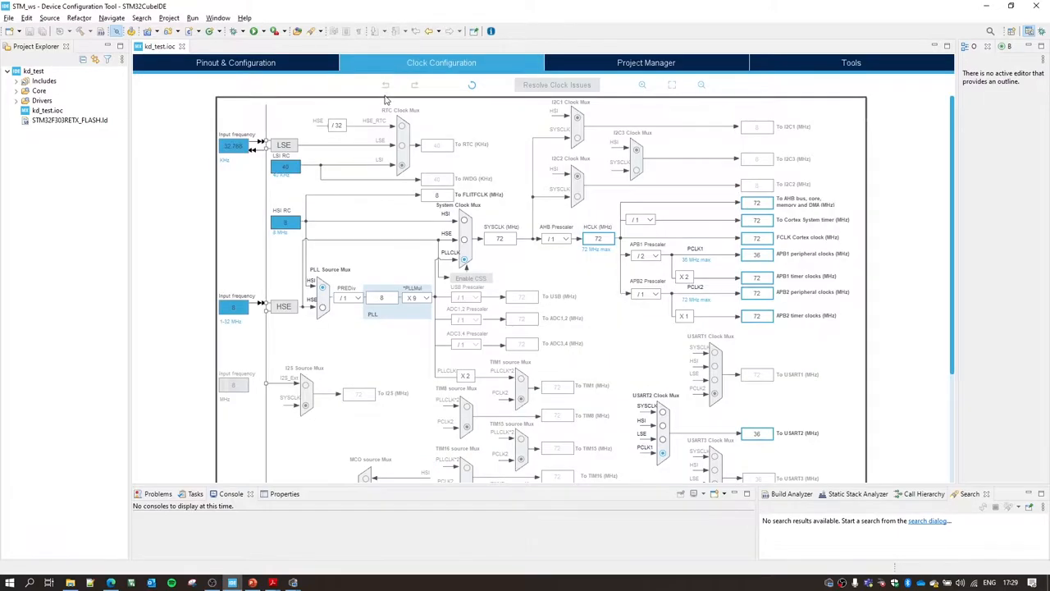
mouse_move(394, 304)
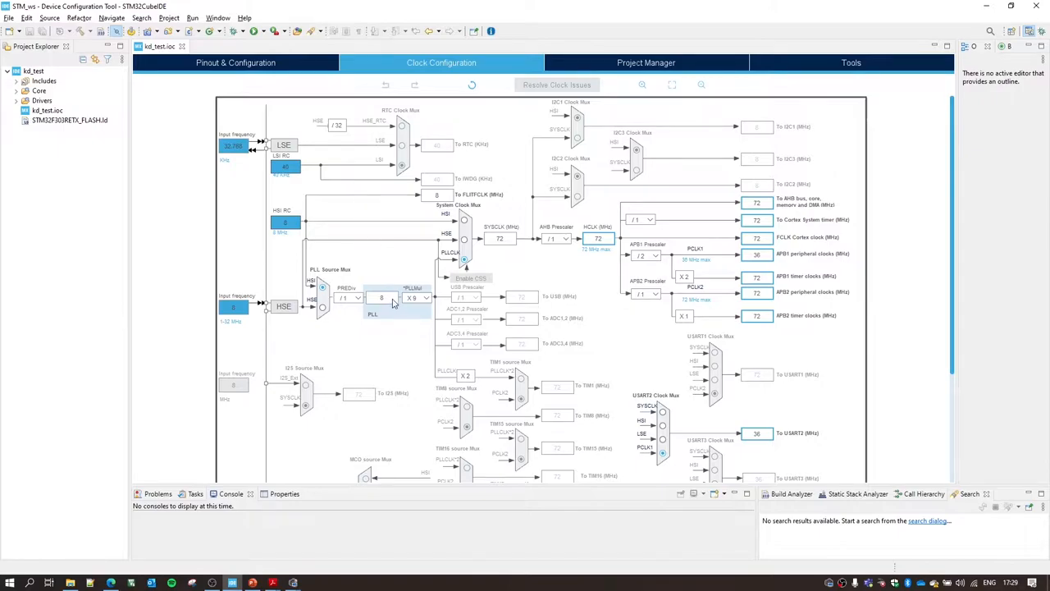
mouse_move(516, 486)
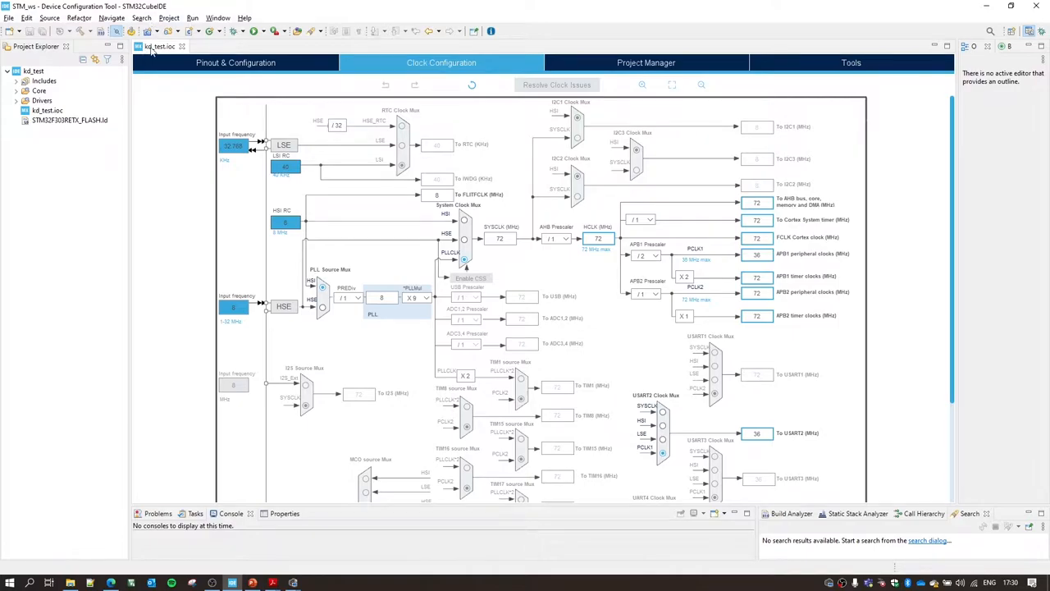
mouse_move(160, 46)
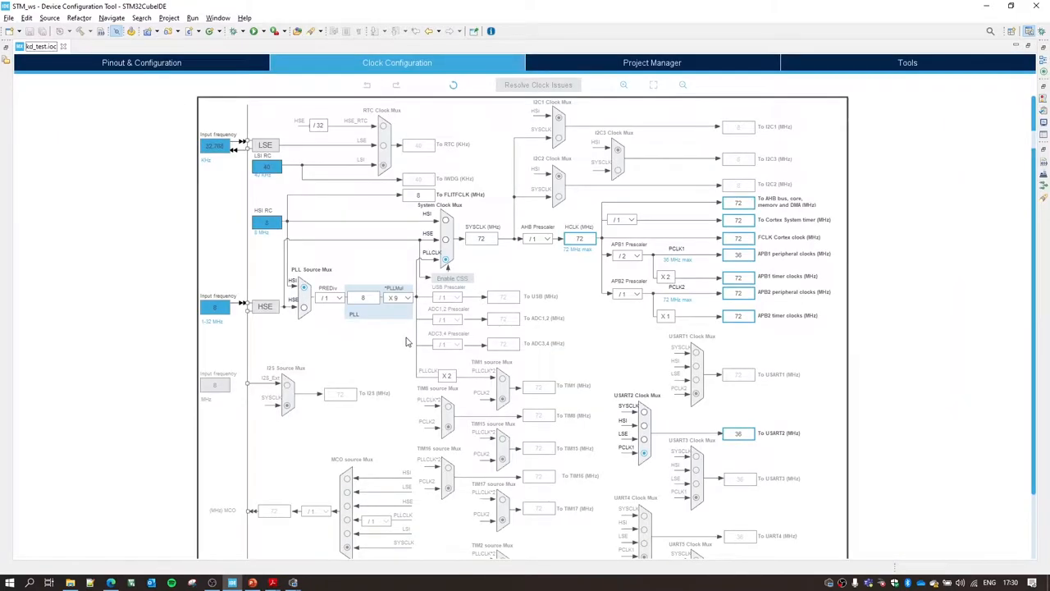
scroll(down, 3)
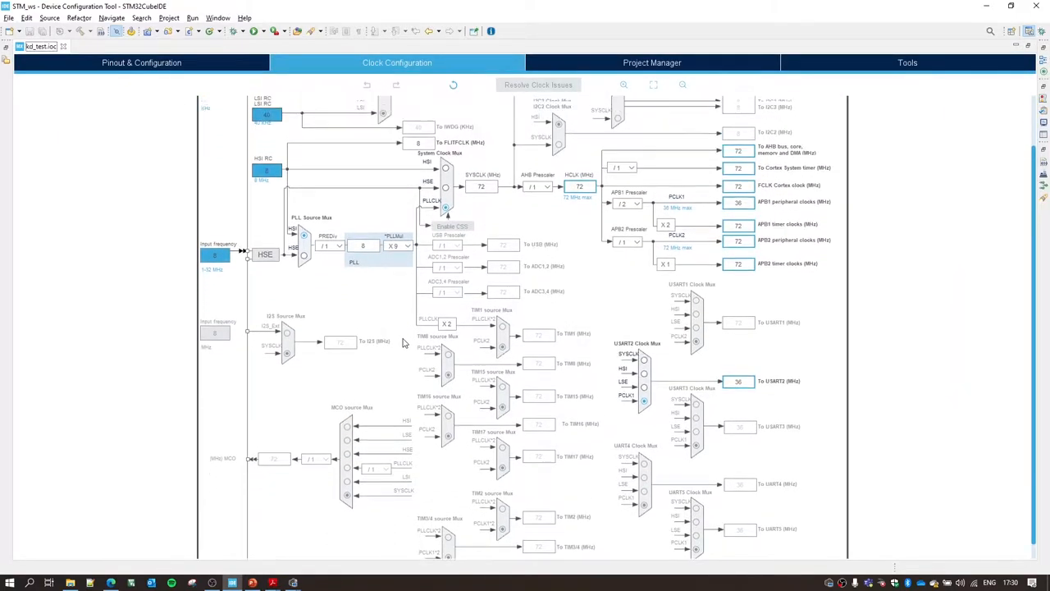
scroll(up, 3)
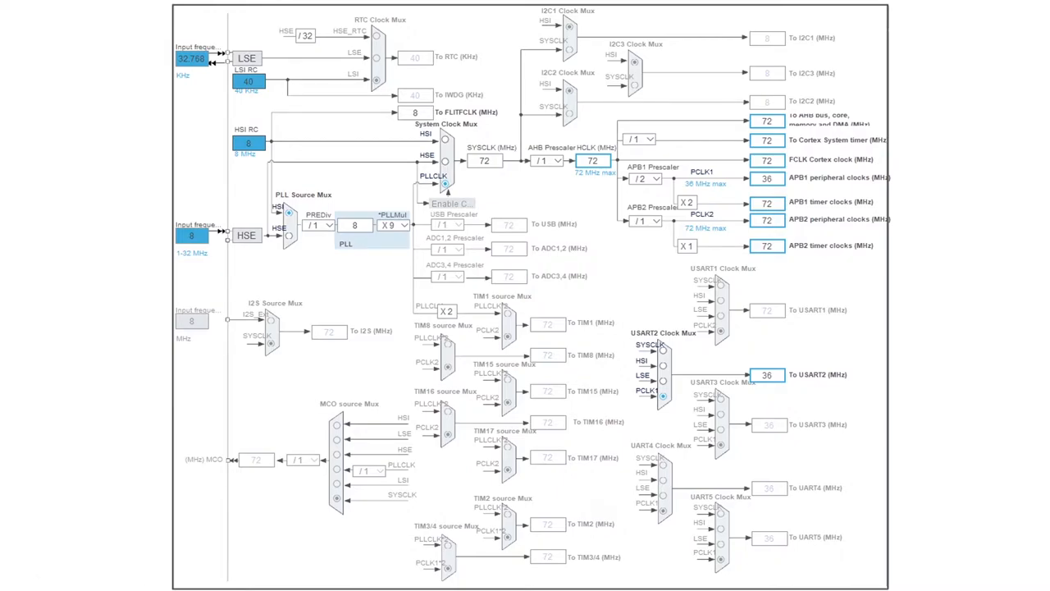
- Cover most of the clock diagram slide, leaving only the oscillator inputs visible
drag(271, 9, 885, 589)
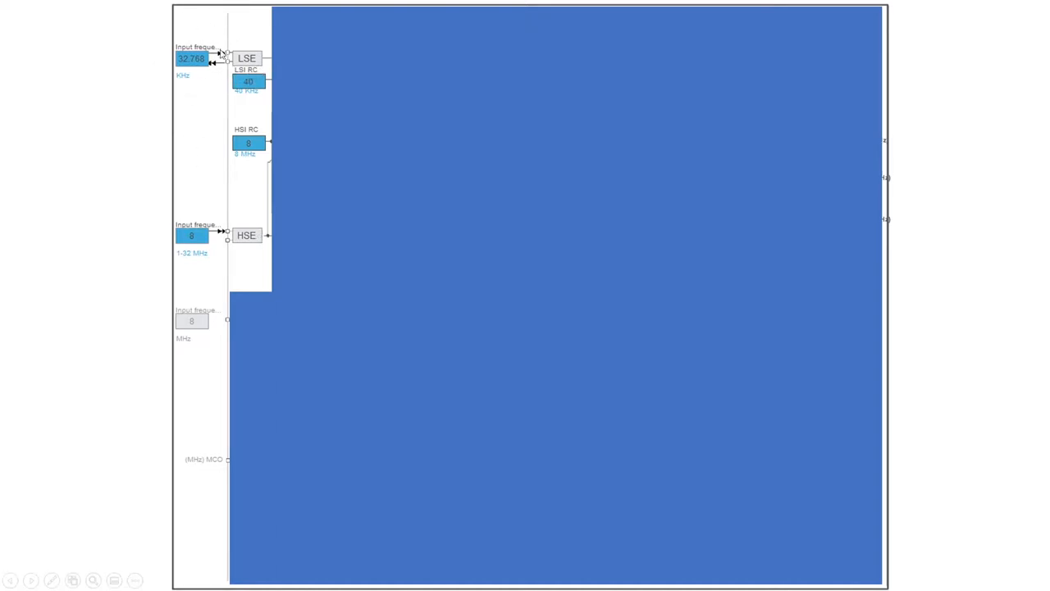
mouse_move(184, 39)
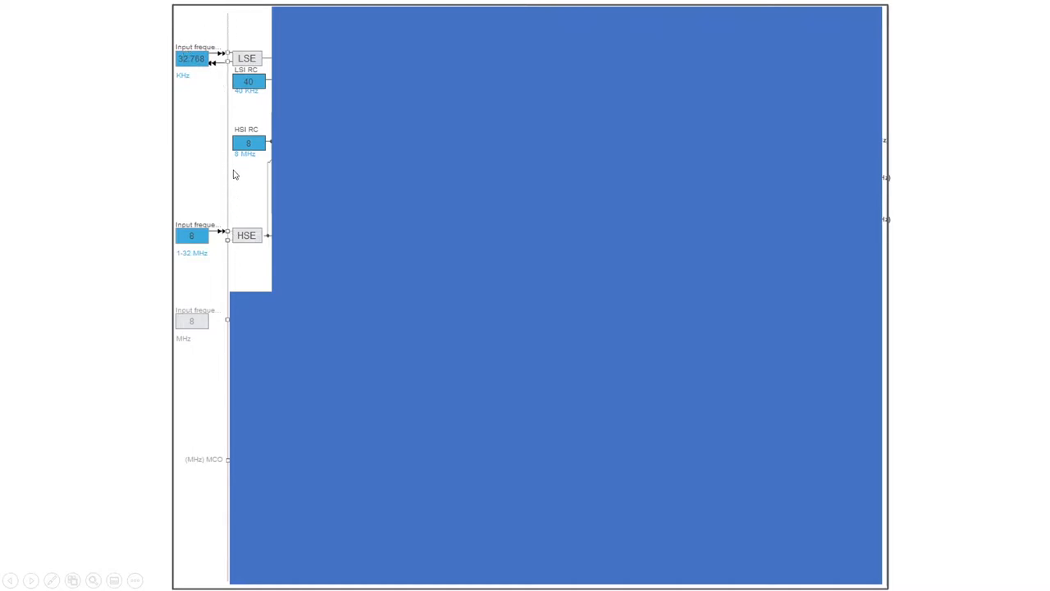
mouse_move(232, 124)
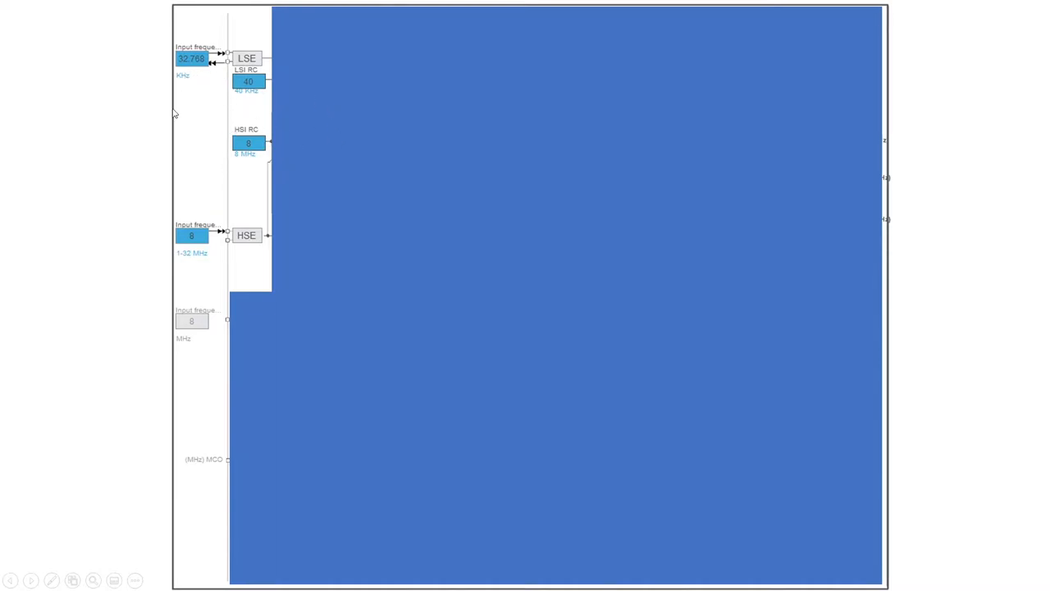
mouse_move(229, 162)
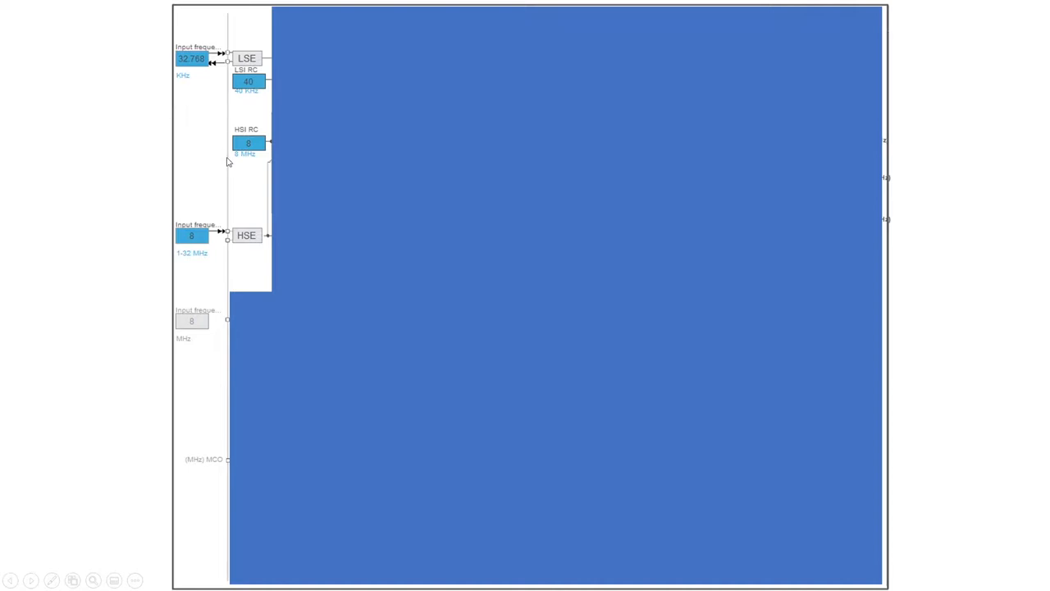
mouse_move(249, 259)
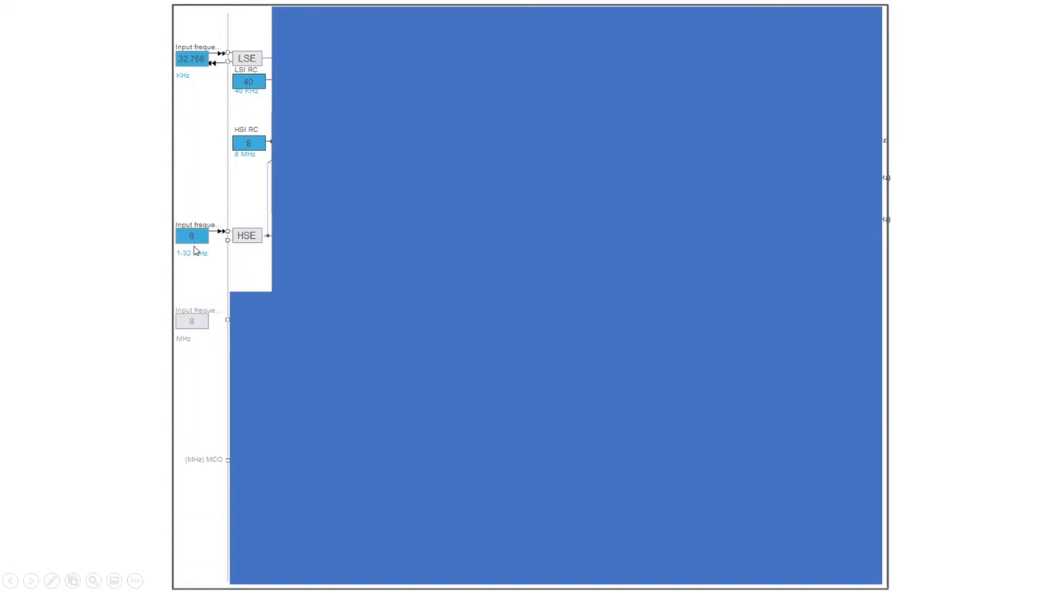
mouse_move(184, 195)
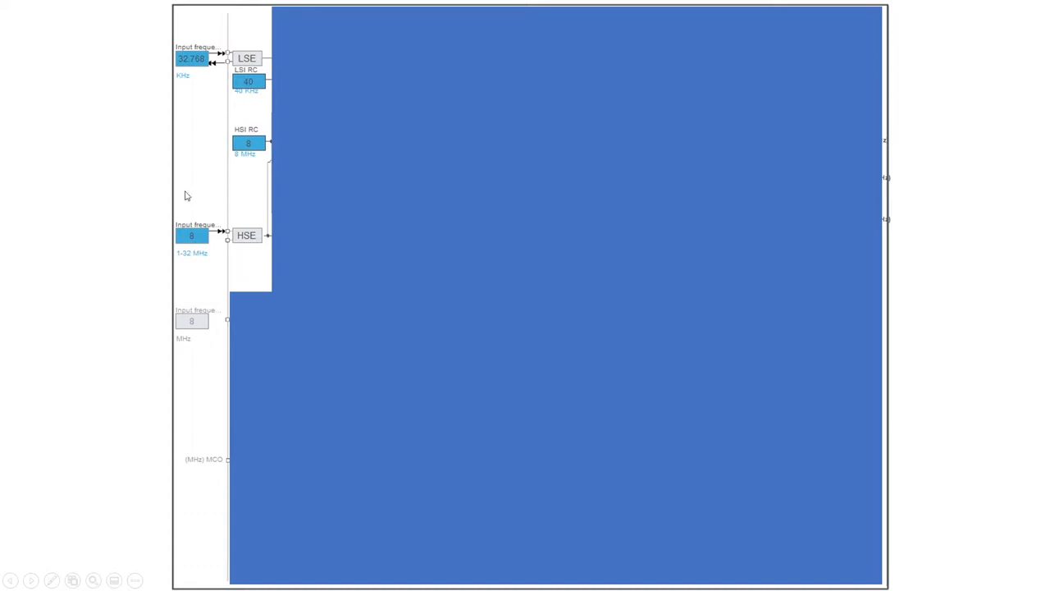
mouse_move(197, 85)
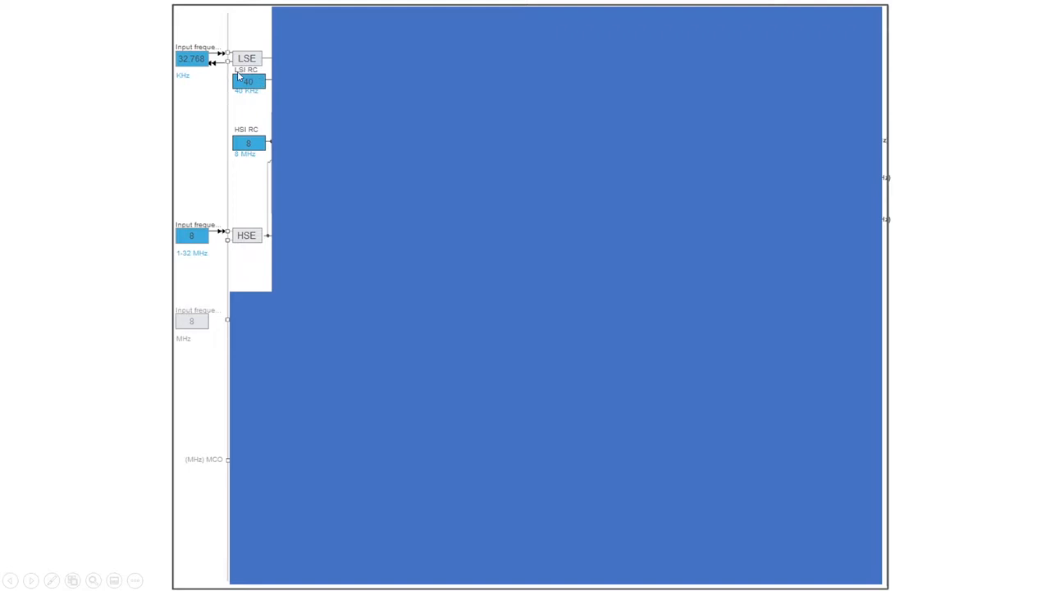
mouse_move(258, 108)
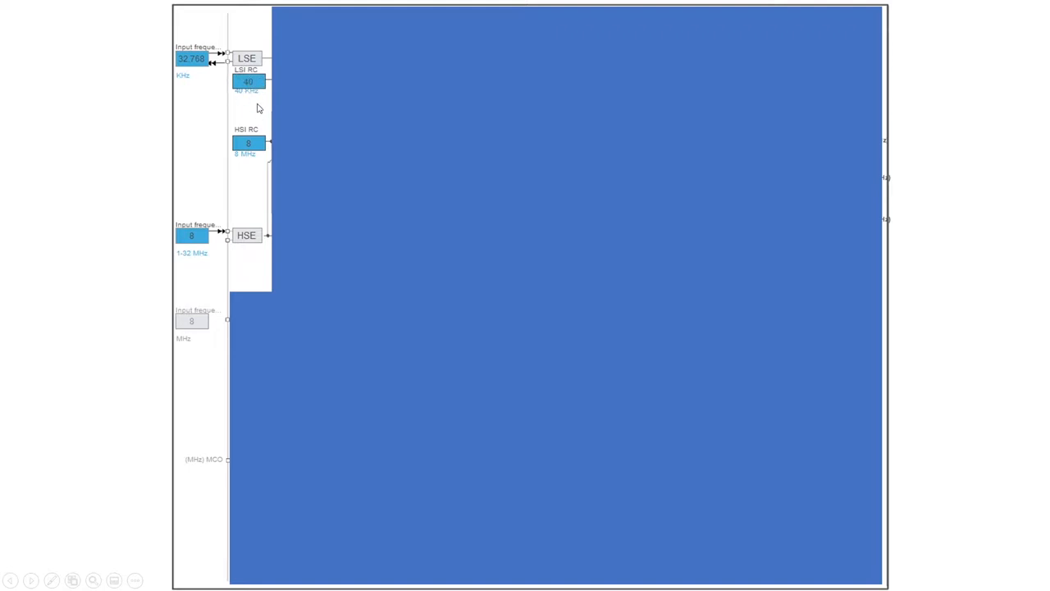
mouse_move(258, 103)
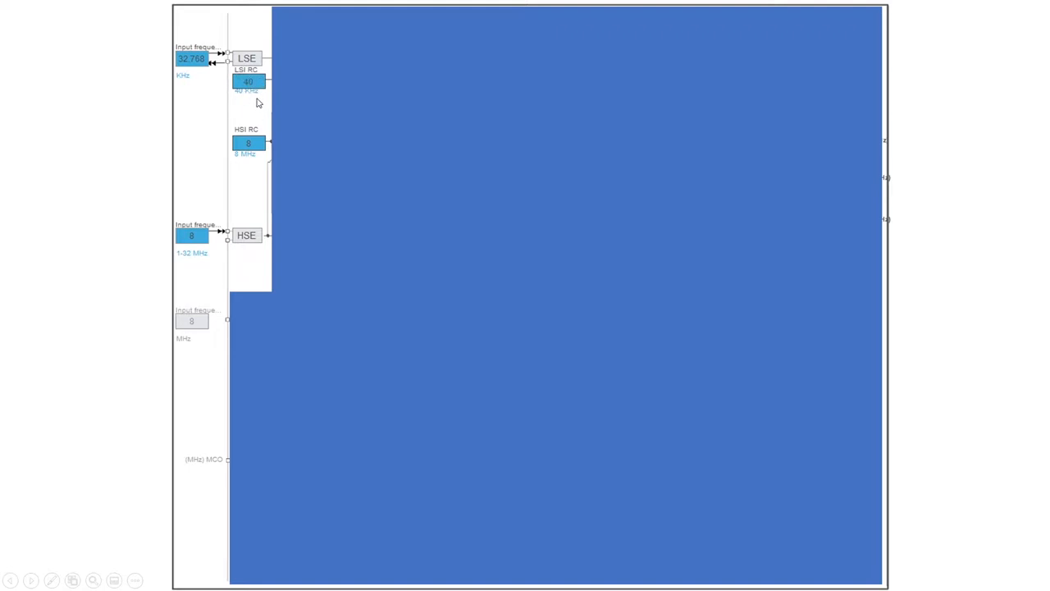
mouse_move(231, 131)
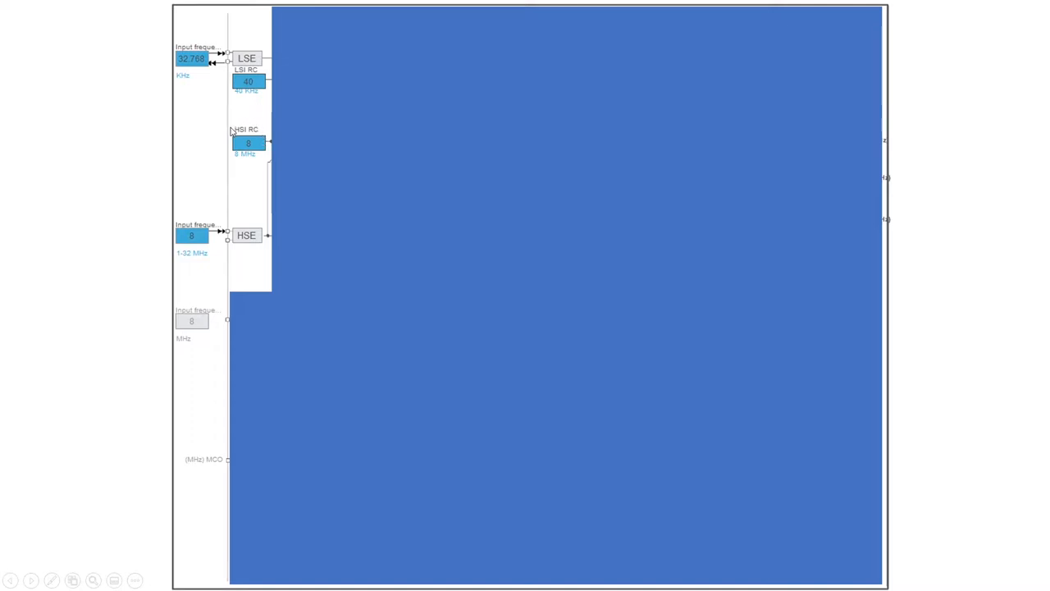
mouse_move(238, 166)
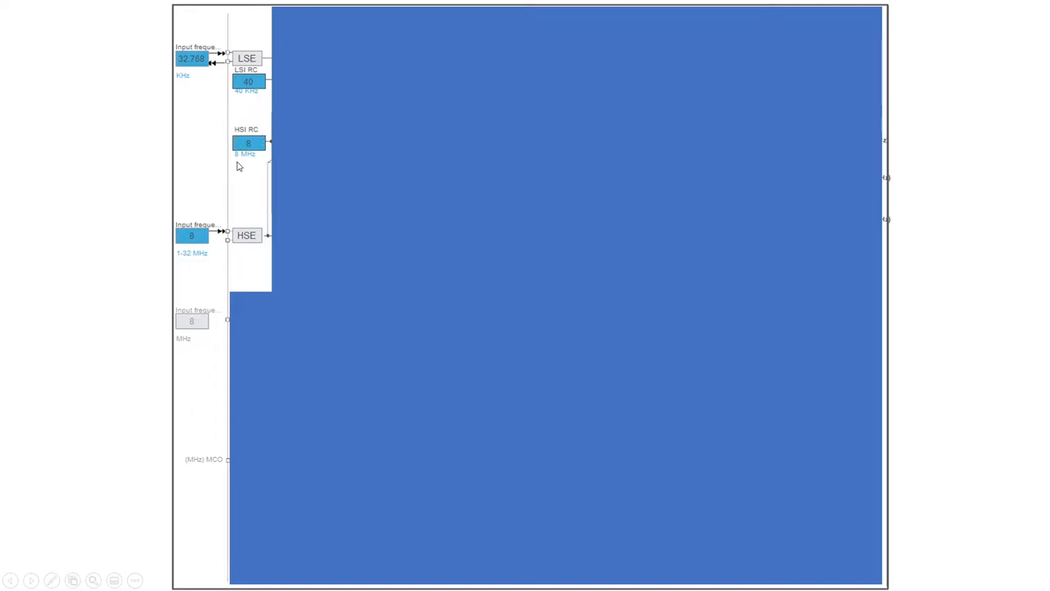
mouse_move(174, 255)
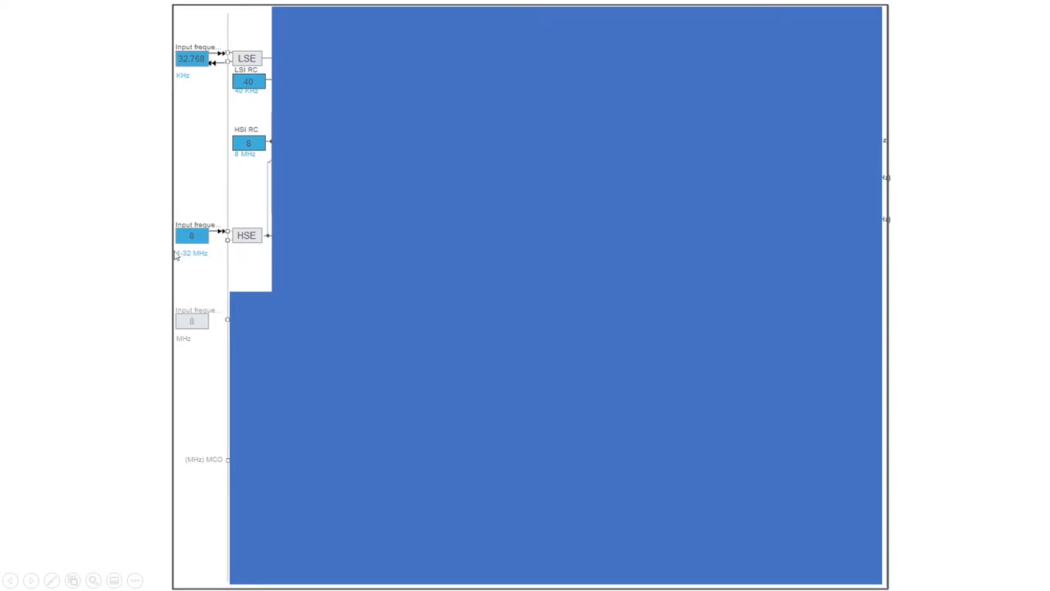
mouse_move(185, 255)
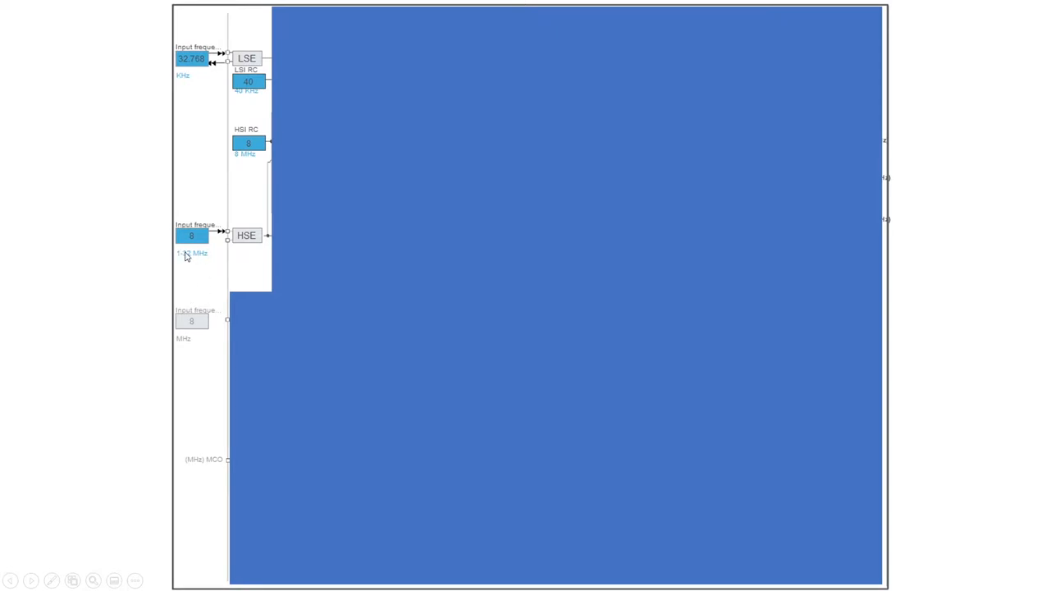
mouse_move(178, 270)
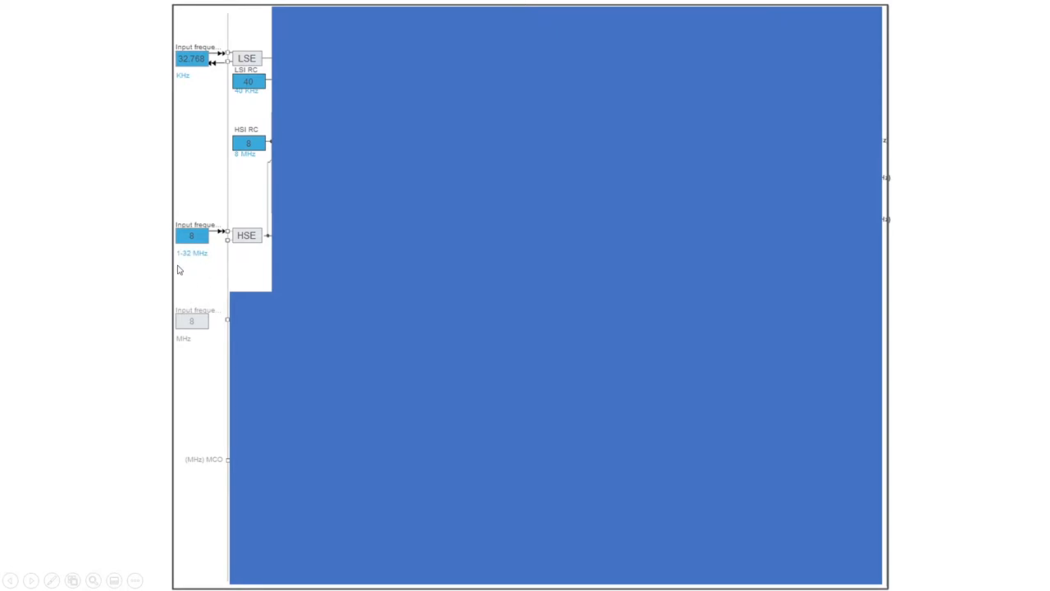
mouse_move(343, 411)
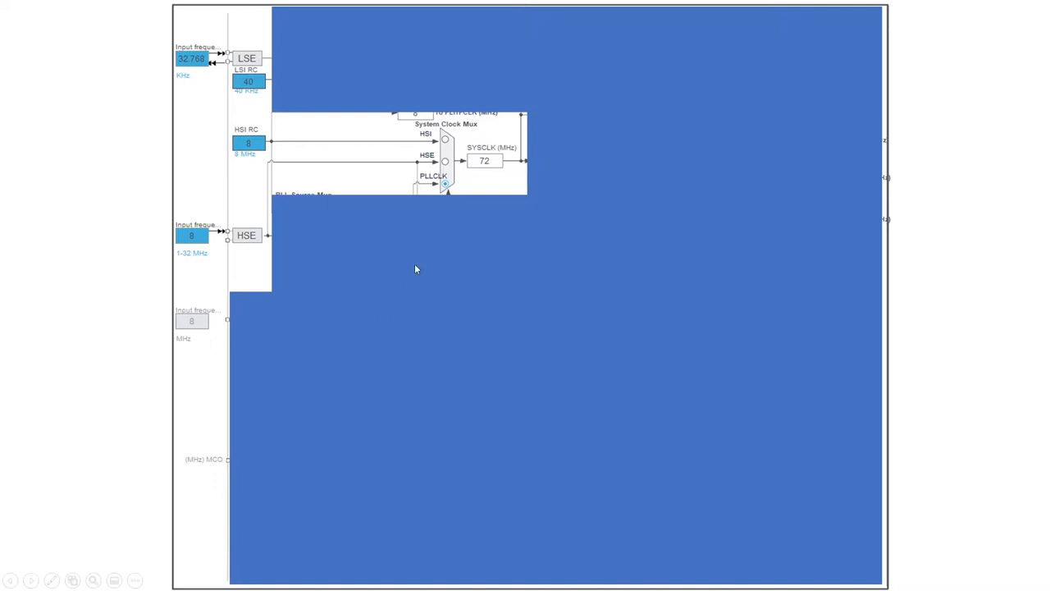
mouse_move(470, 122)
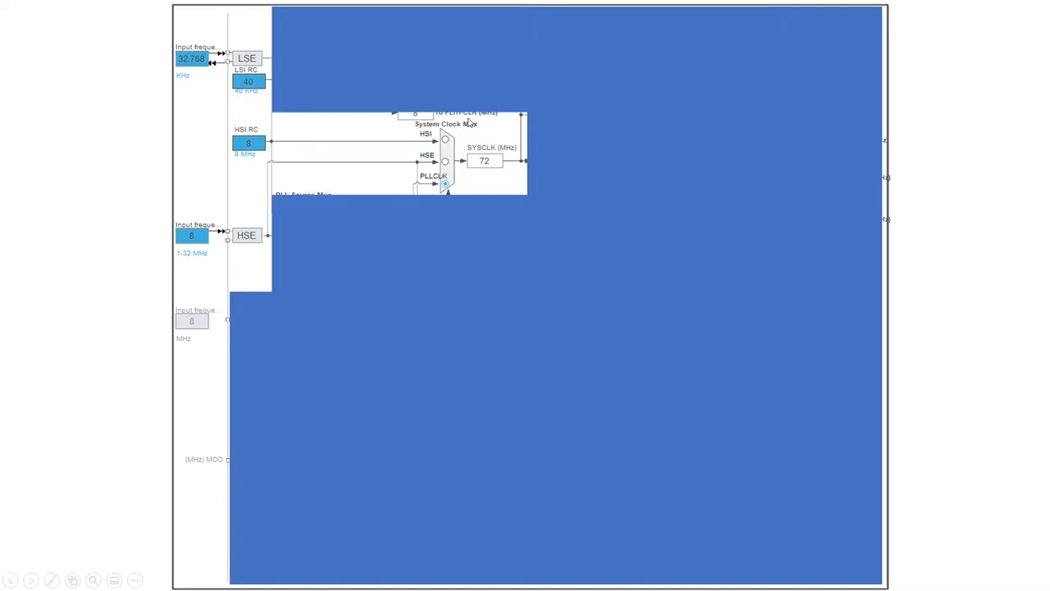
mouse_move(456, 167)
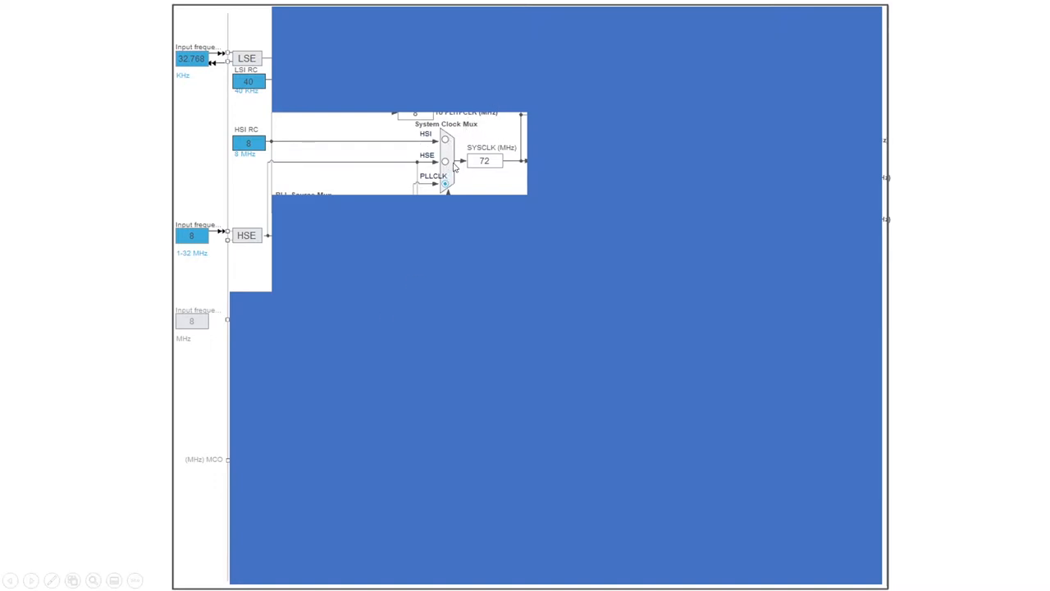
mouse_move(410, 174)
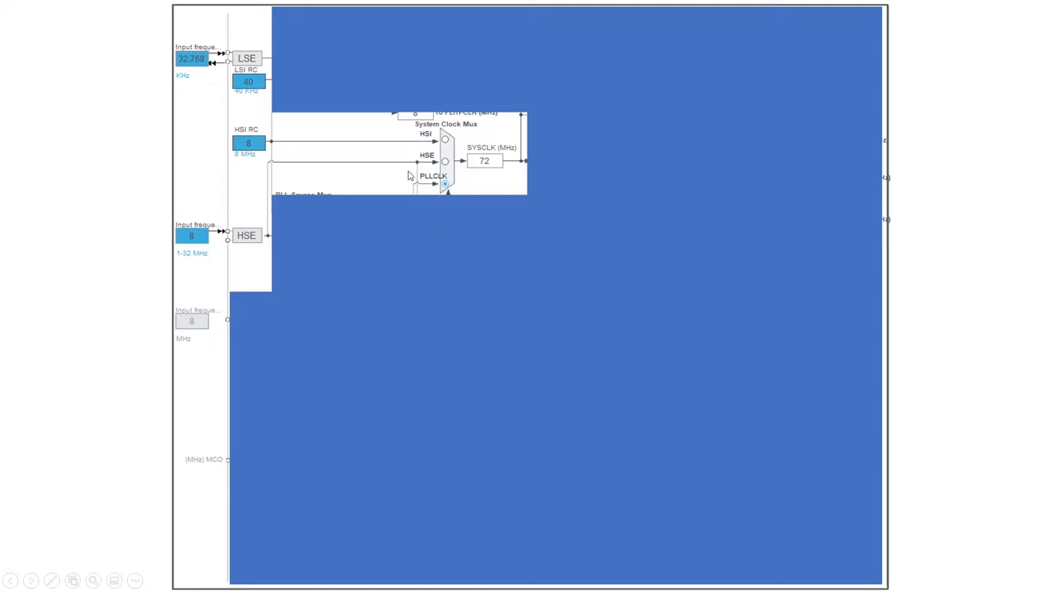
mouse_move(395, 328)
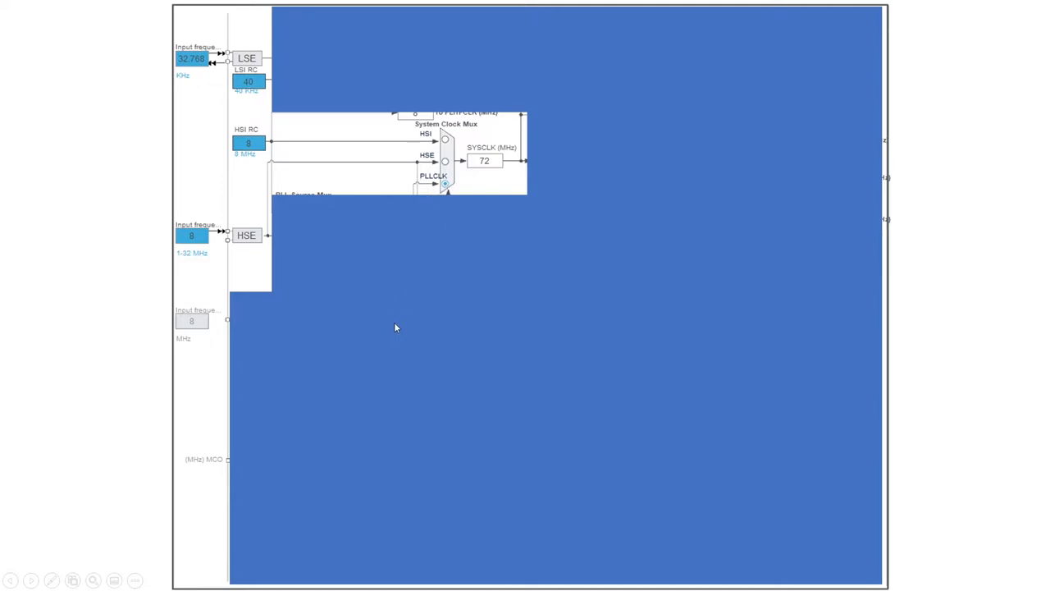
mouse_move(380, 351)
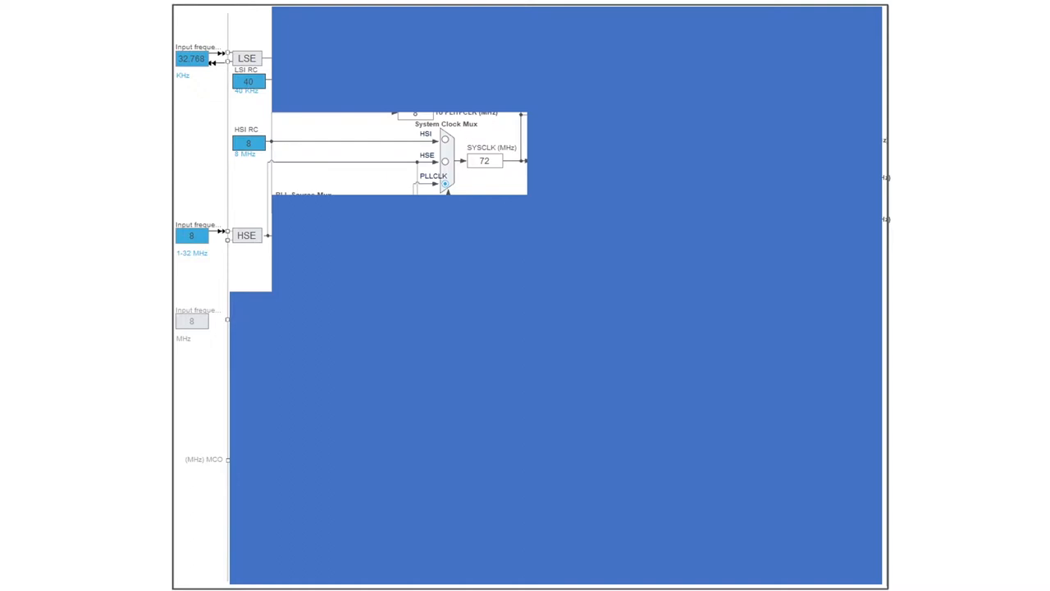
mouse_move(413, 356)
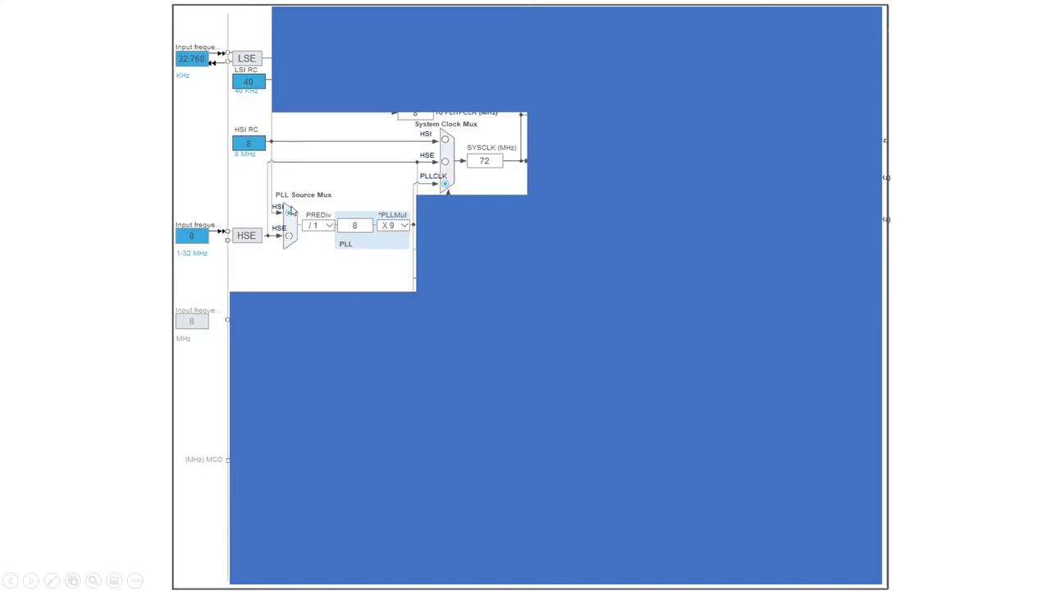
mouse_move(291, 214)
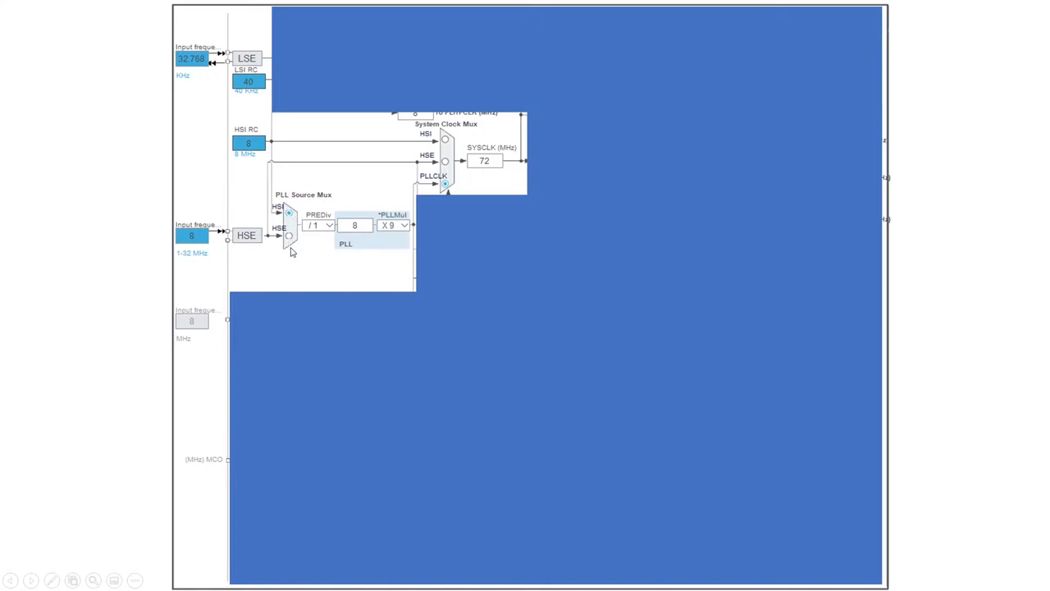
mouse_move(329, 201)
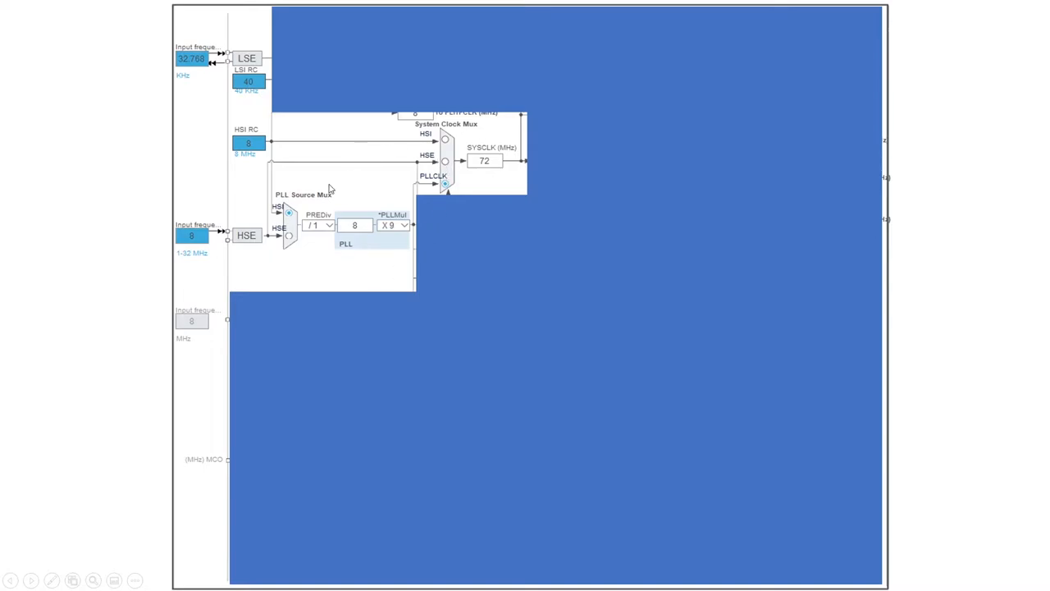
mouse_move(316, 238)
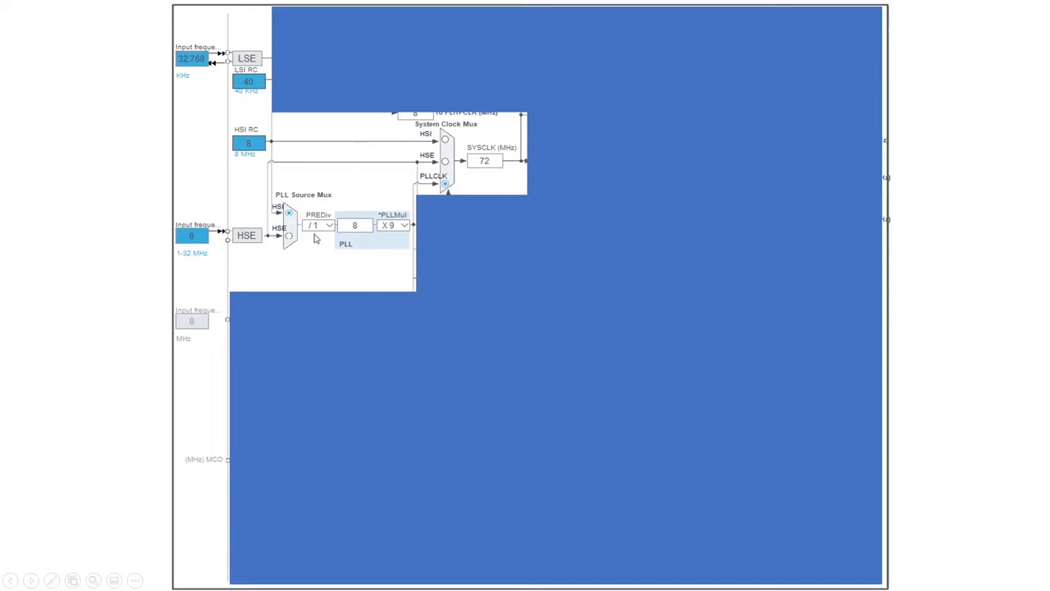
mouse_move(358, 236)
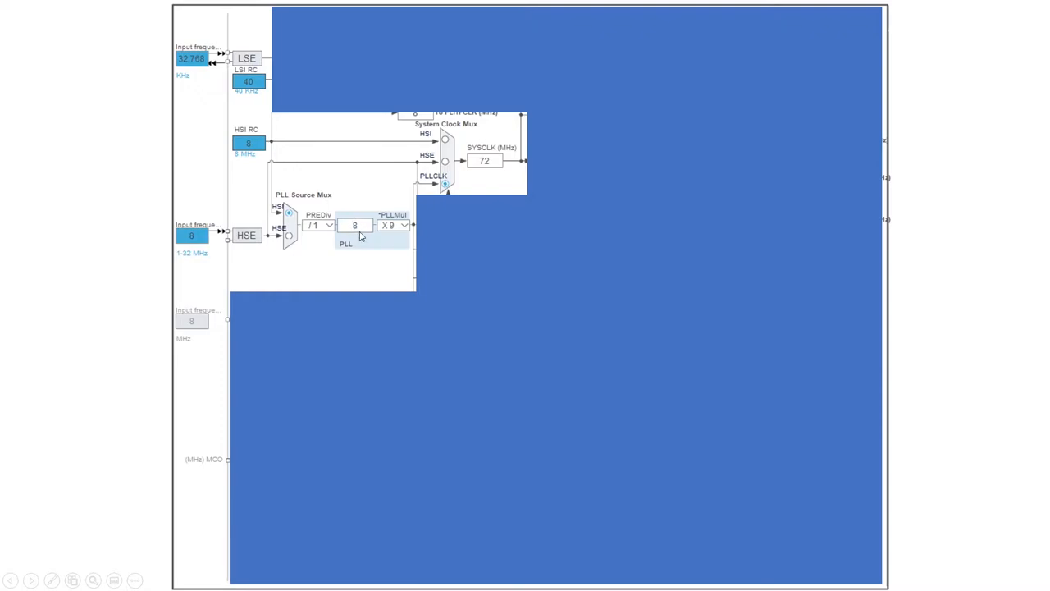
mouse_move(396, 237)
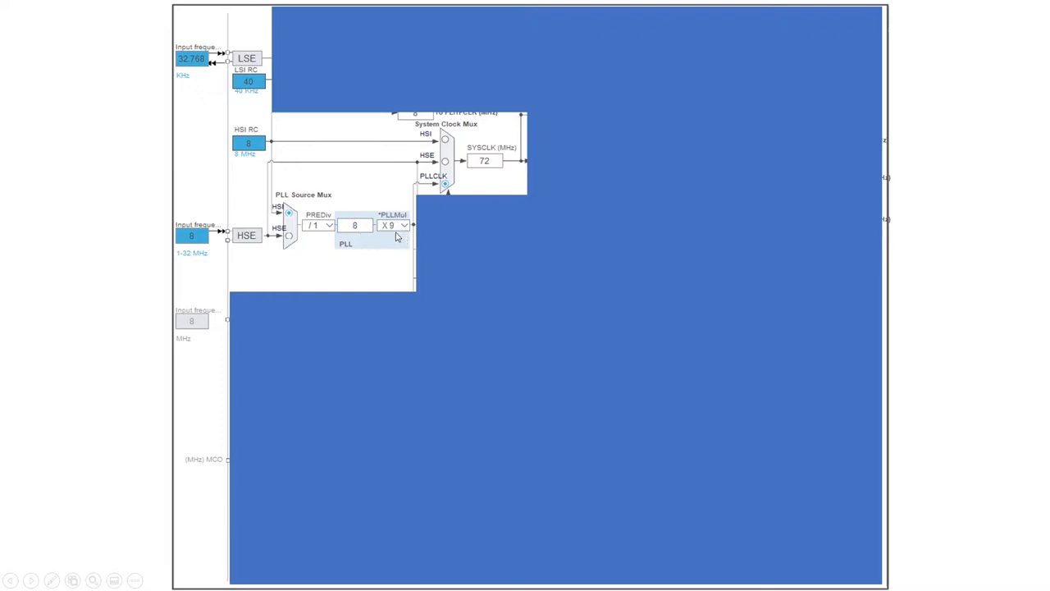
mouse_move(400, 243)
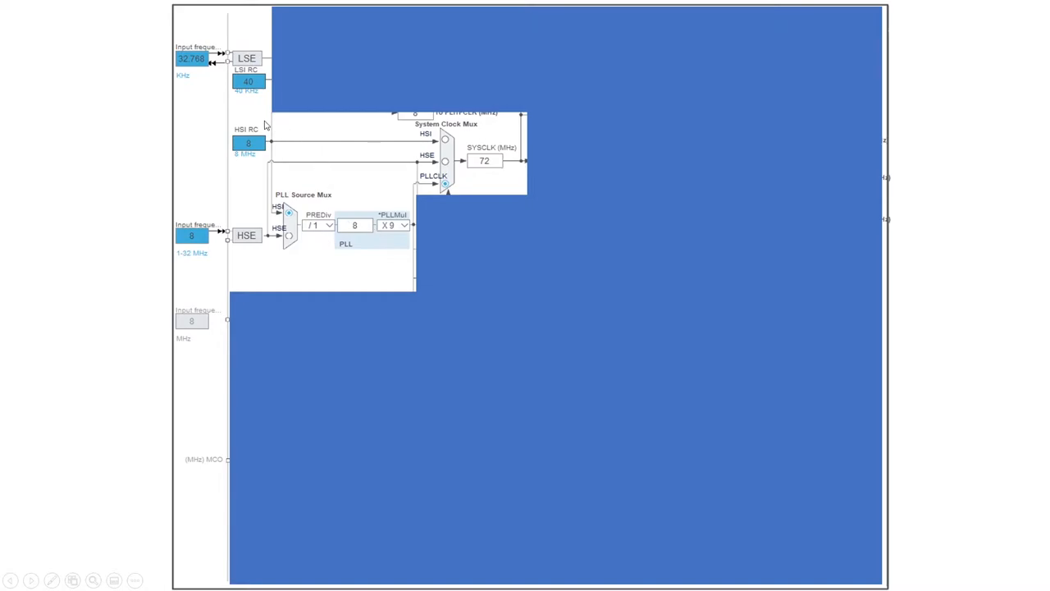
mouse_move(254, 147)
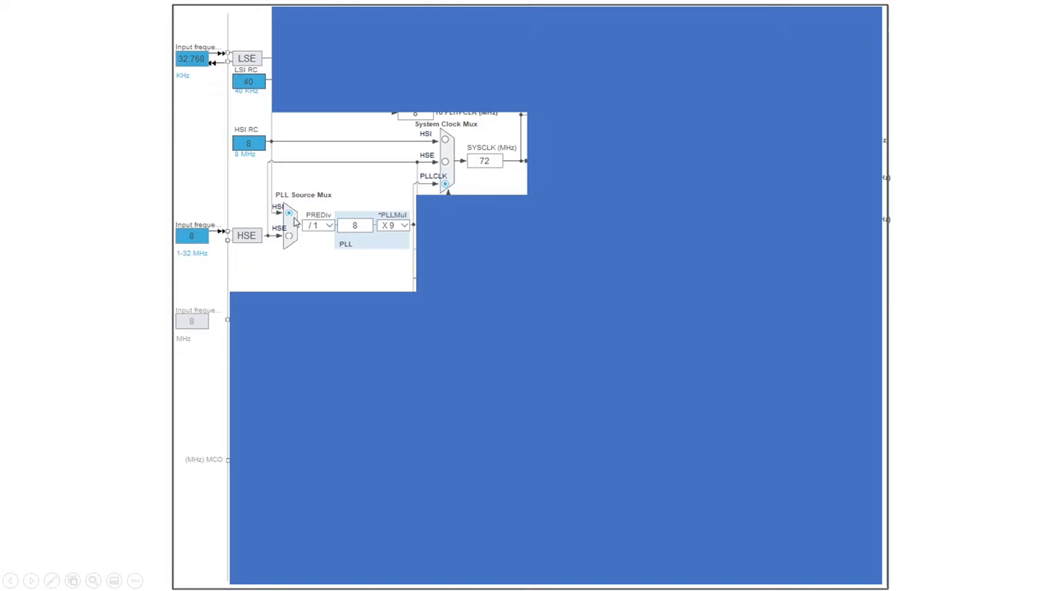
mouse_move(321, 237)
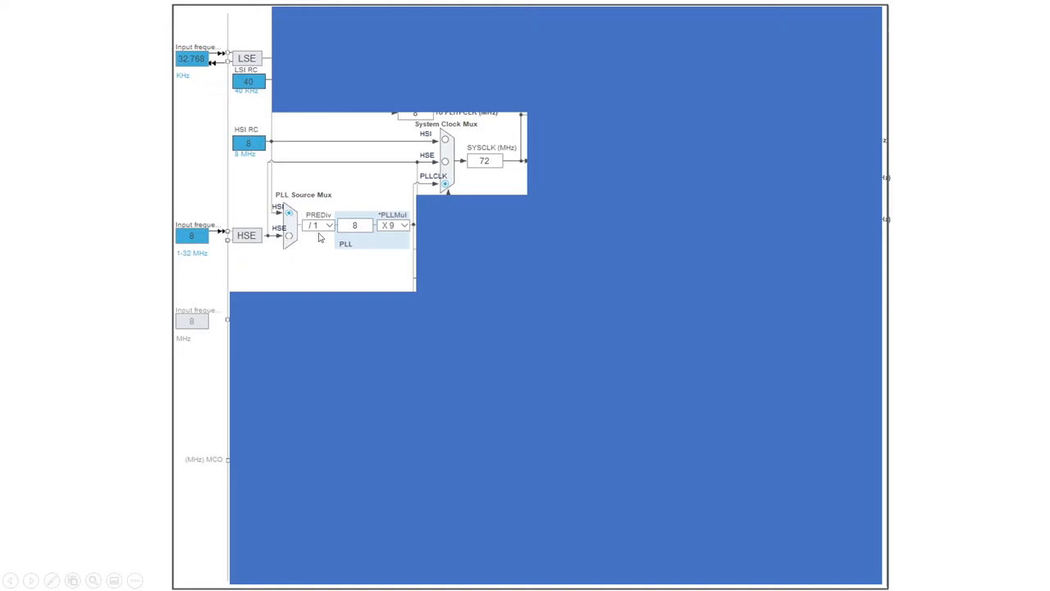
mouse_move(265, 146)
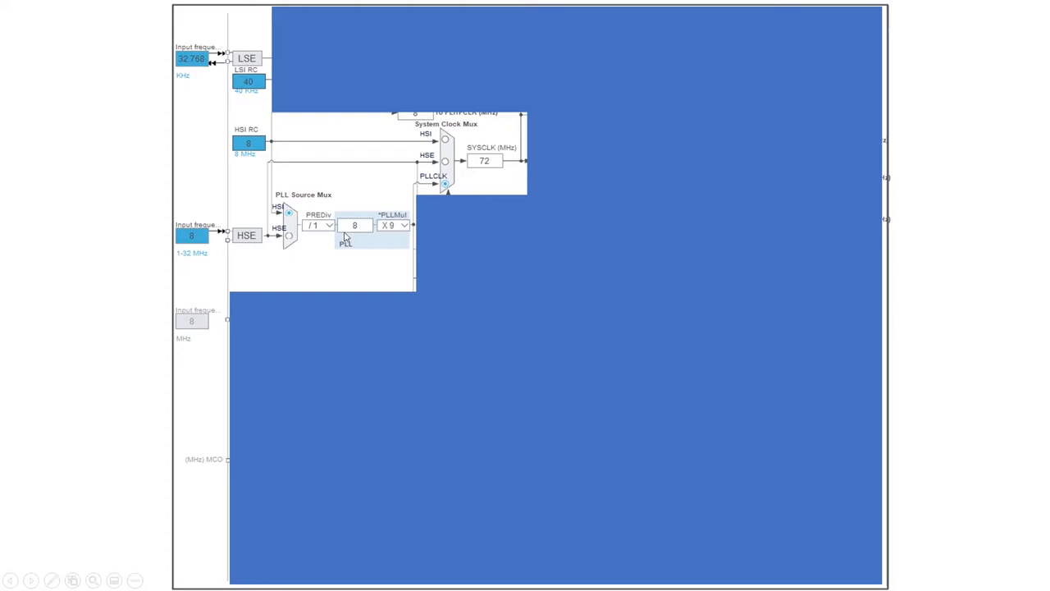
mouse_move(492, 162)
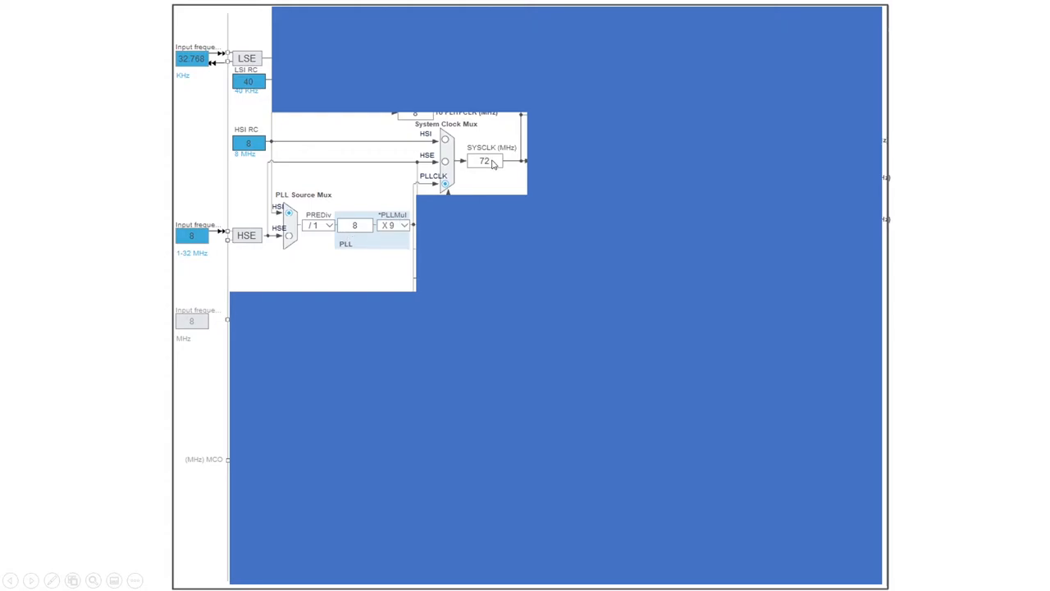
mouse_move(459, 133)
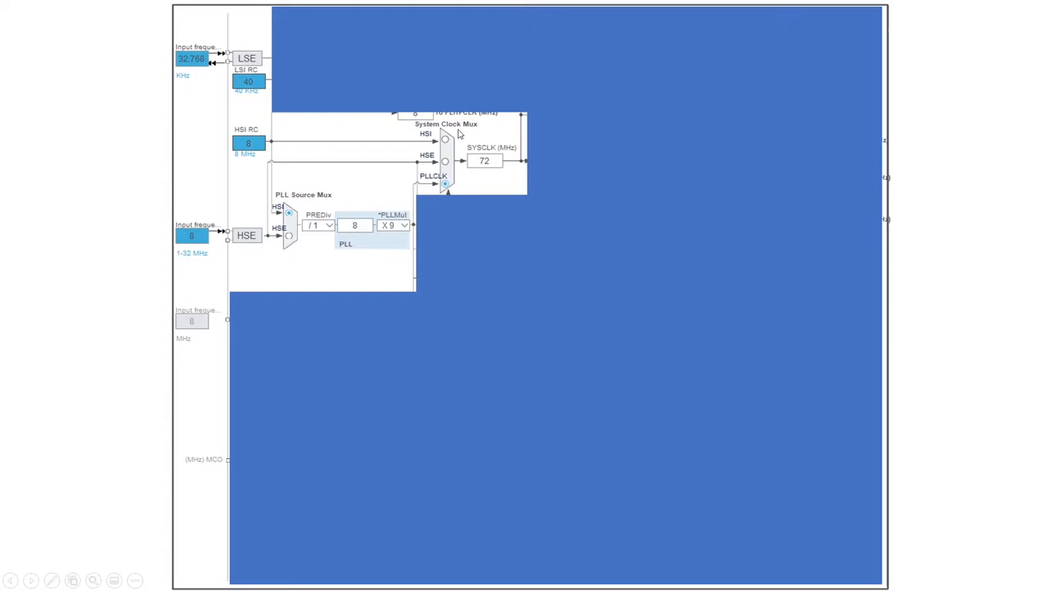
mouse_move(449, 168)
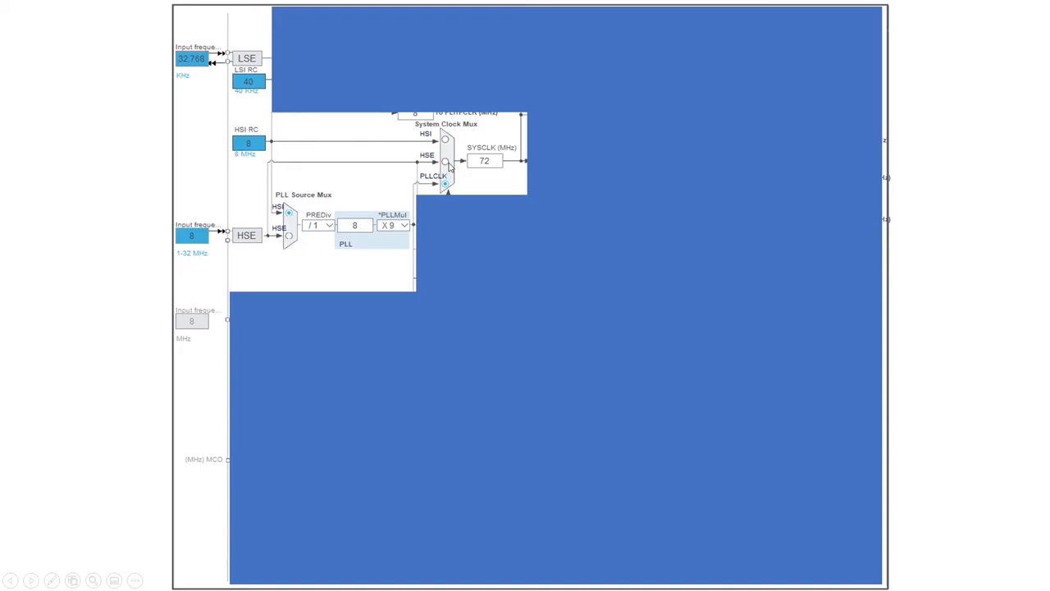
mouse_move(224, 244)
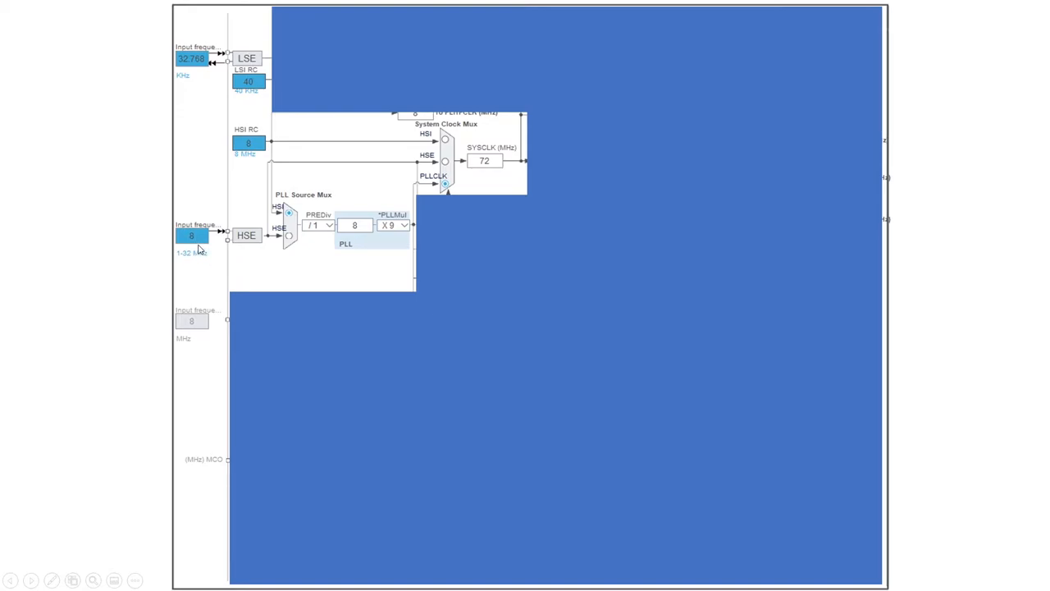
mouse_move(282, 295)
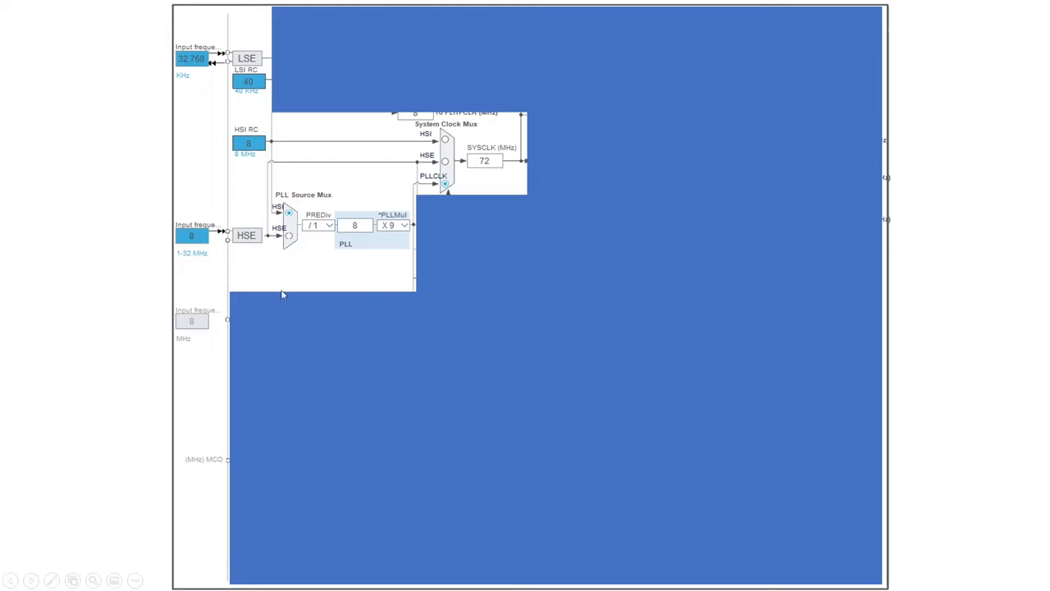
mouse_move(518, 342)
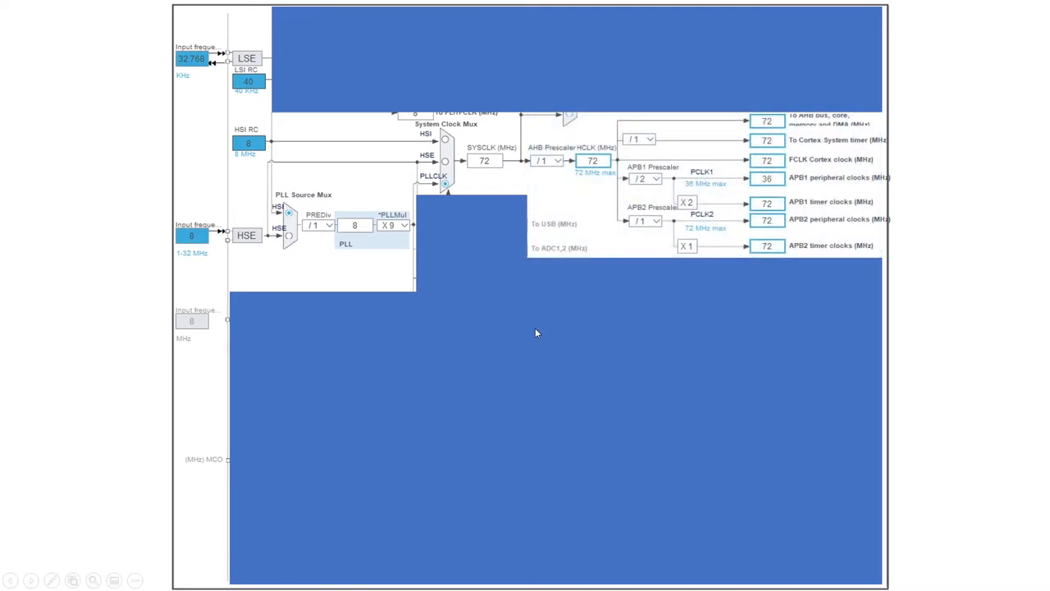
mouse_move(736, 136)
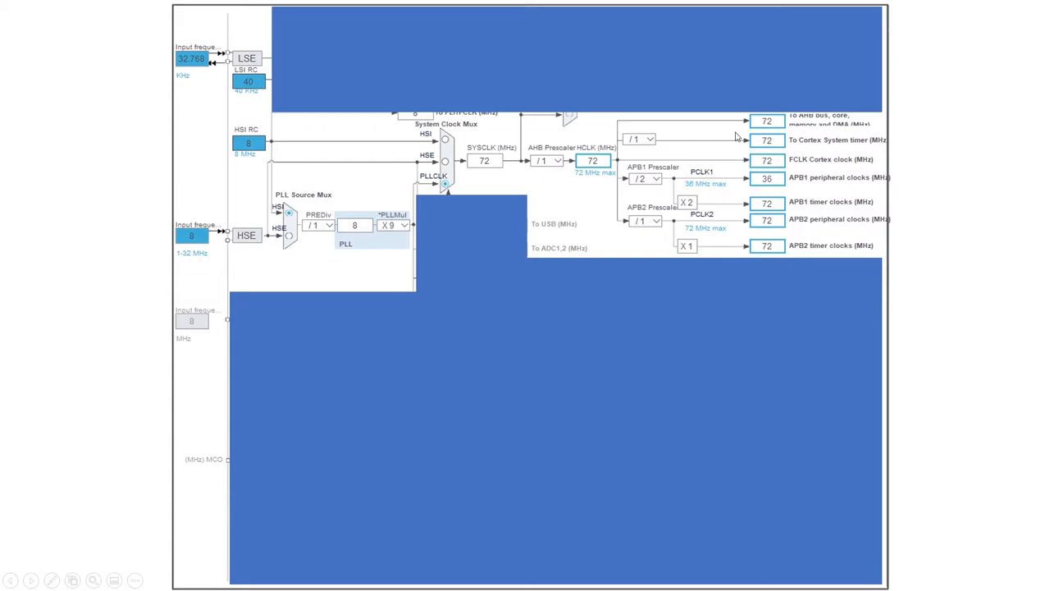
mouse_move(735, 130)
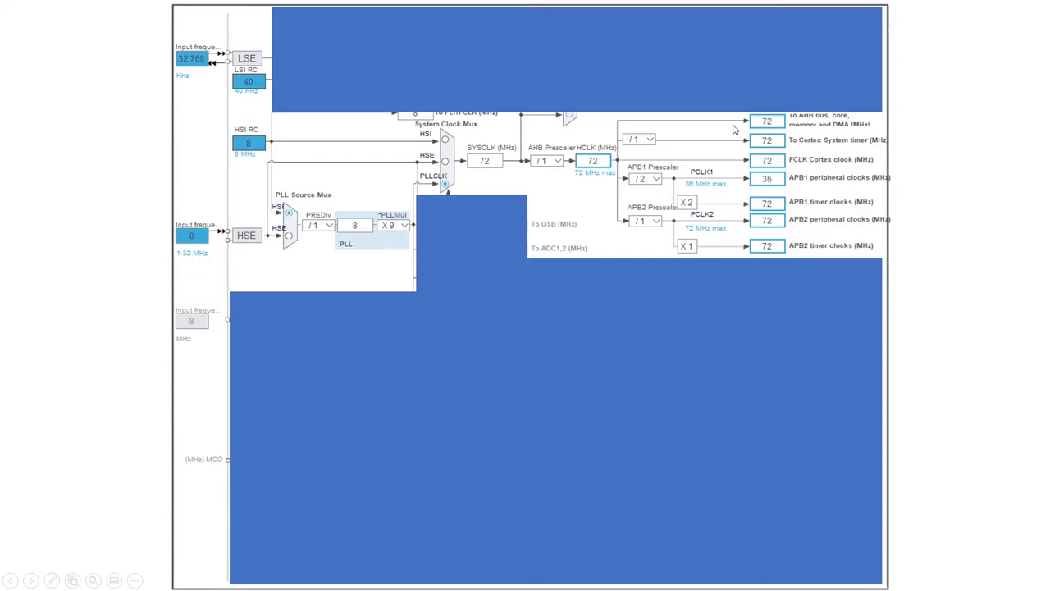
- Bring up the datasheet block diagram showing the 36 MHz APB1 maximum
click(133, 34)
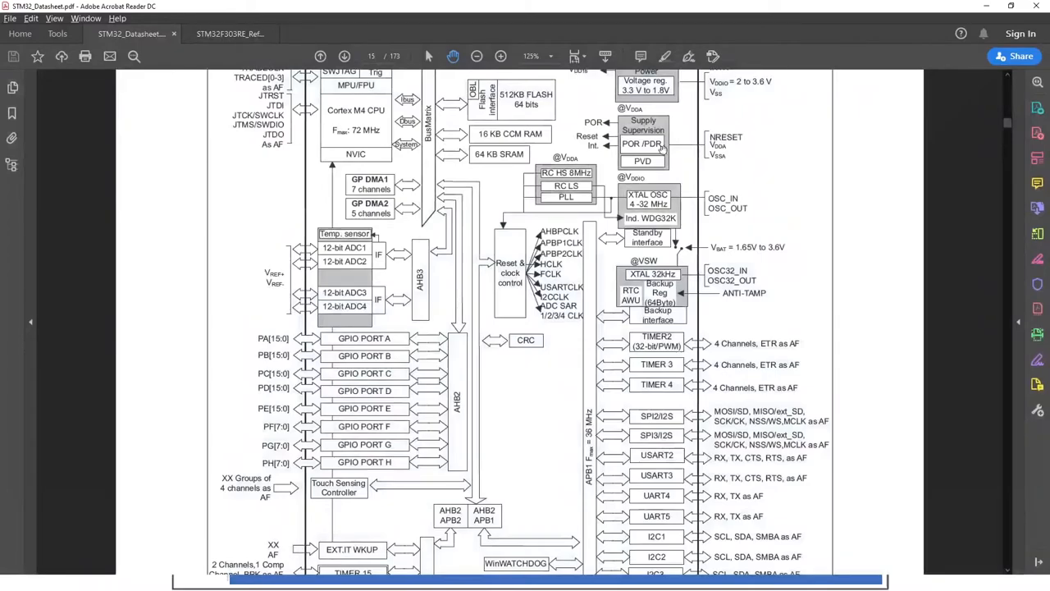
scroll(up, 3)
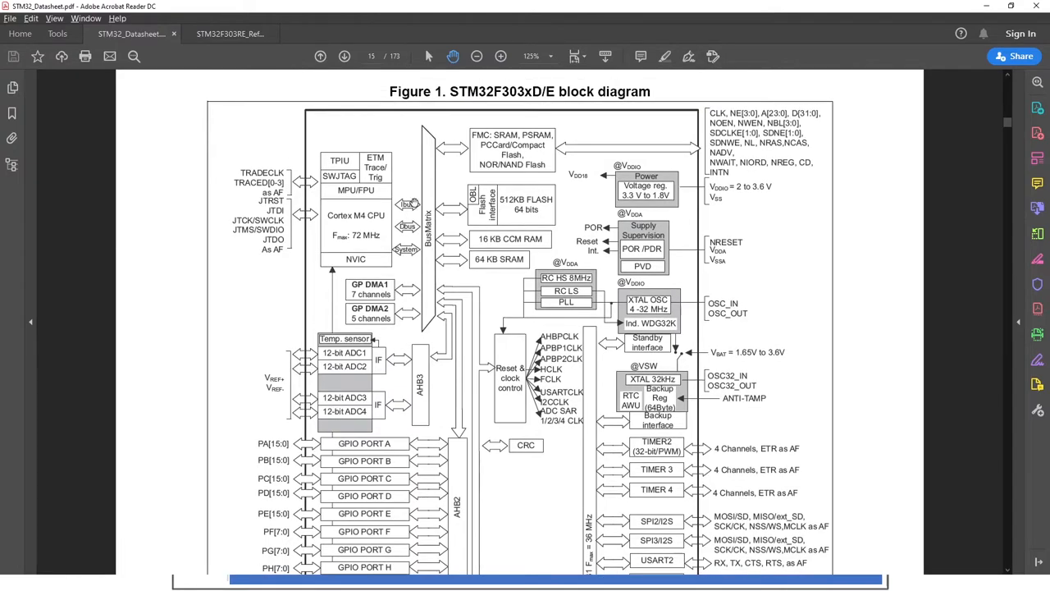
mouse_move(327, 239)
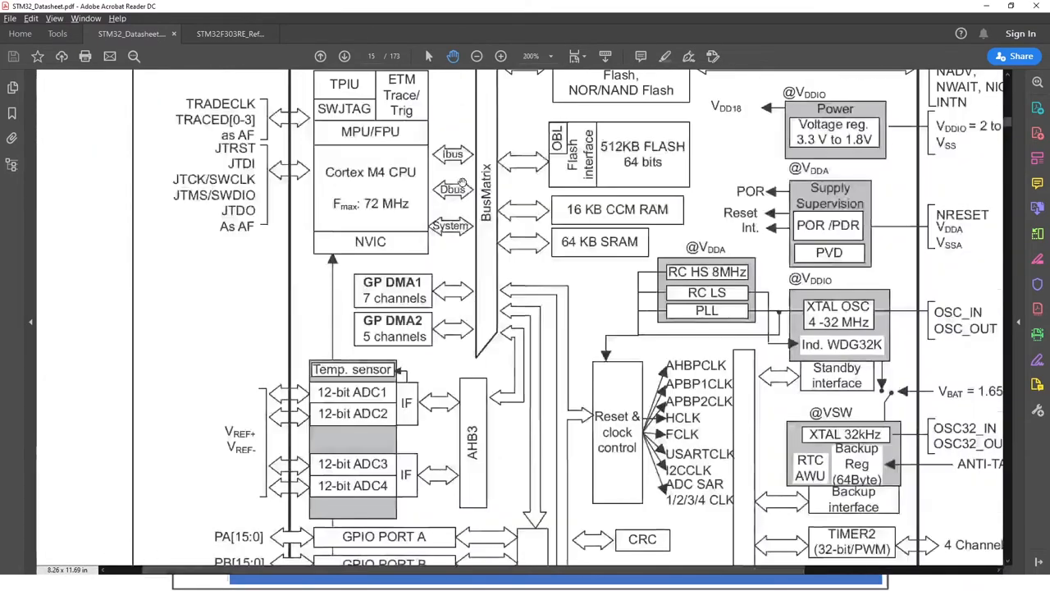
scroll(down, 3)
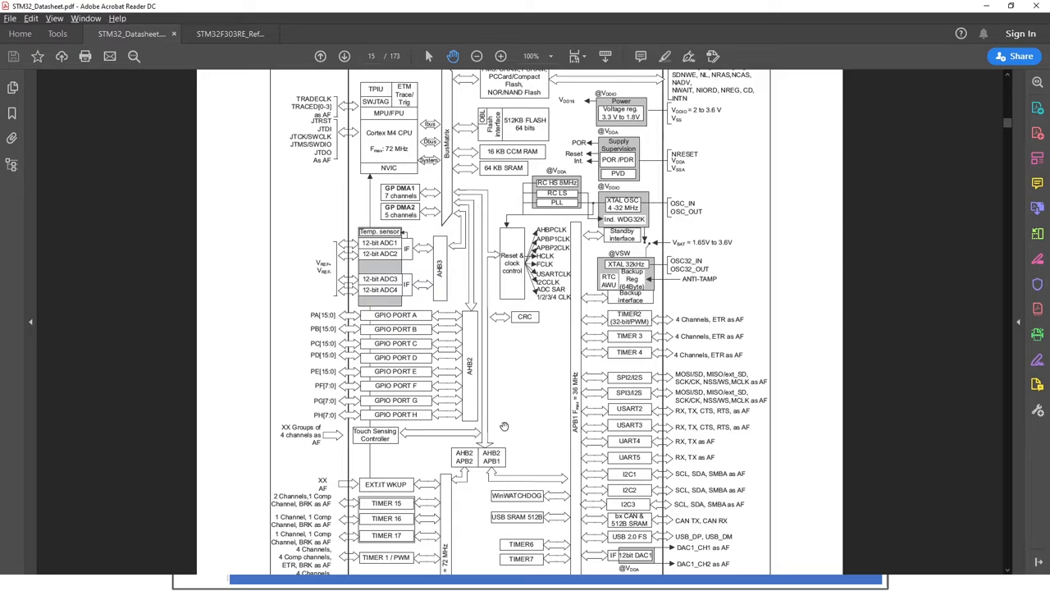
scroll(down, 3)
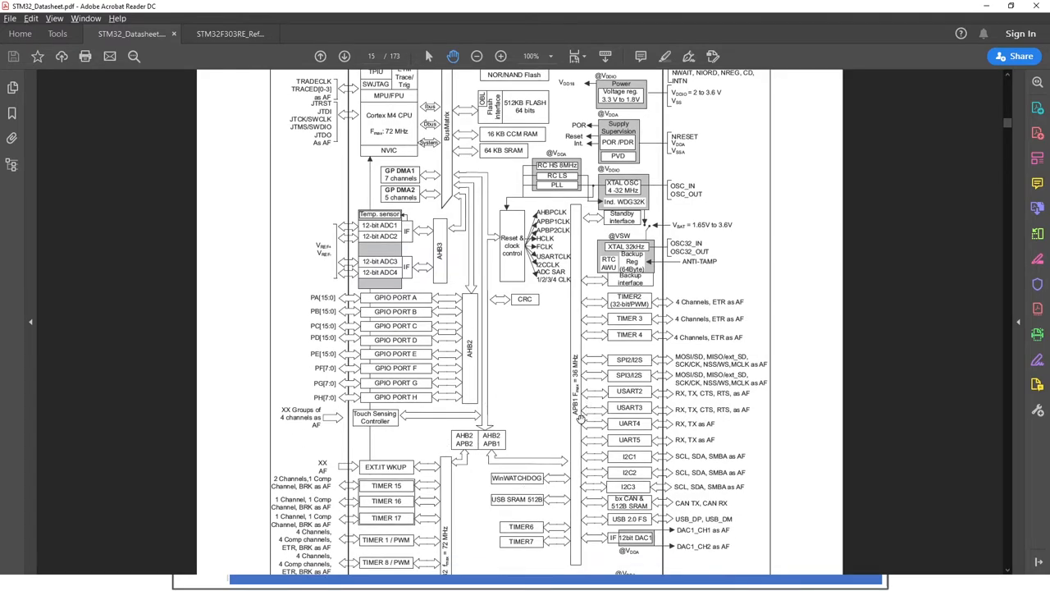
scroll(down, 3)
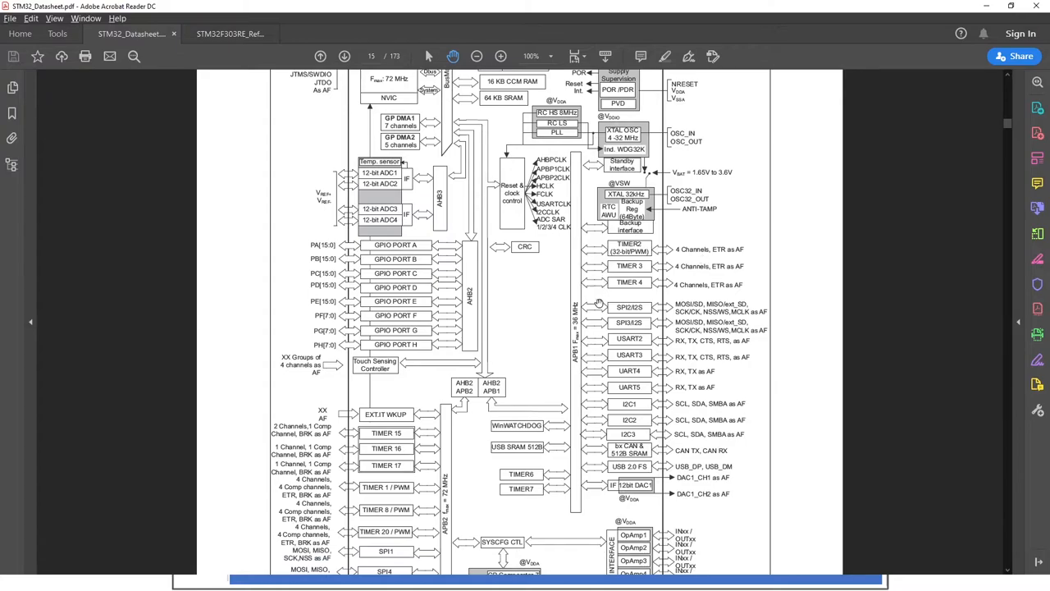
mouse_move(526, 332)
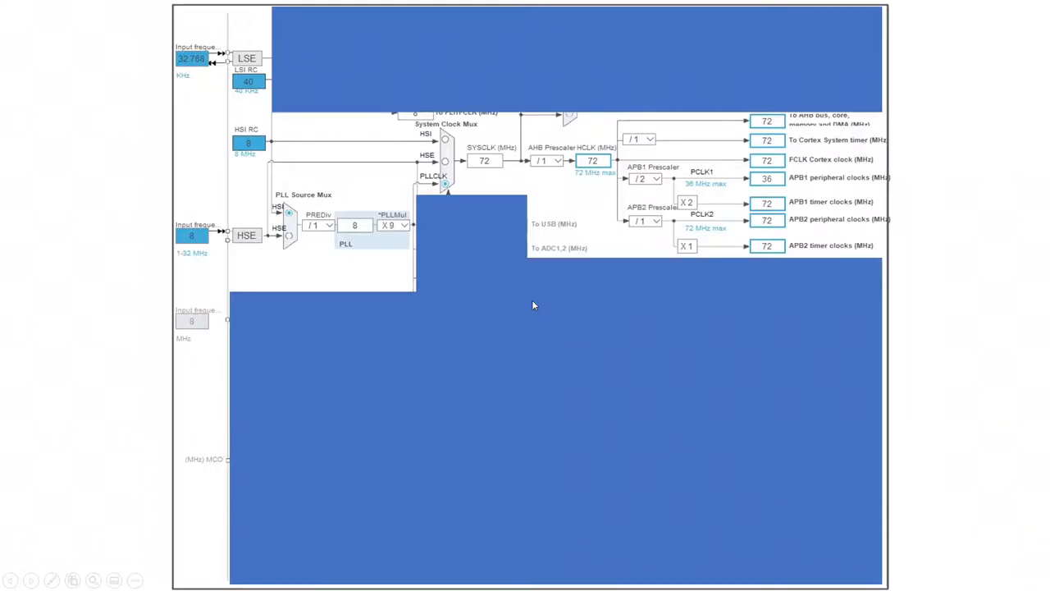
mouse_move(525, 335)
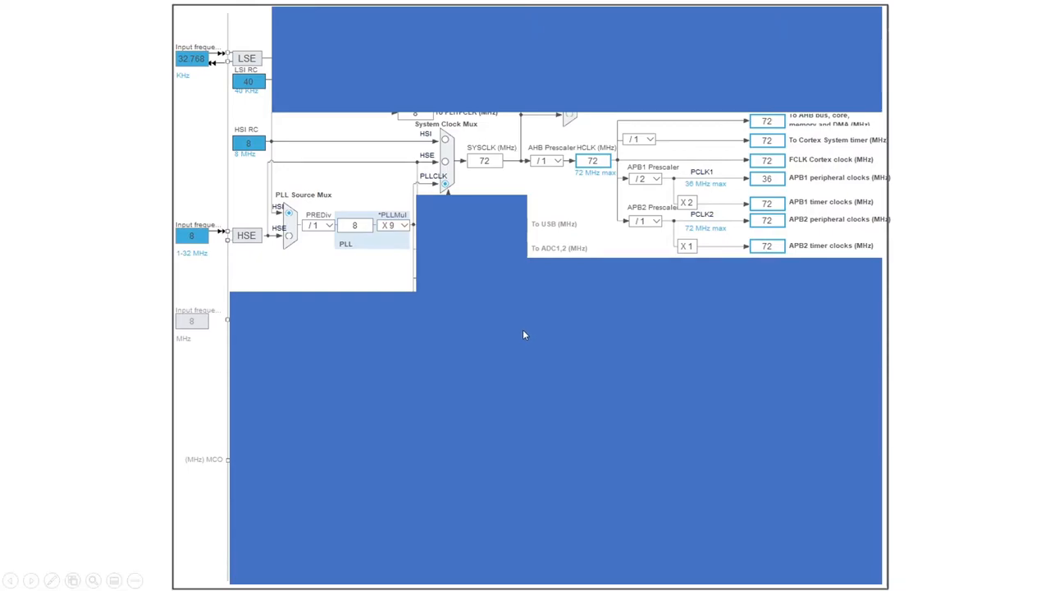
mouse_move(552, 170)
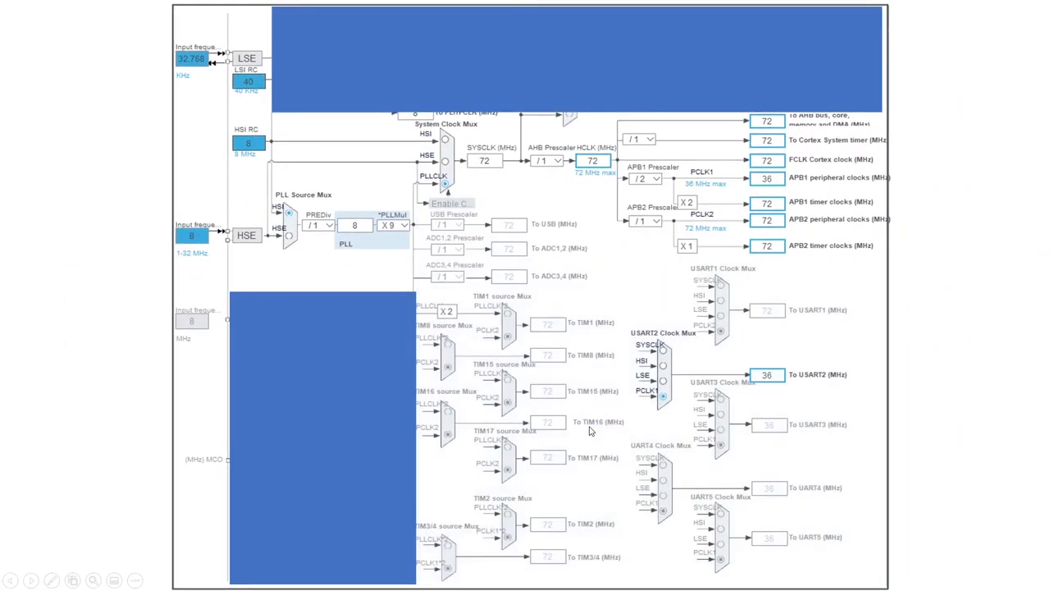
mouse_move(589, 451)
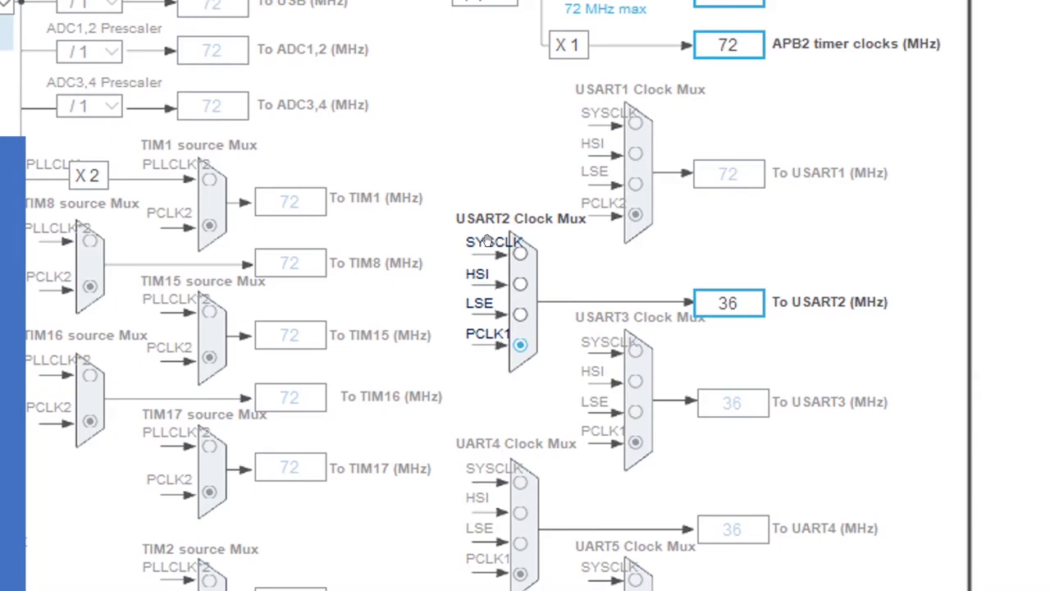
mouse_move(483, 258)
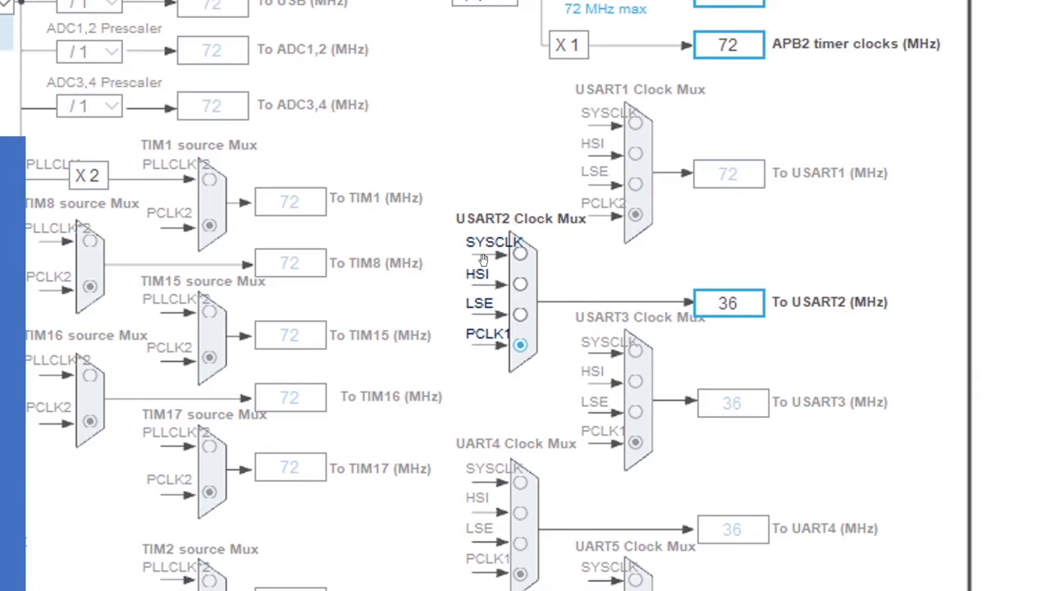
mouse_move(533, 277)
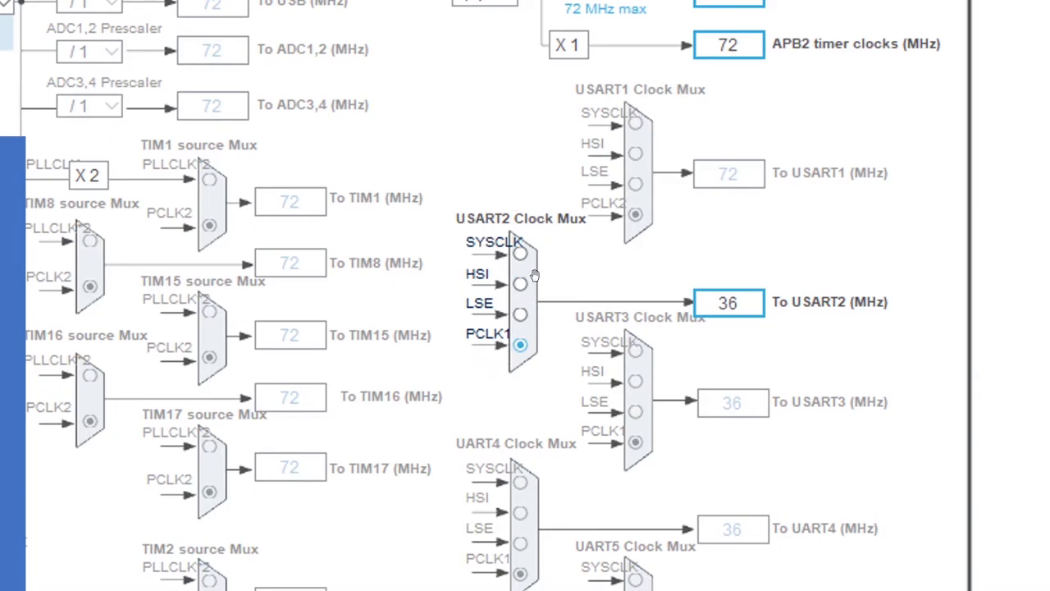
mouse_move(518, 352)
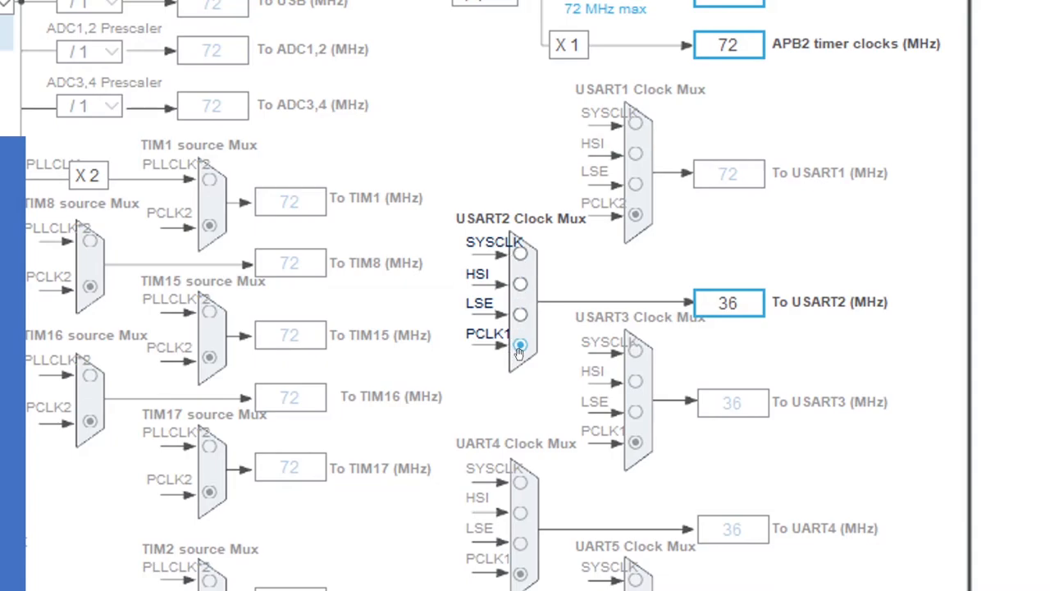
mouse_move(533, 234)
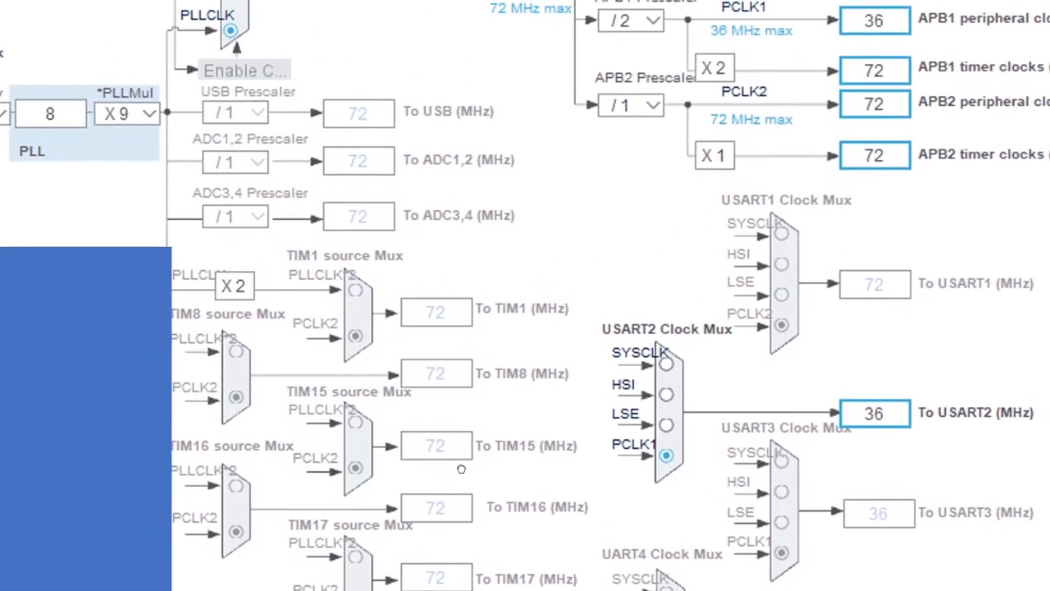
mouse_move(466, 381)
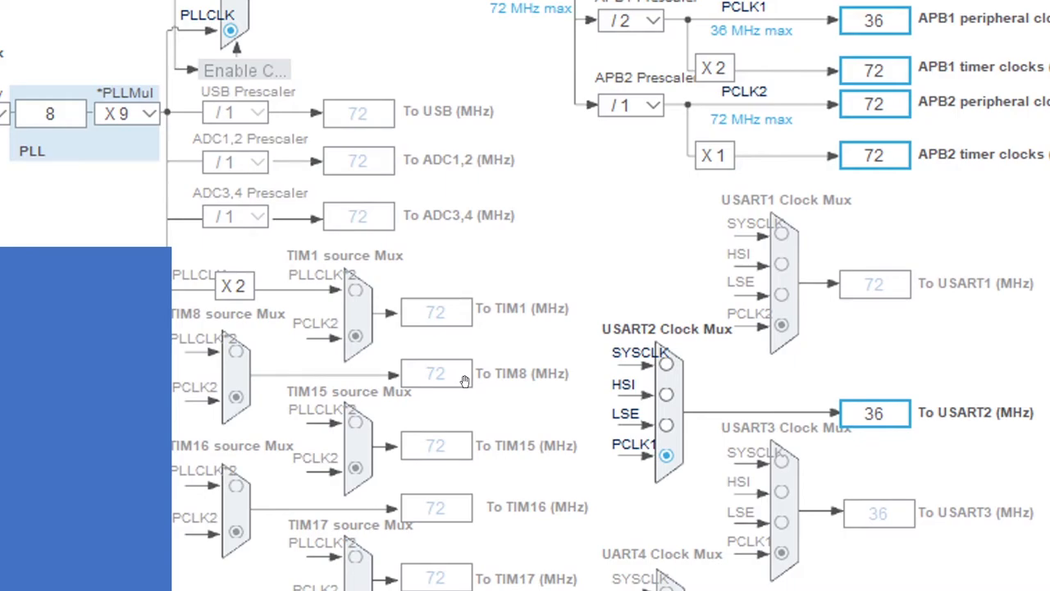
mouse_move(387, 192)
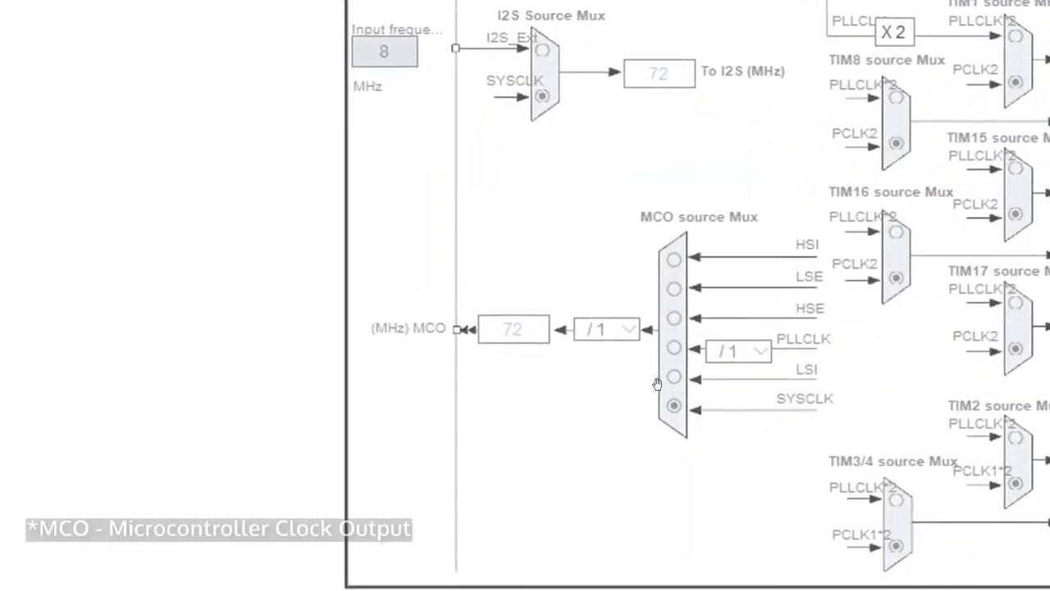
mouse_move(645, 403)
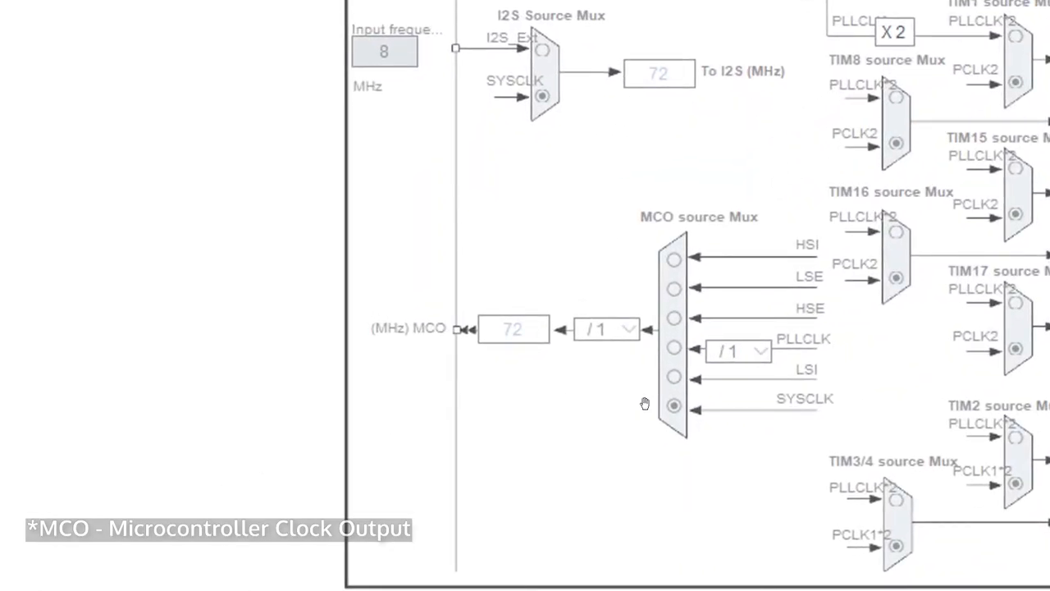
mouse_move(540, 338)
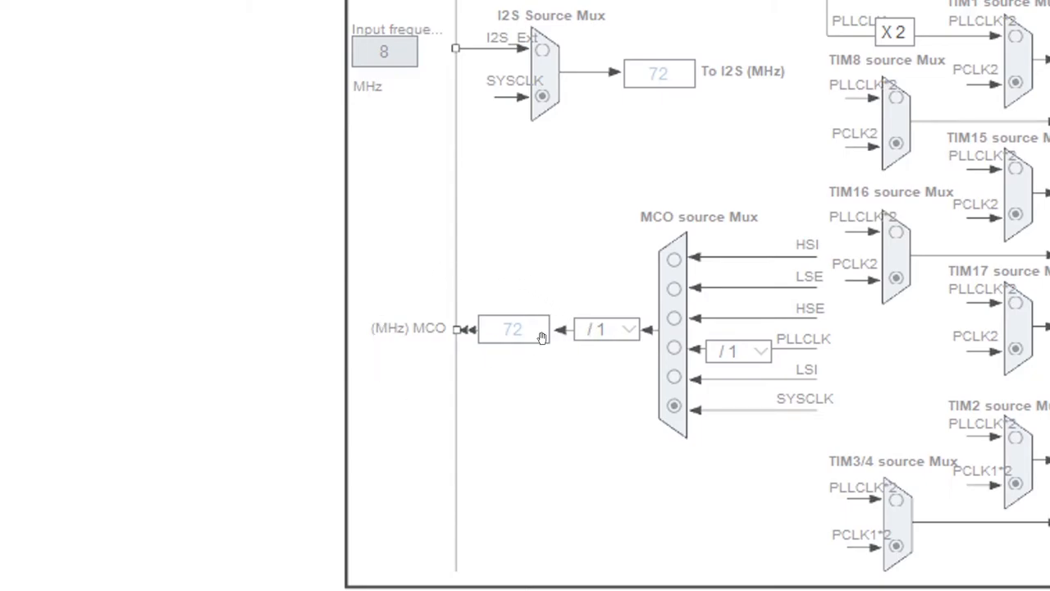
mouse_move(329, 260)
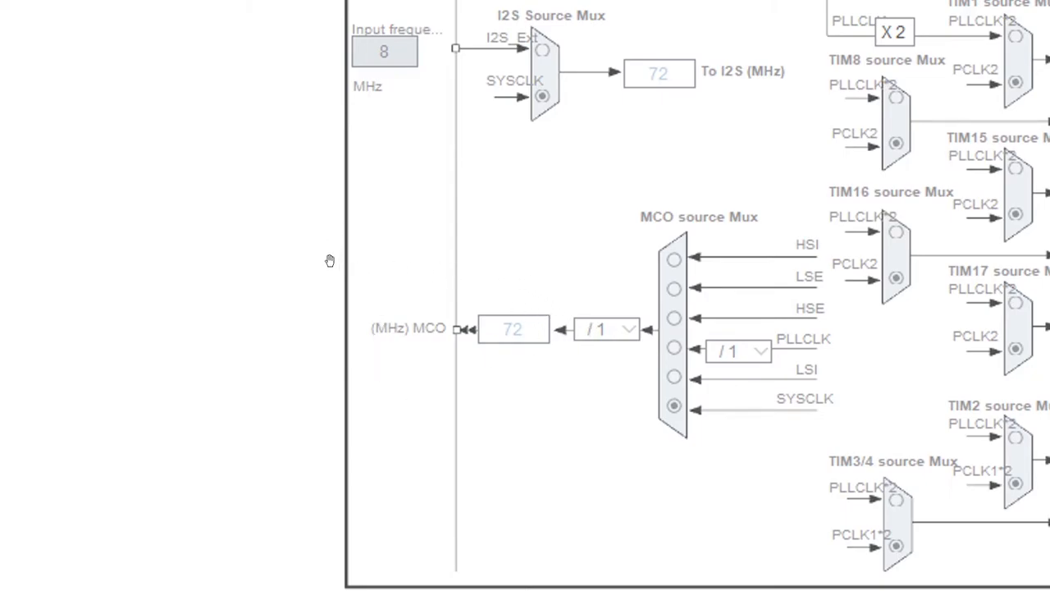
mouse_move(704, 239)
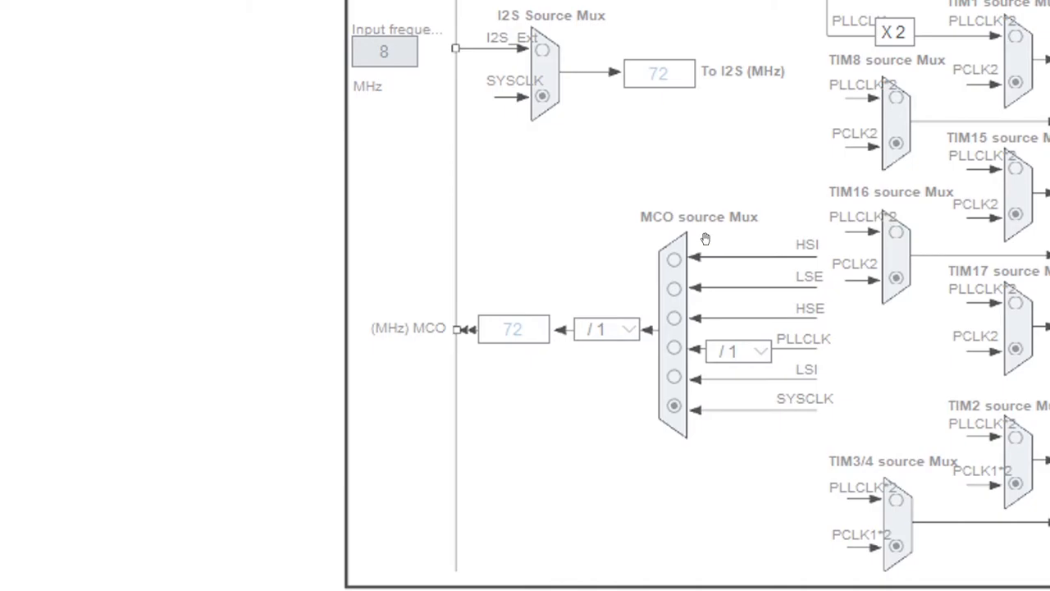
mouse_move(698, 264)
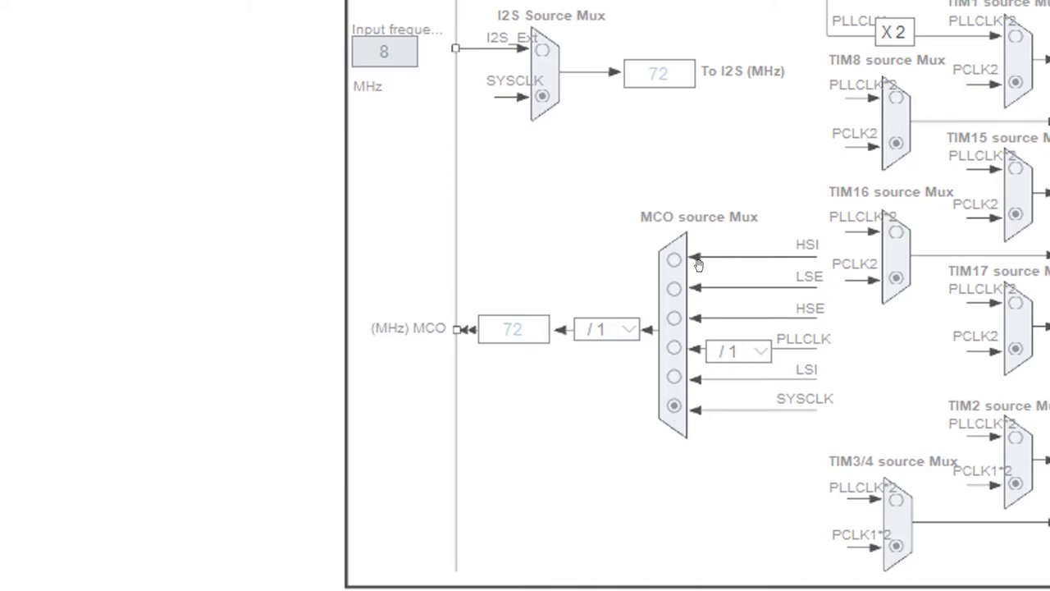
mouse_move(563, 112)
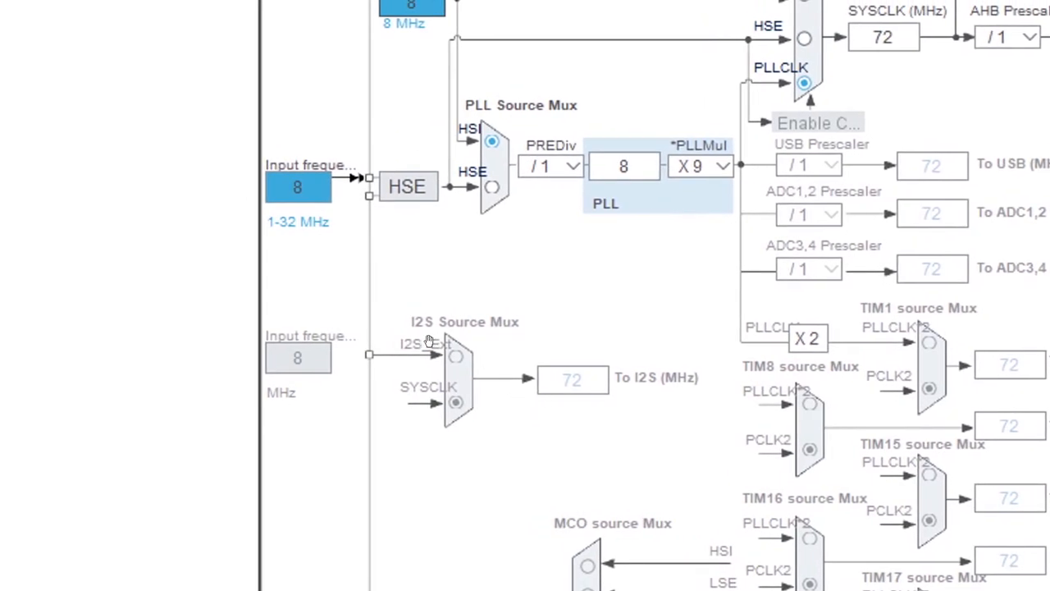
mouse_move(580, 359)
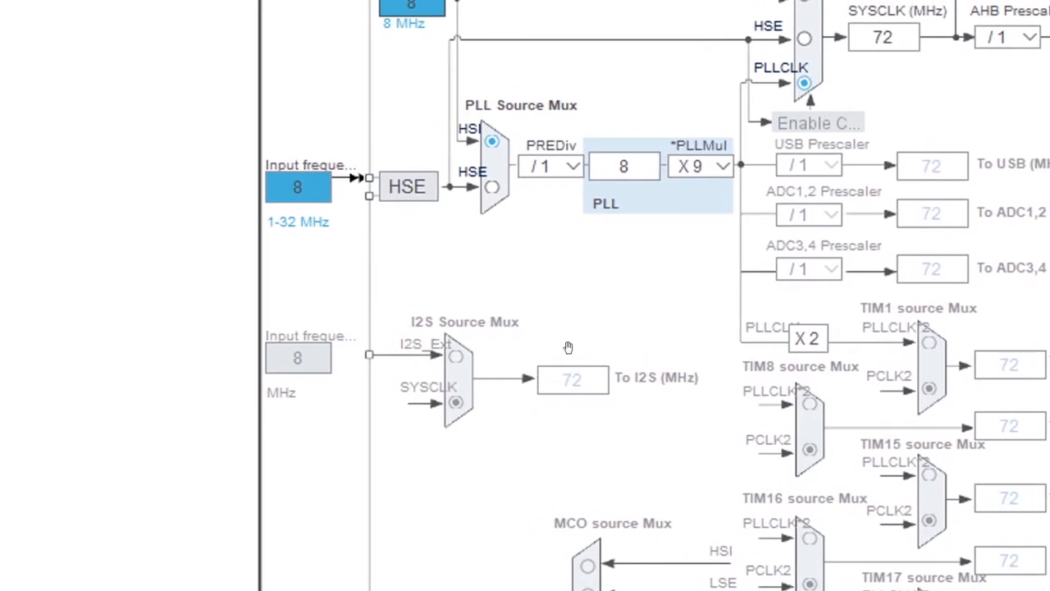
mouse_move(599, 370)
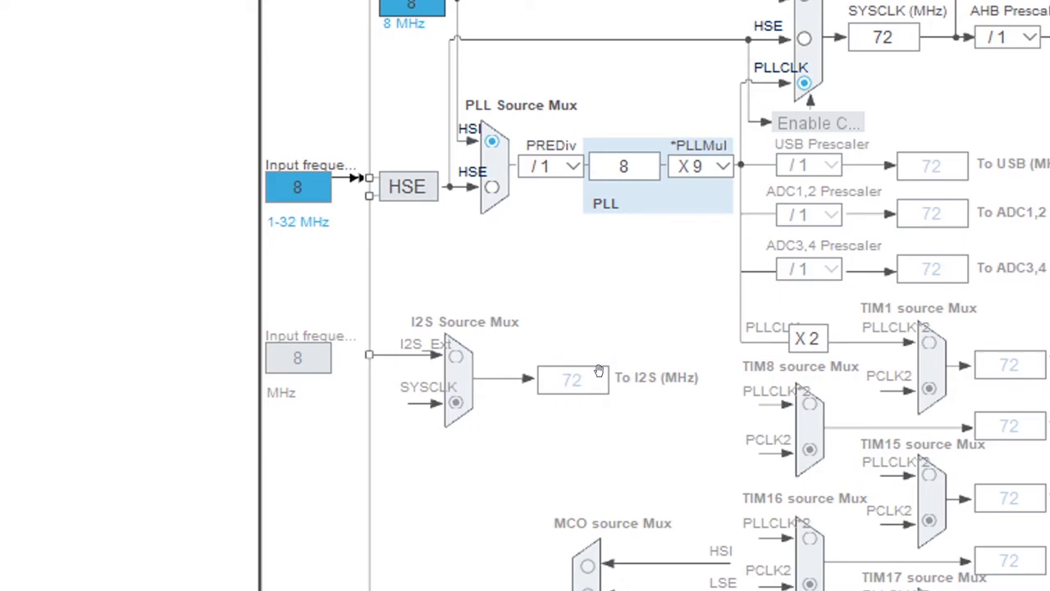
mouse_move(591, 327)
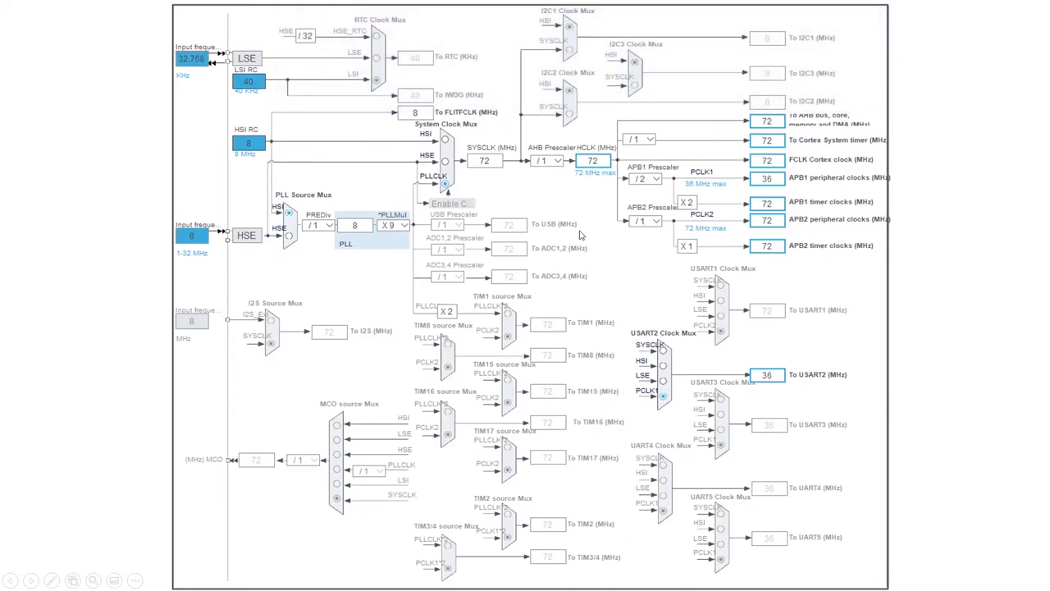
mouse_move(491, 39)
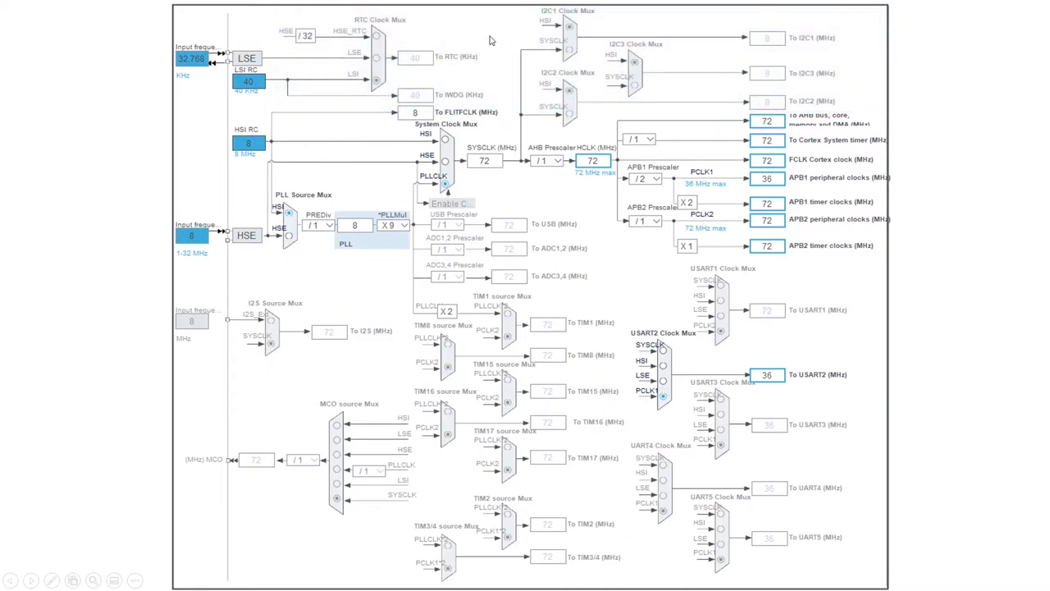
scroll(up, 3)
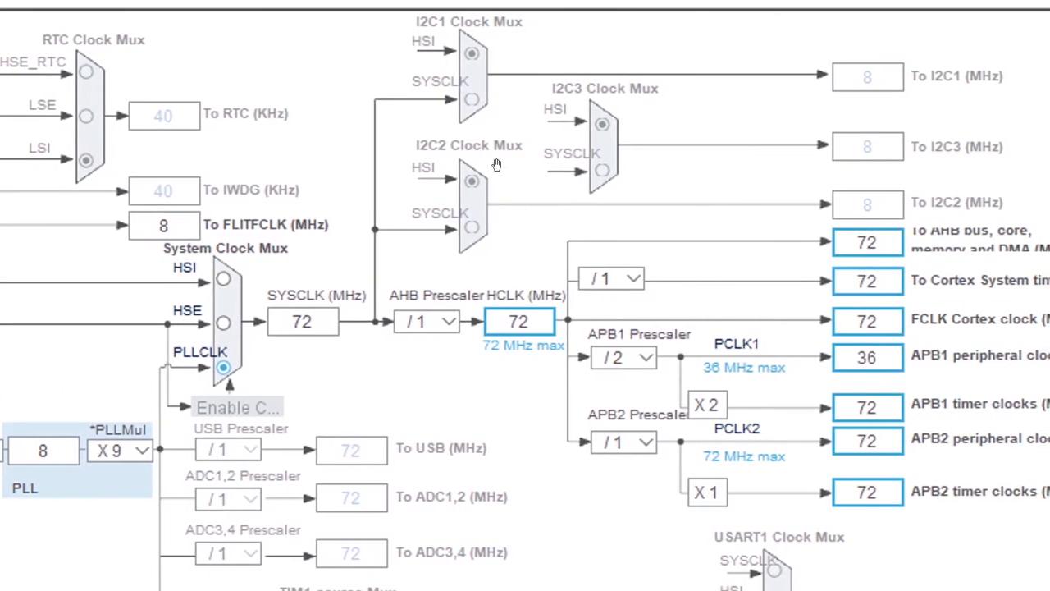
mouse_move(458, 35)
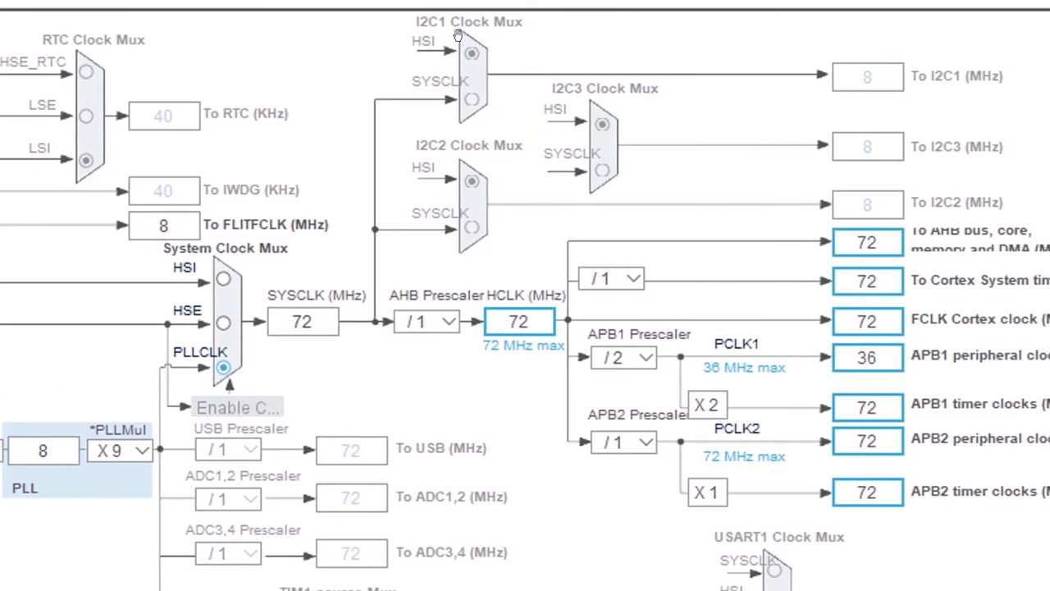
mouse_move(492, 234)
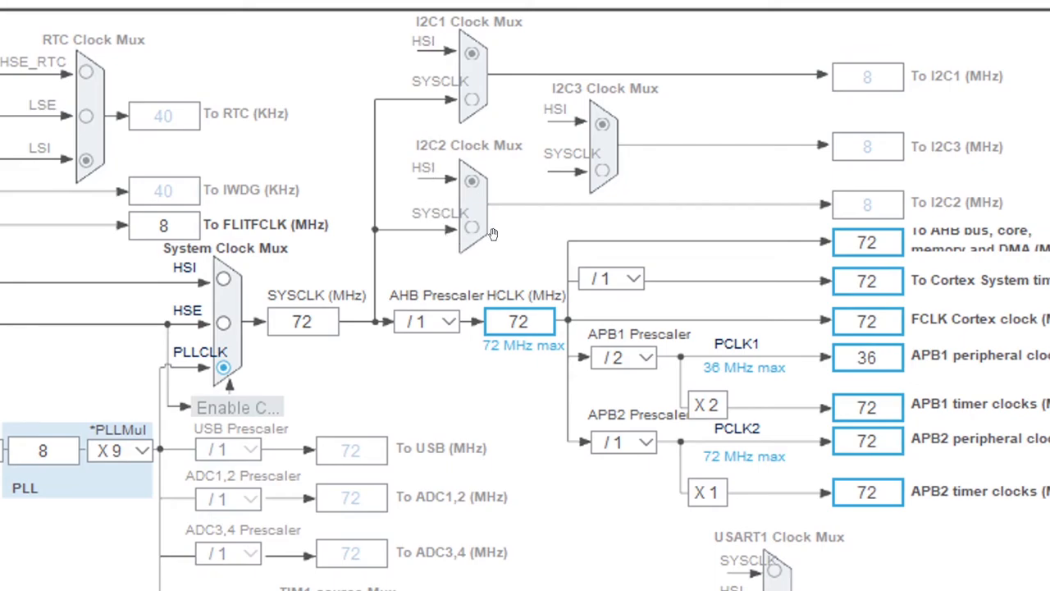
mouse_move(332, 126)
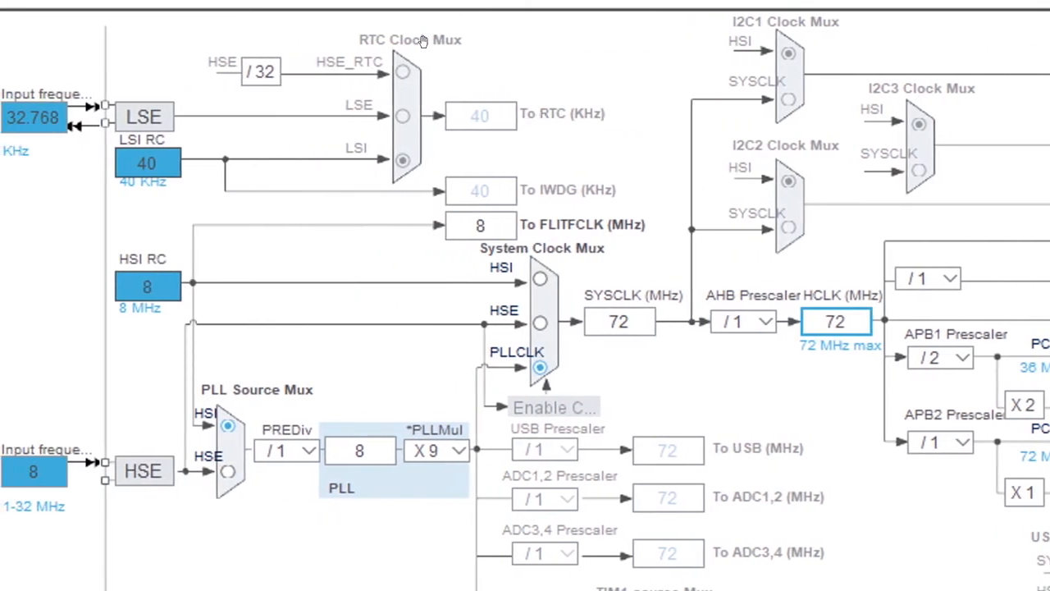
mouse_move(367, 79)
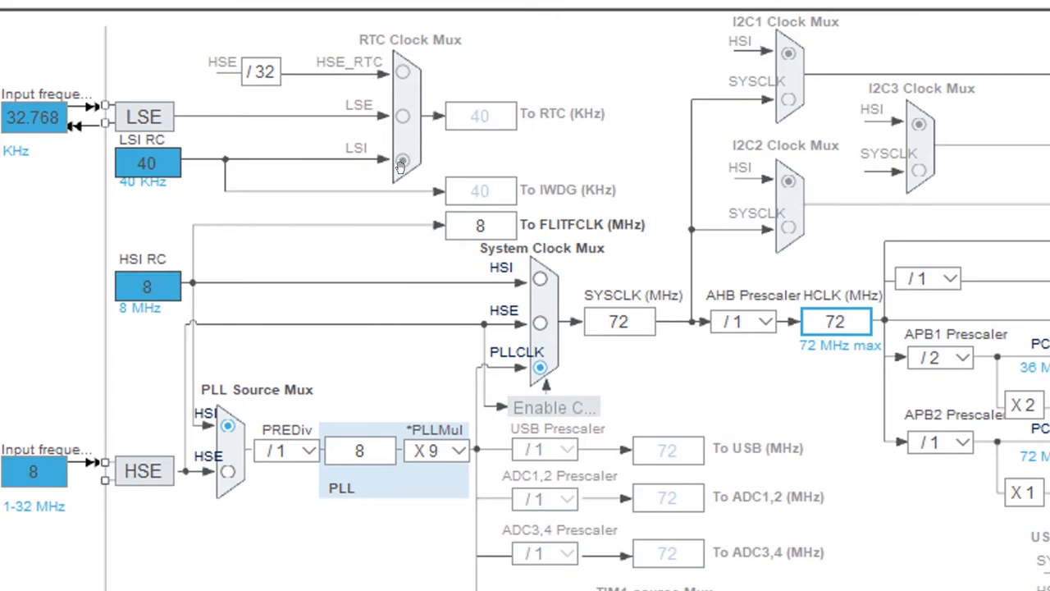
mouse_move(363, 113)
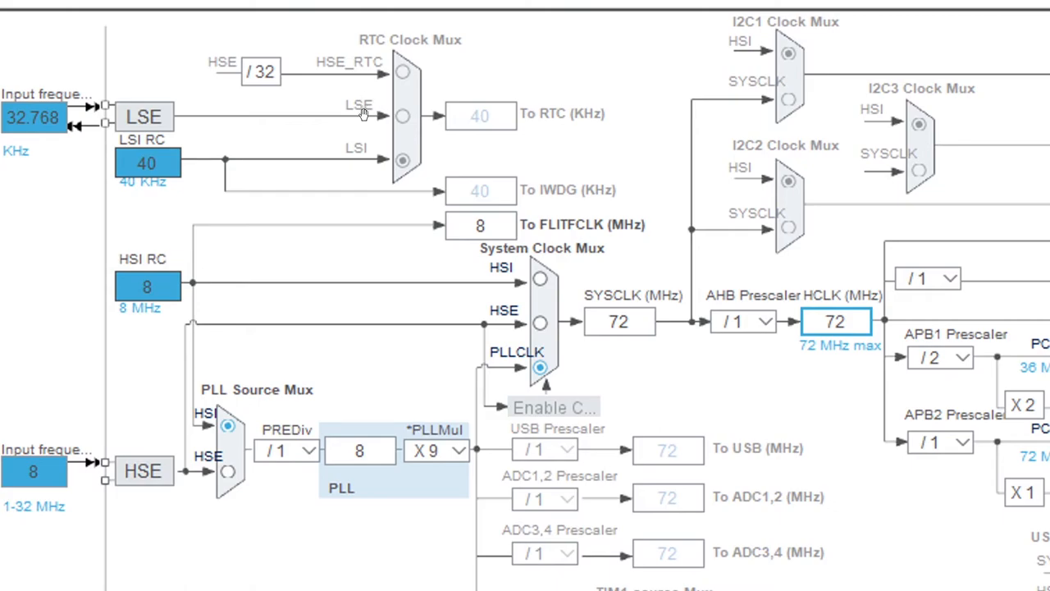
mouse_move(379, 123)
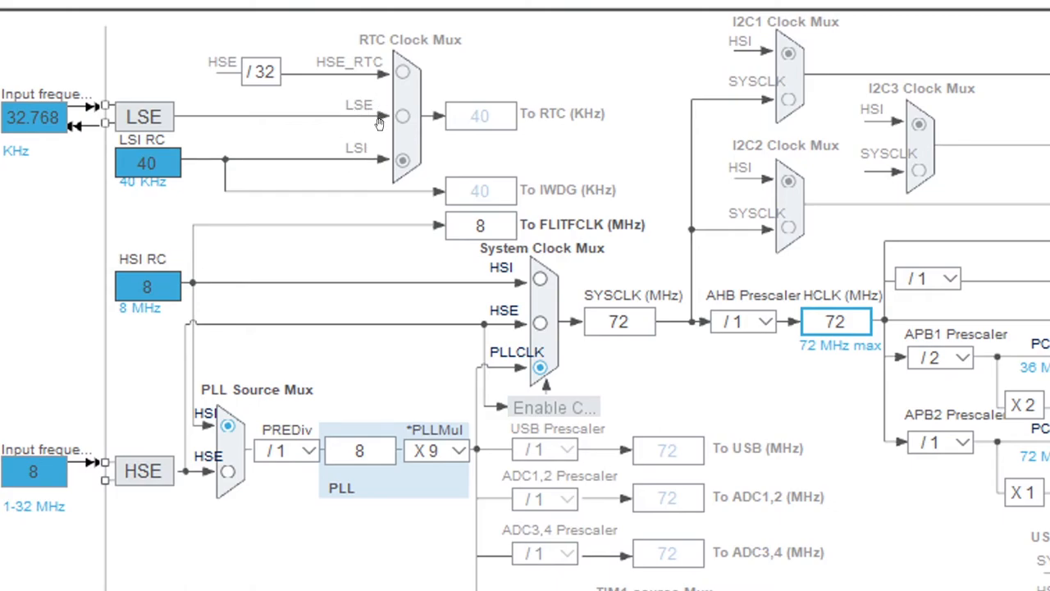
mouse_move(357, 84)
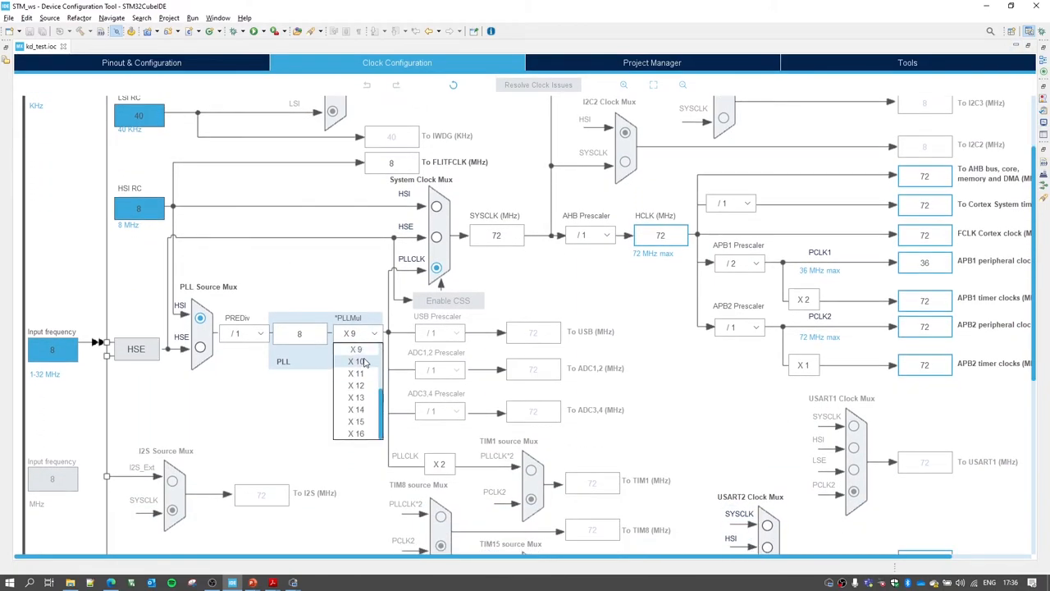
- Choose X10 for the PLL multiplier, driving SYSCLK and HCLK to 80 MHz
click(356, 348)
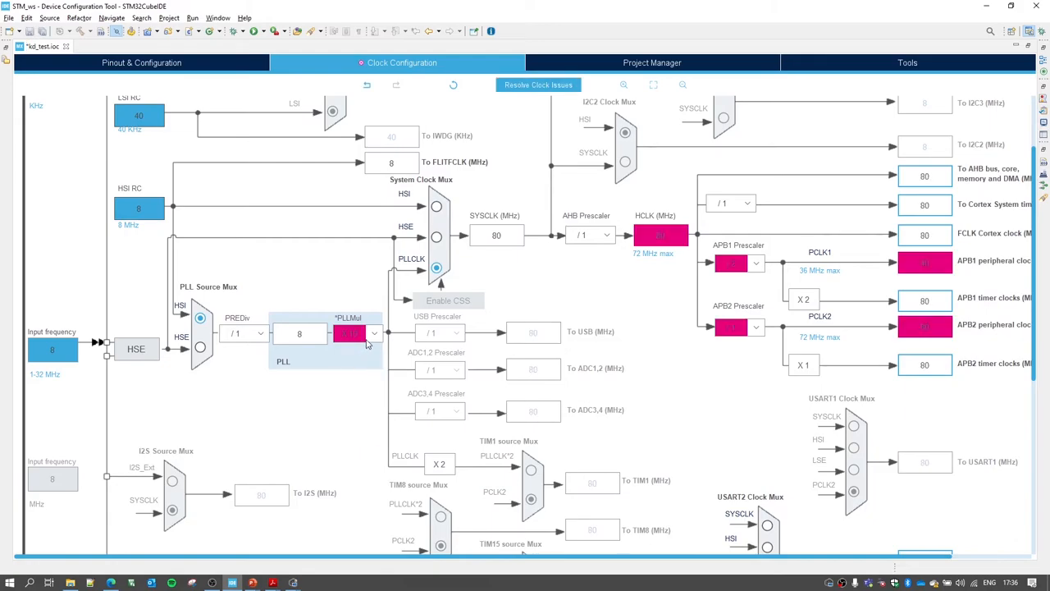
mouse_move(496, 242)
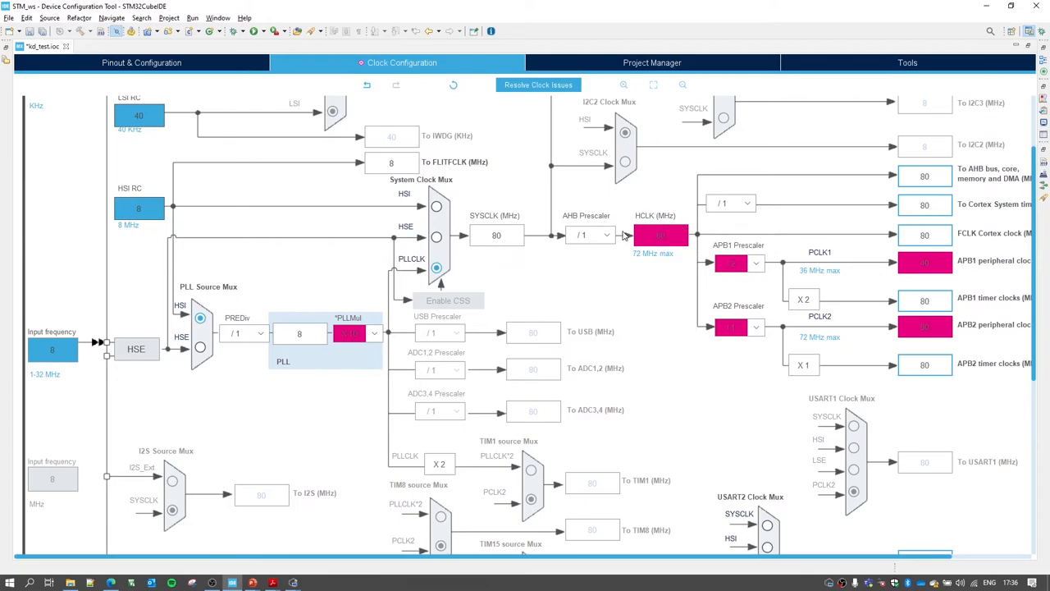
mouse_move(679, 310)
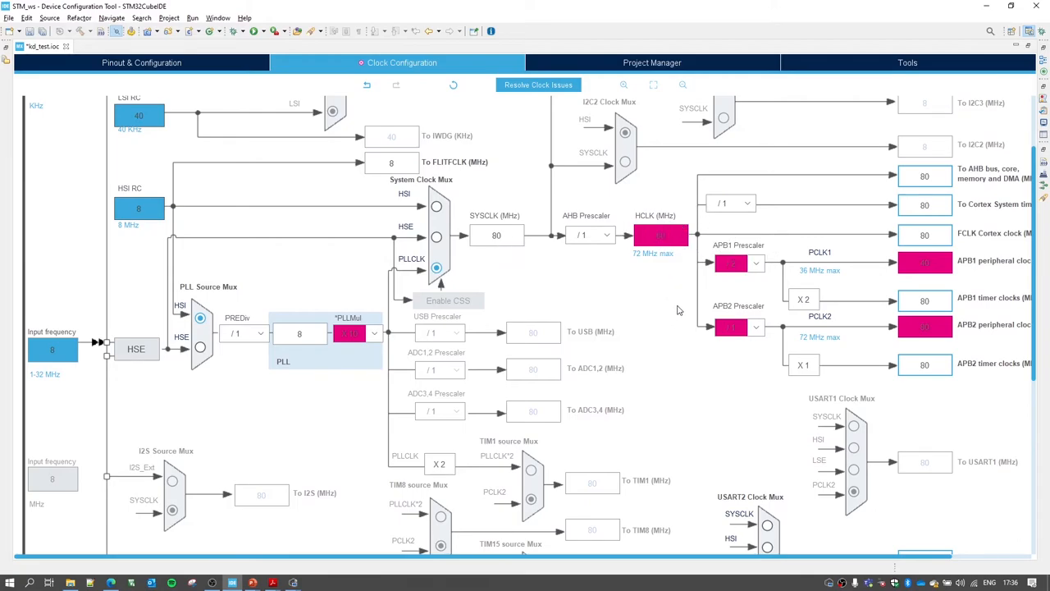
mouse_move(632, 224)
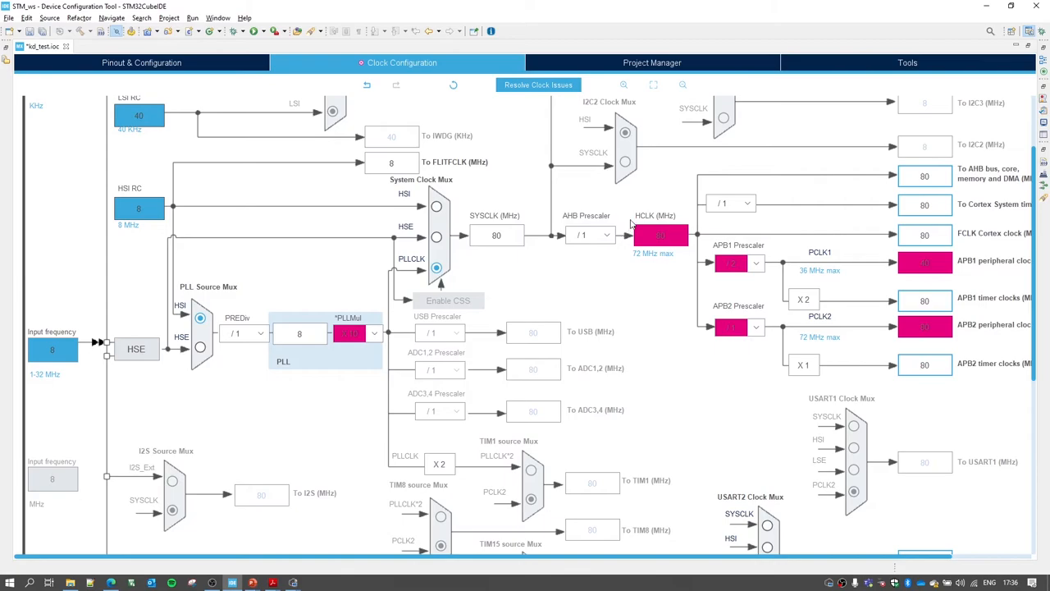
mouse_move(509, 136)
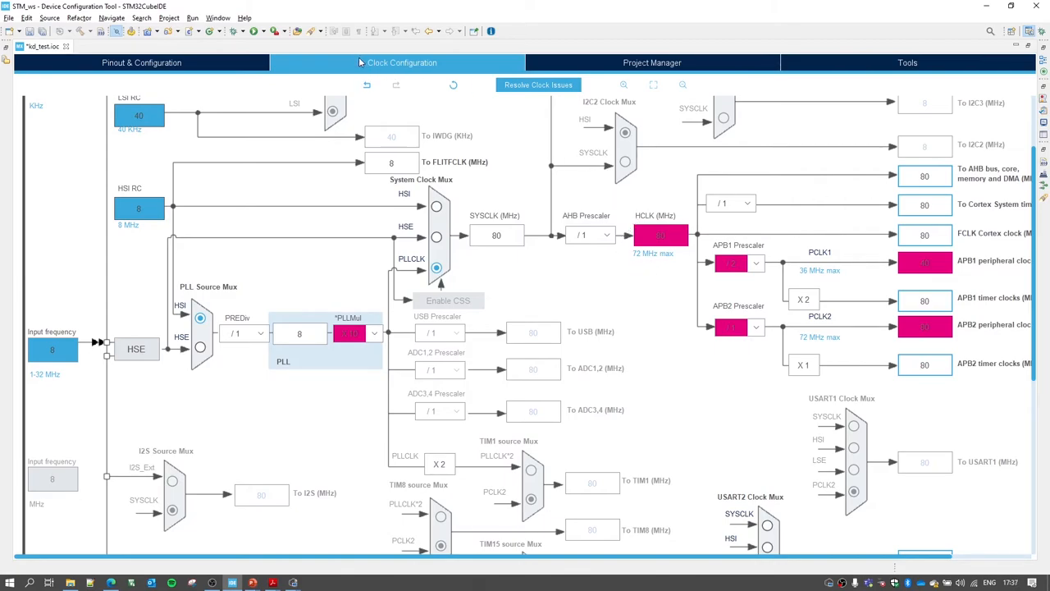
- Set the PLLMul dropdown back to X9 for a 72 MHz SYSCLK
click(349, 332)
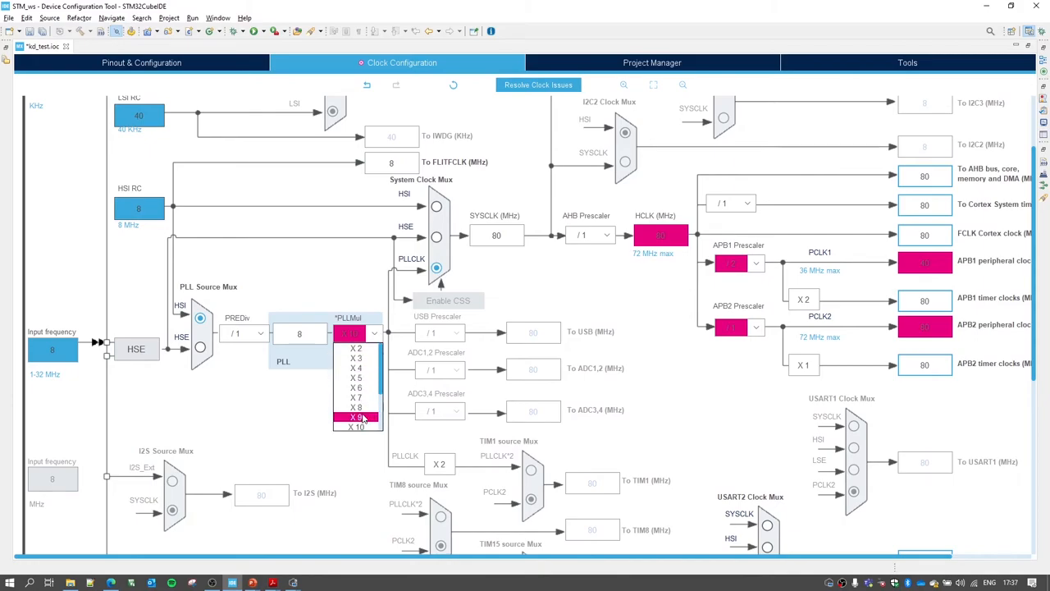
click(356, 417)
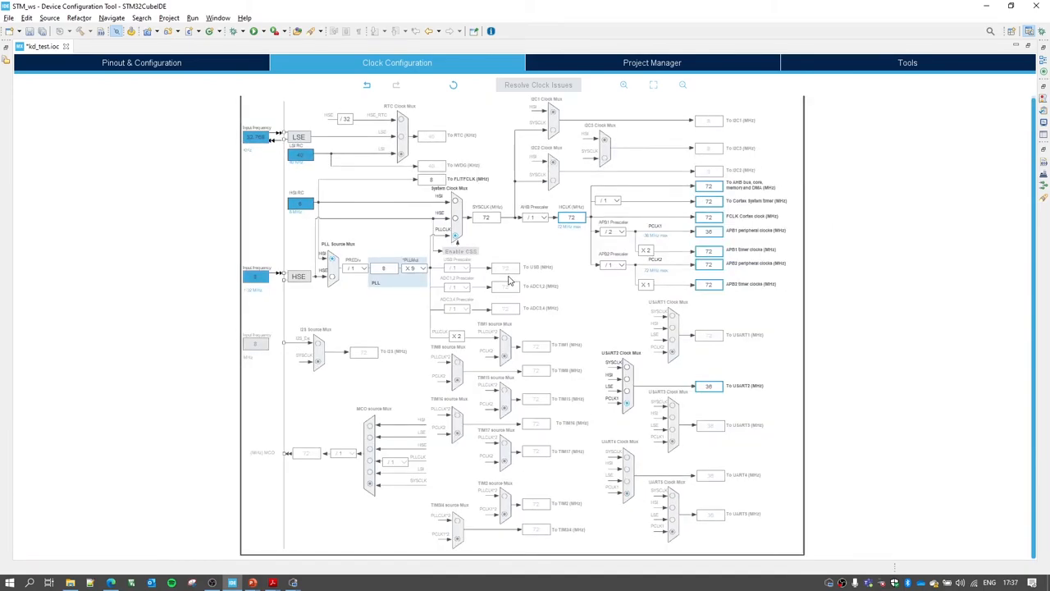
mouse_move(232, 124)
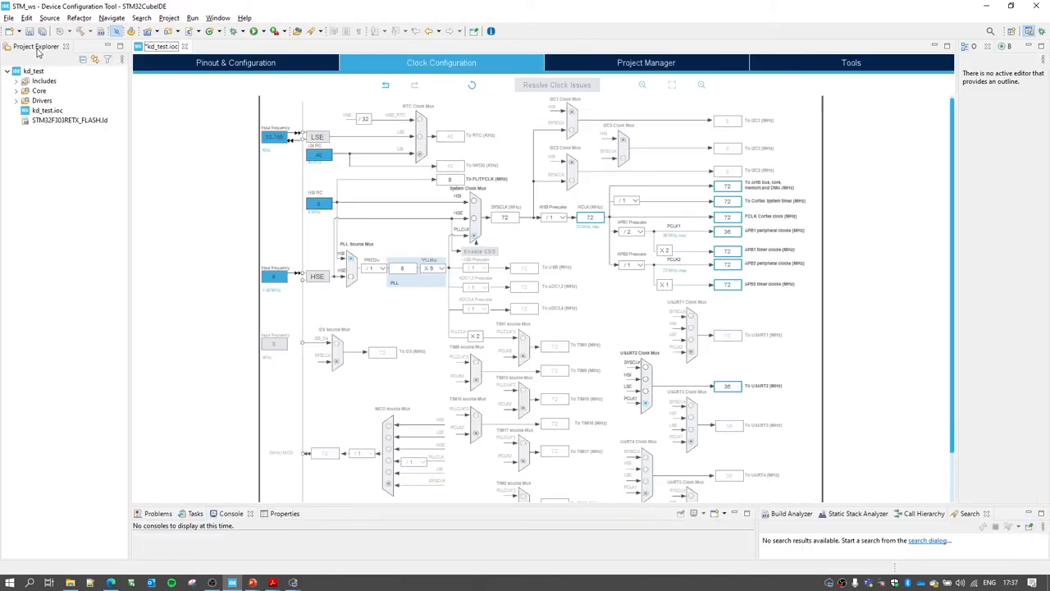
mouse_move(134, 39)
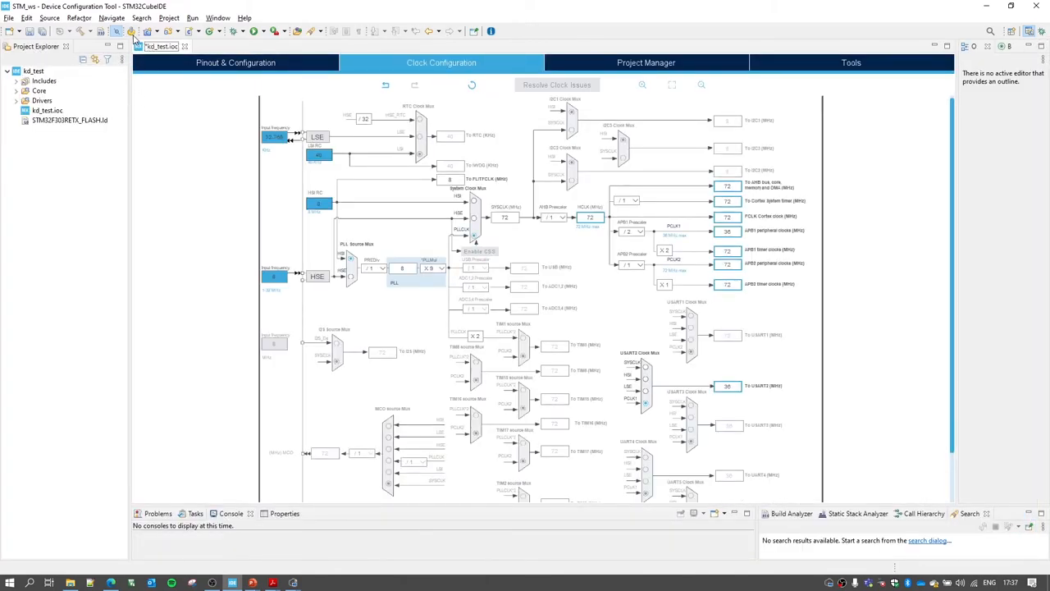
mouse_move(136, 39)
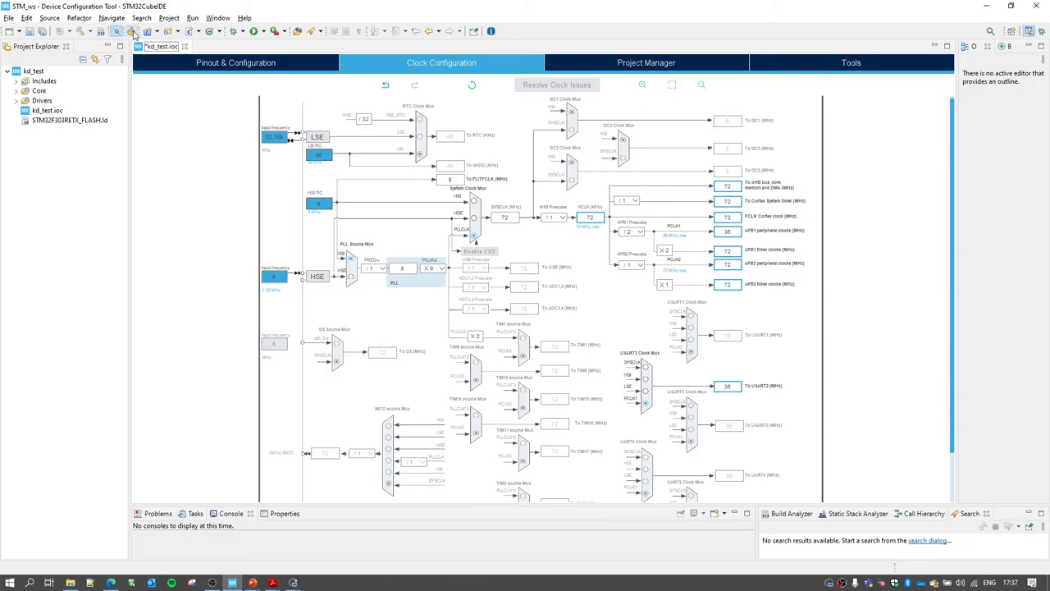
- Generate code from kd_test.ioc, saving the 72 MHz clock setup
click(100, 31)
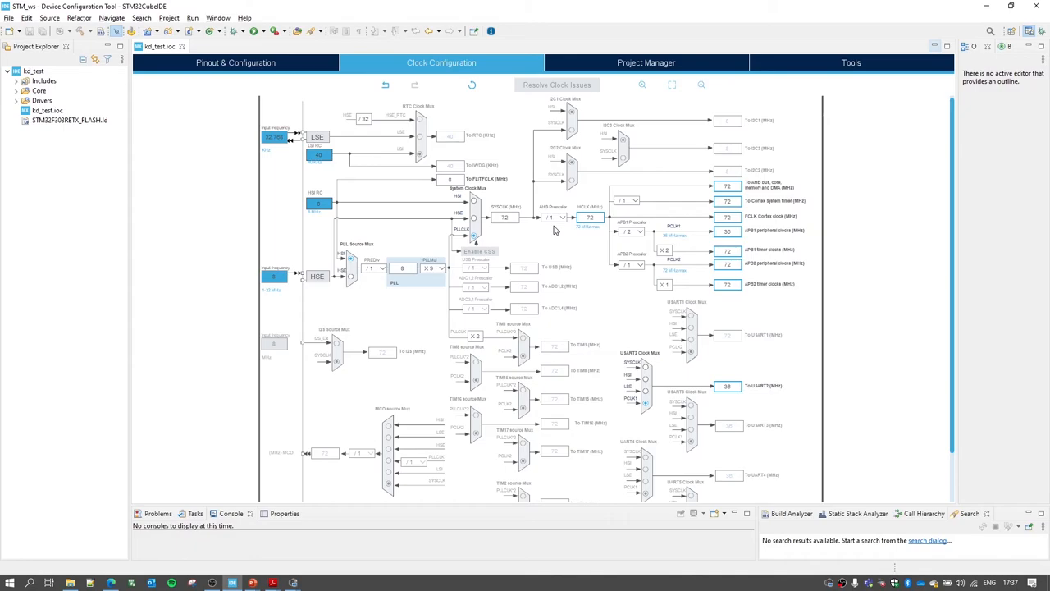
mouse_move(420, 225)
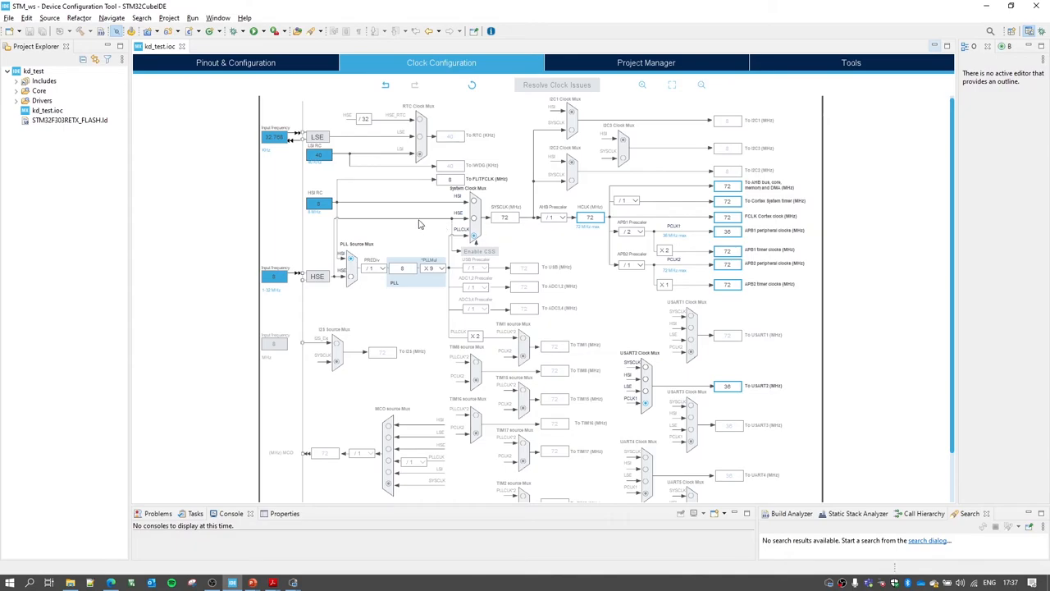
- Open Core/Src/main.c and jump to the SystemClock_Config definition
click(16, 90)
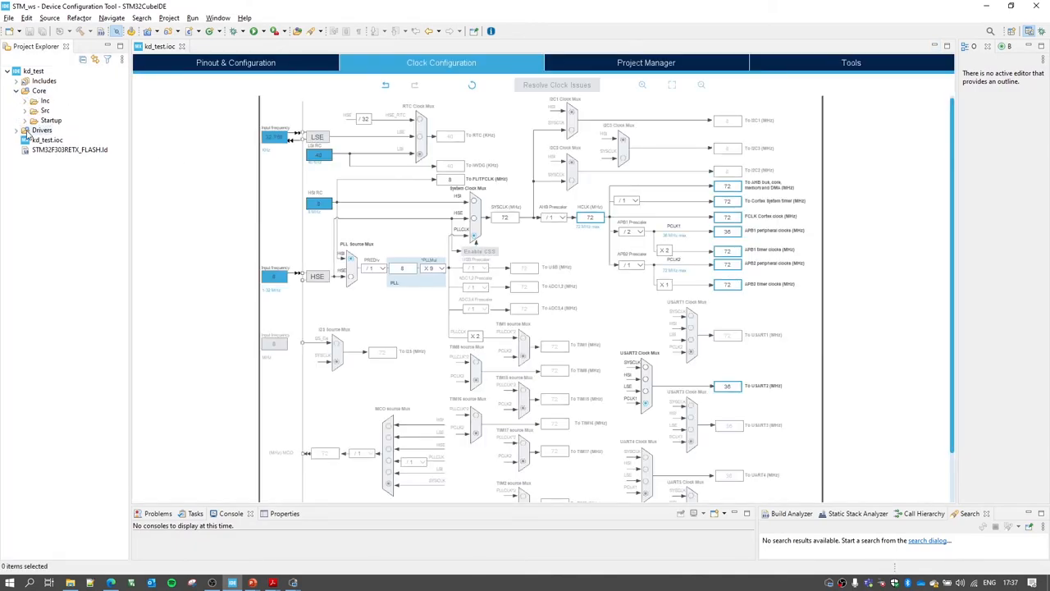
click(26, 110)
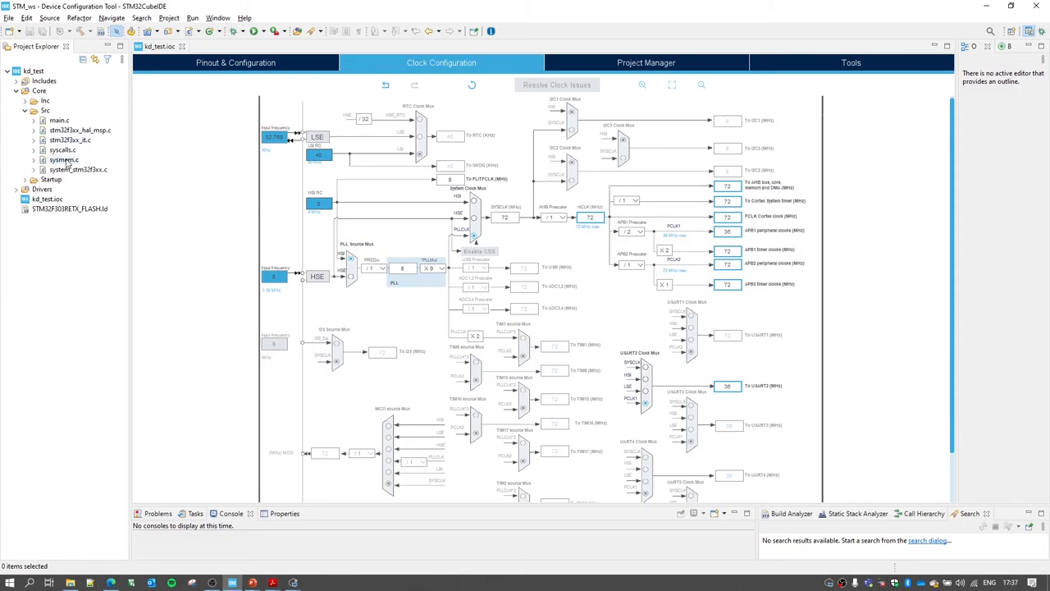
double_click(58, 120)
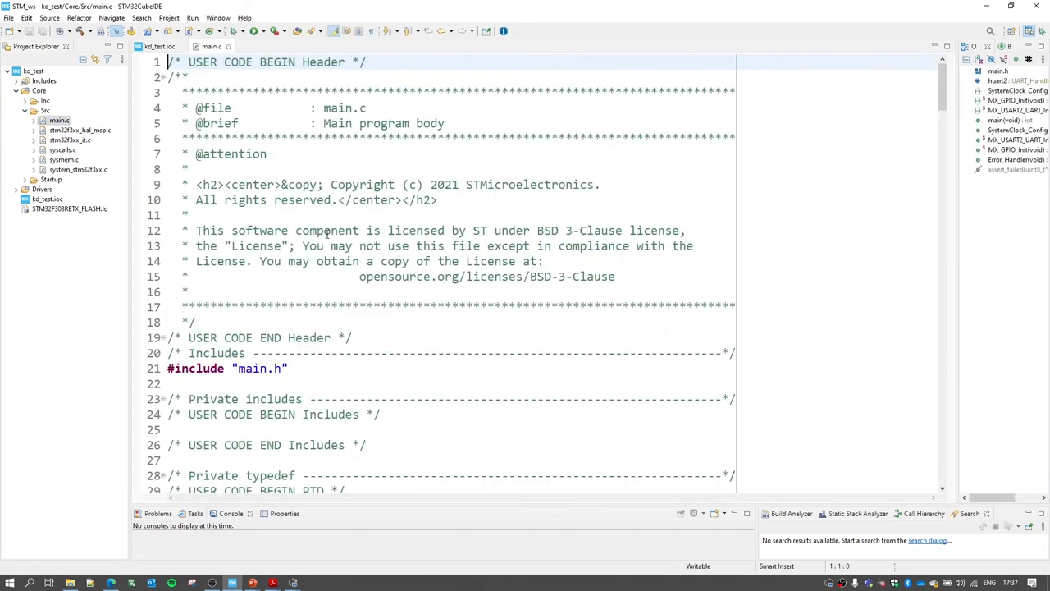
scroll(down, 3)
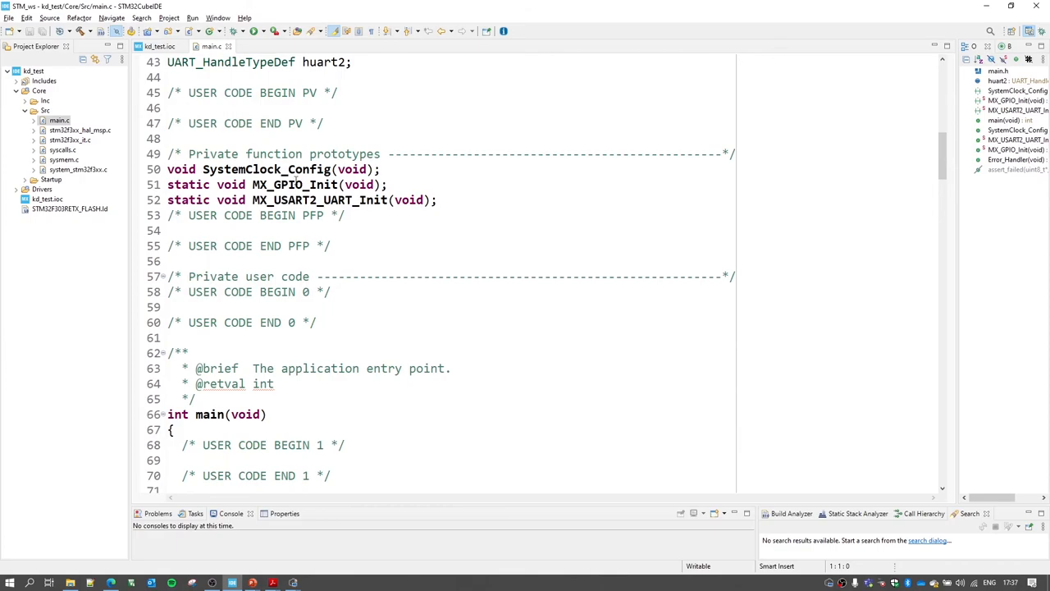
double_click(267, 169)
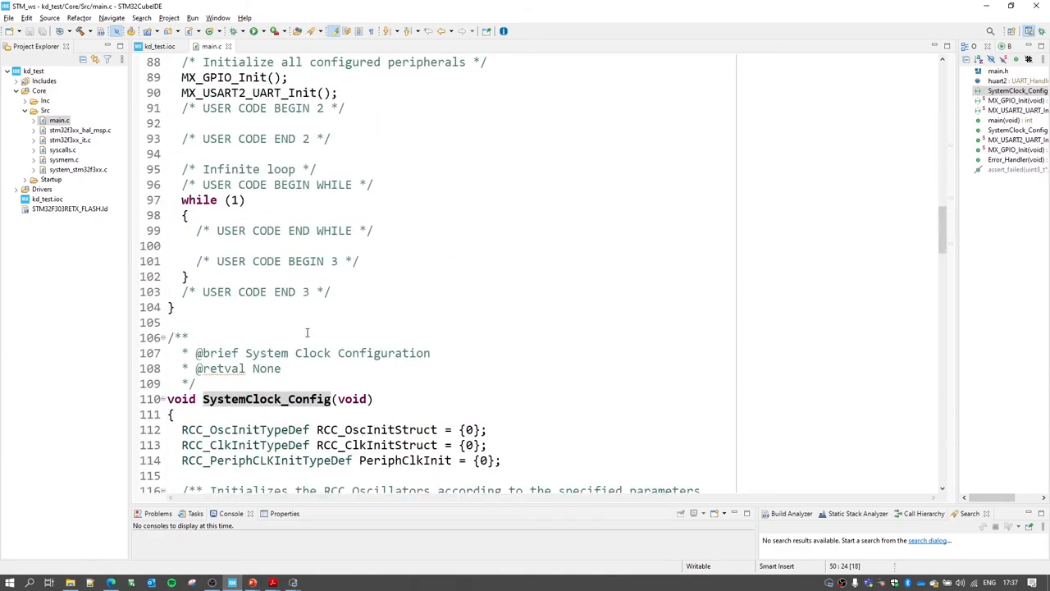
scroll(down, 3)
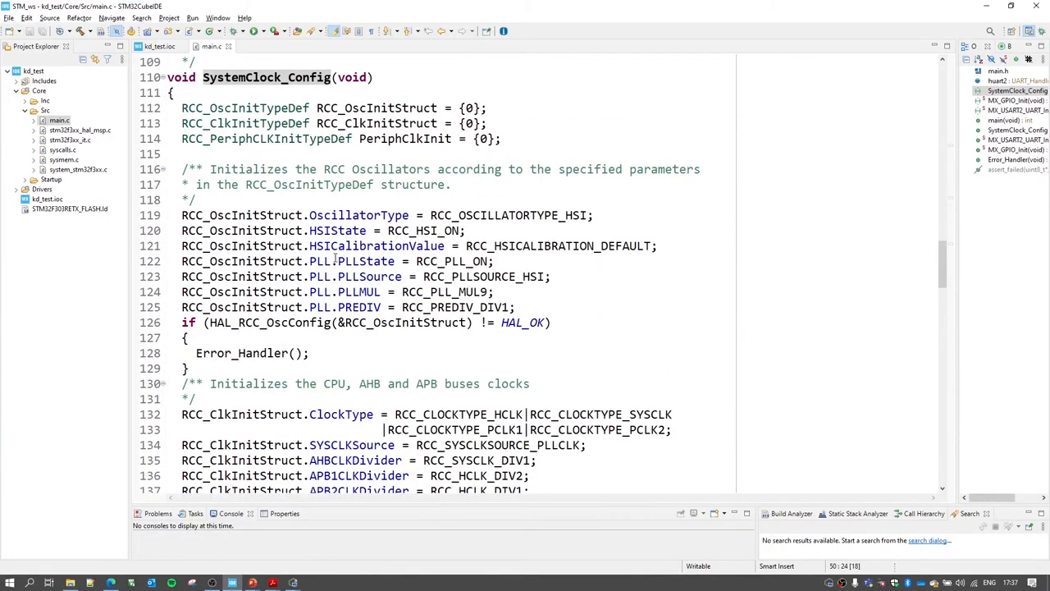
scroll(down, 3)
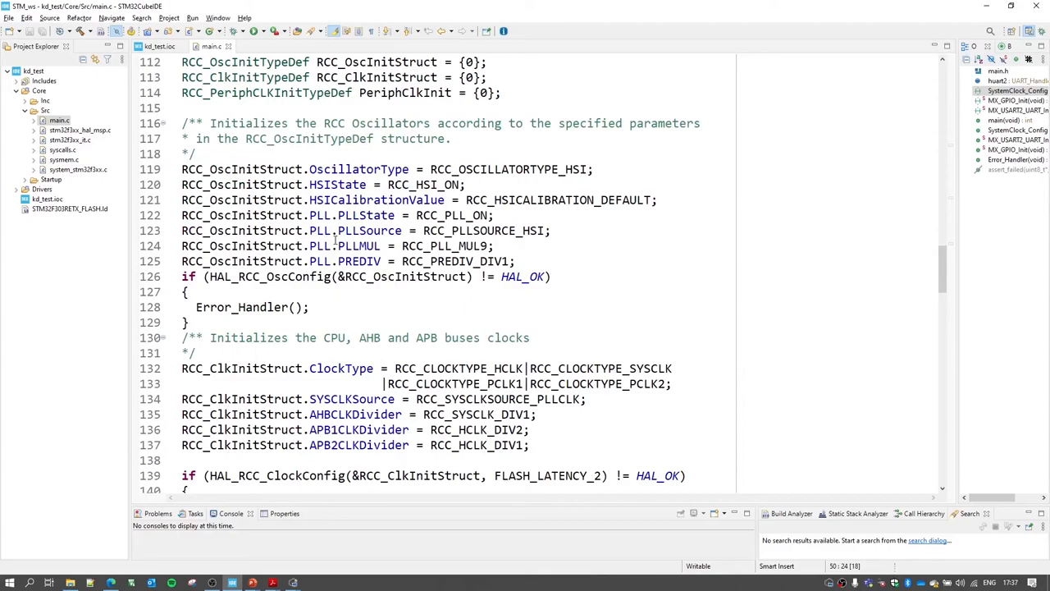
mouse_move(474, 283)
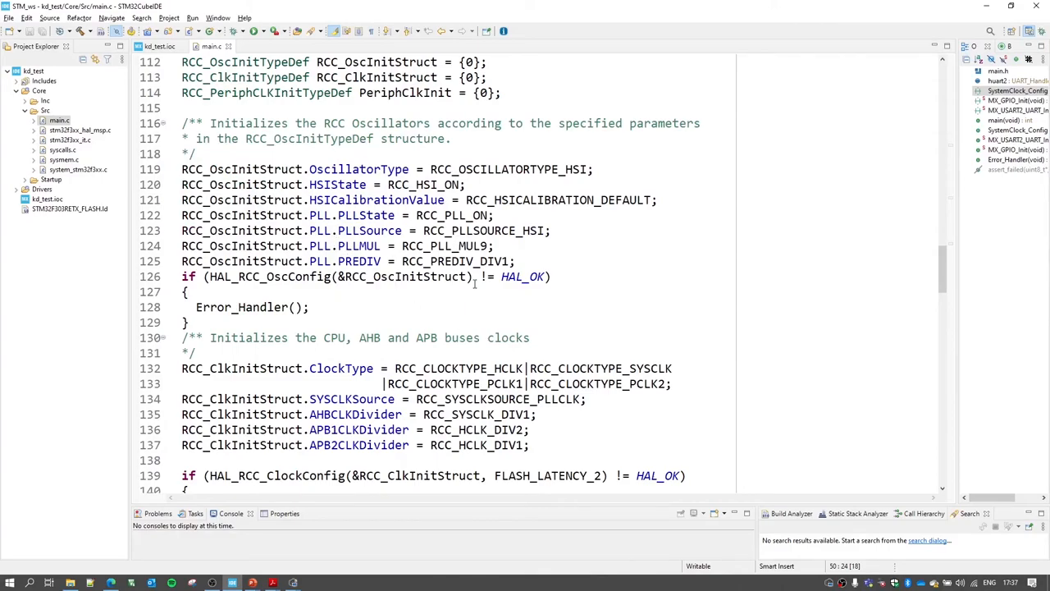
click(480, 230)
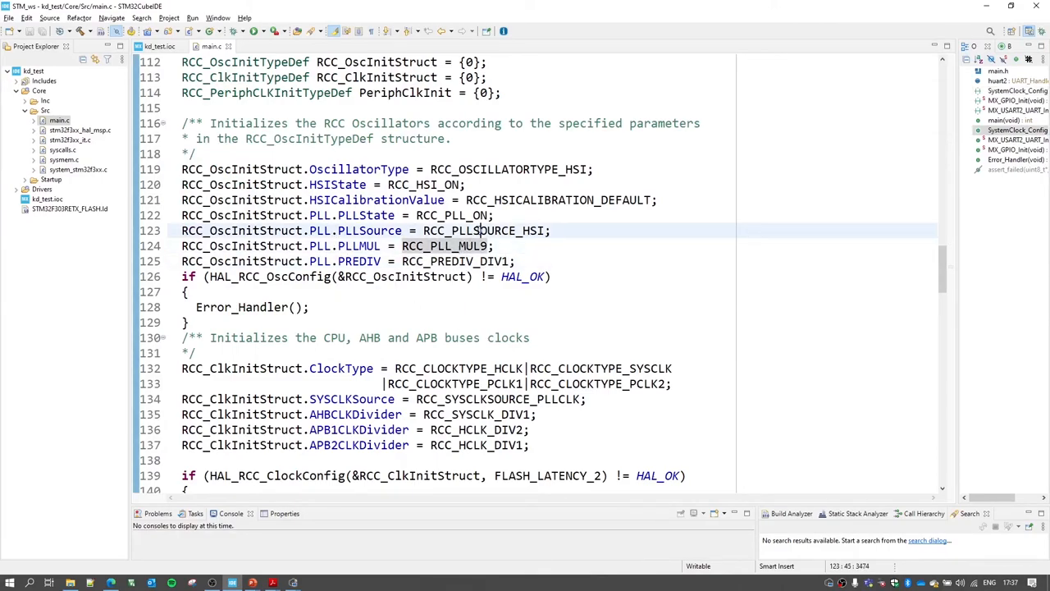
scroll(down, 3)
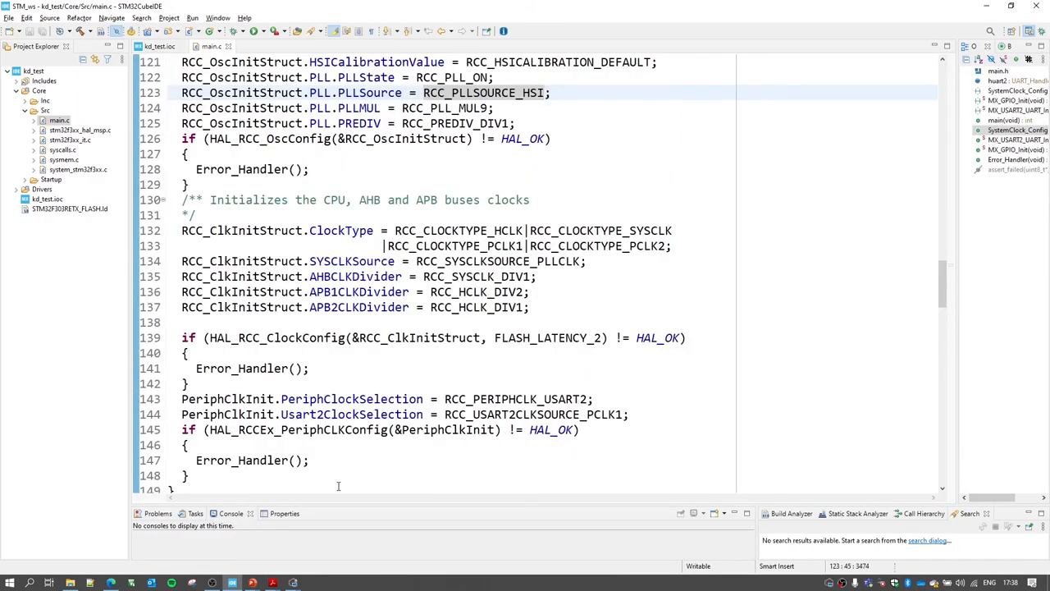
scroll(up, 3)
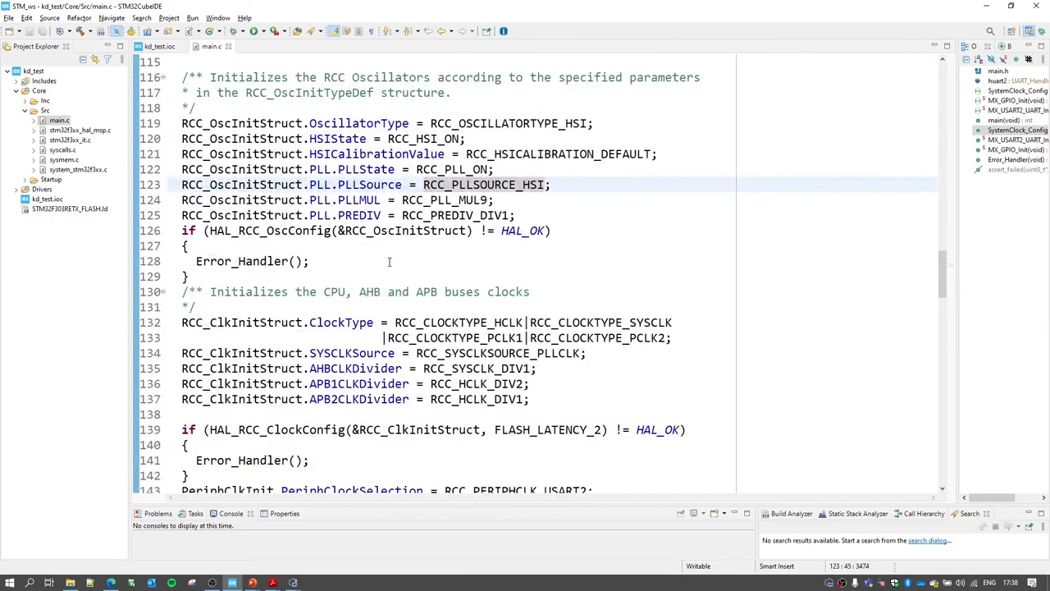